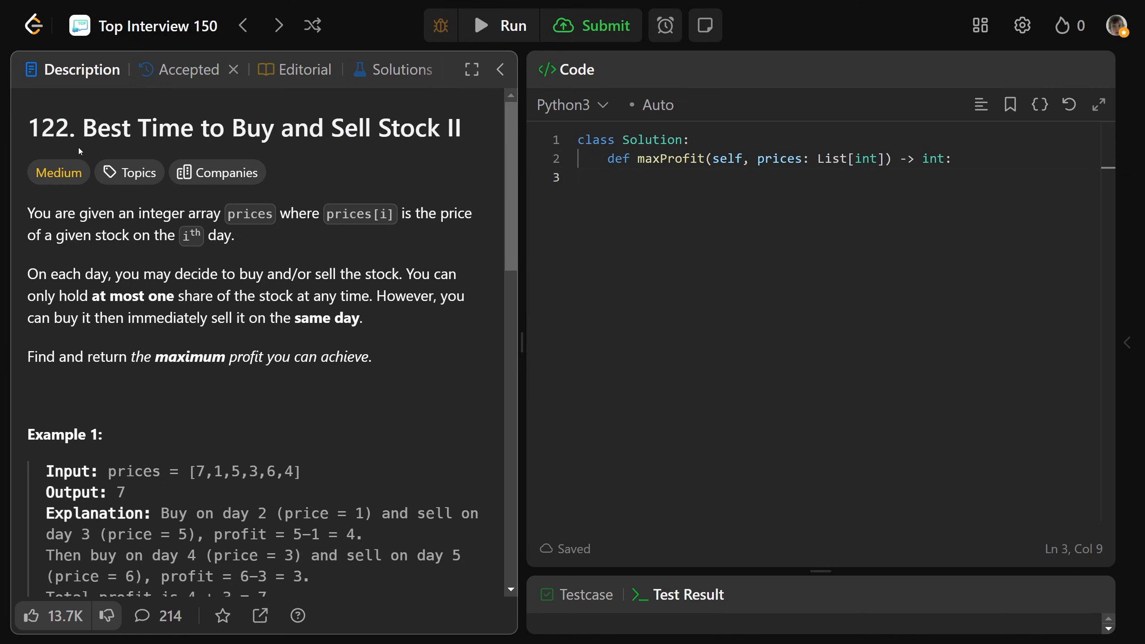
Highlight the problem statement's key phrases: the prices array, each day, and the same-day buy/sell rule
{"action": "left_click_drag", "start_coordinate": [78, 213], "coordinate": [246, 212]}
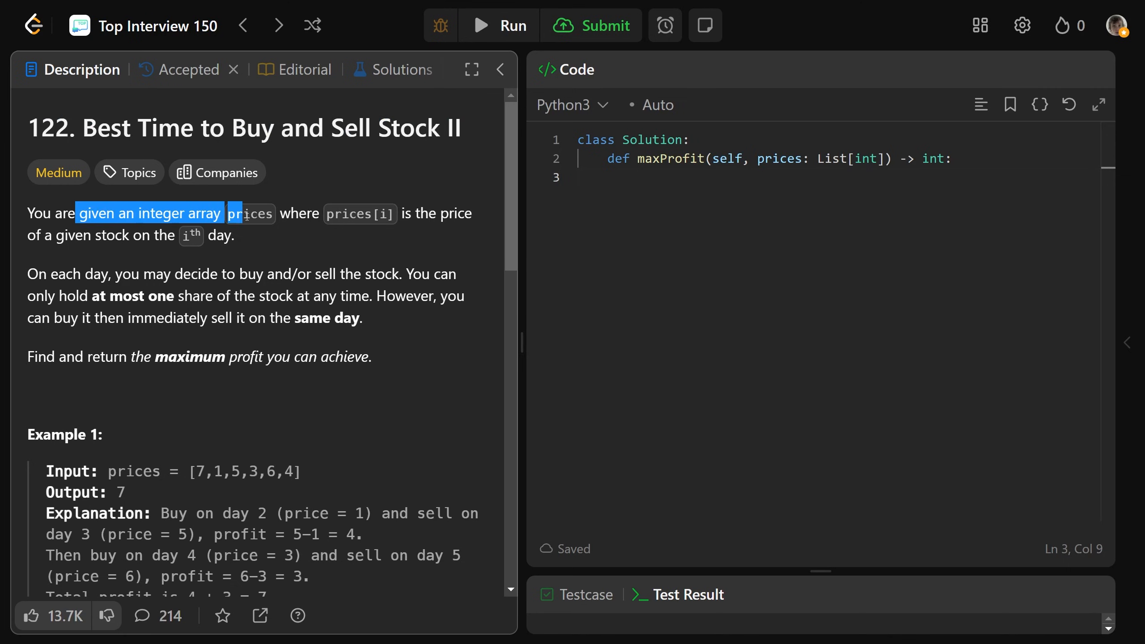
{"action": "double_click", "coordinate": [360, 213]}
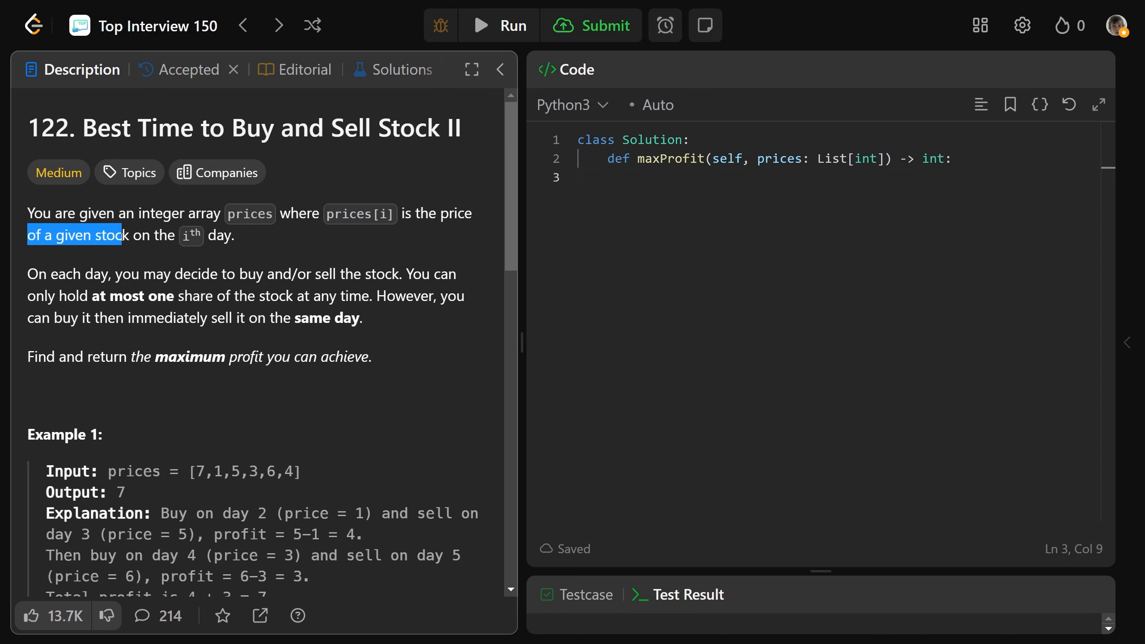
{"action": "double_click", "coordinate": [79, 273]}
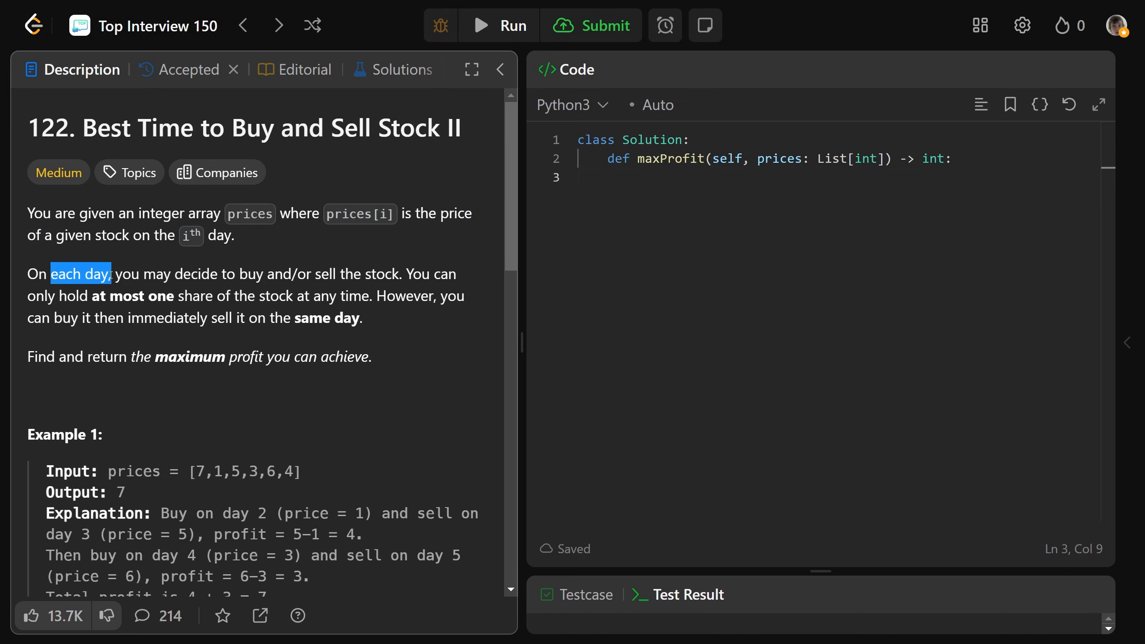
{"action": "left_click_drag", "start_coordinate": [143, 274], "coordinate": [307, 274]}
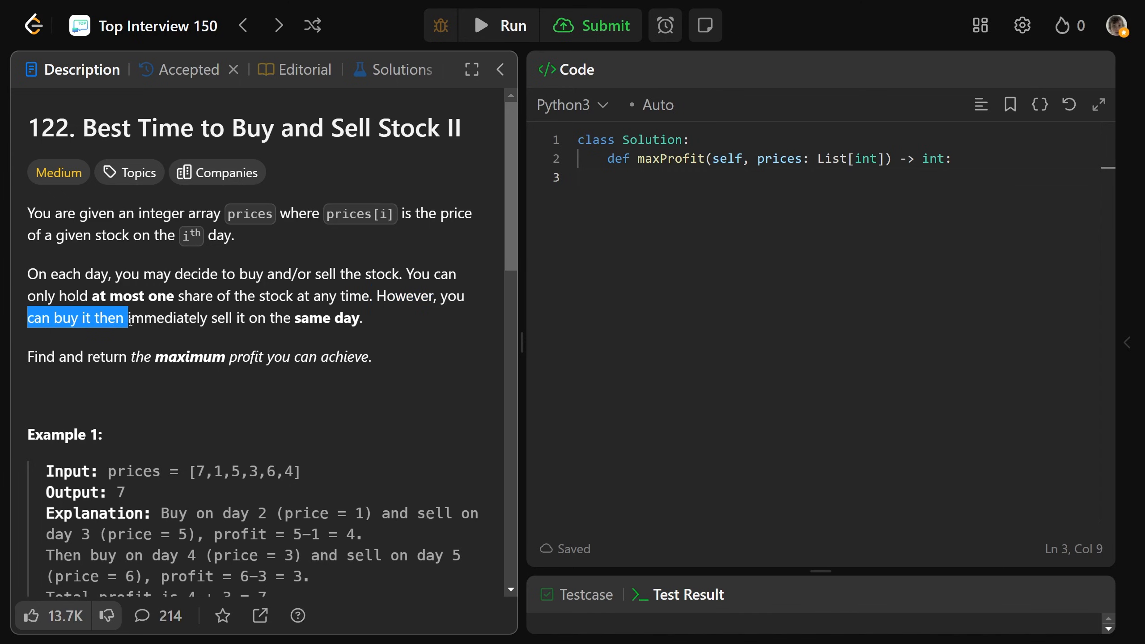
{"action": "left_click_drag", "start_coordinate": [124, 318], "coordinate": [363, 318]}
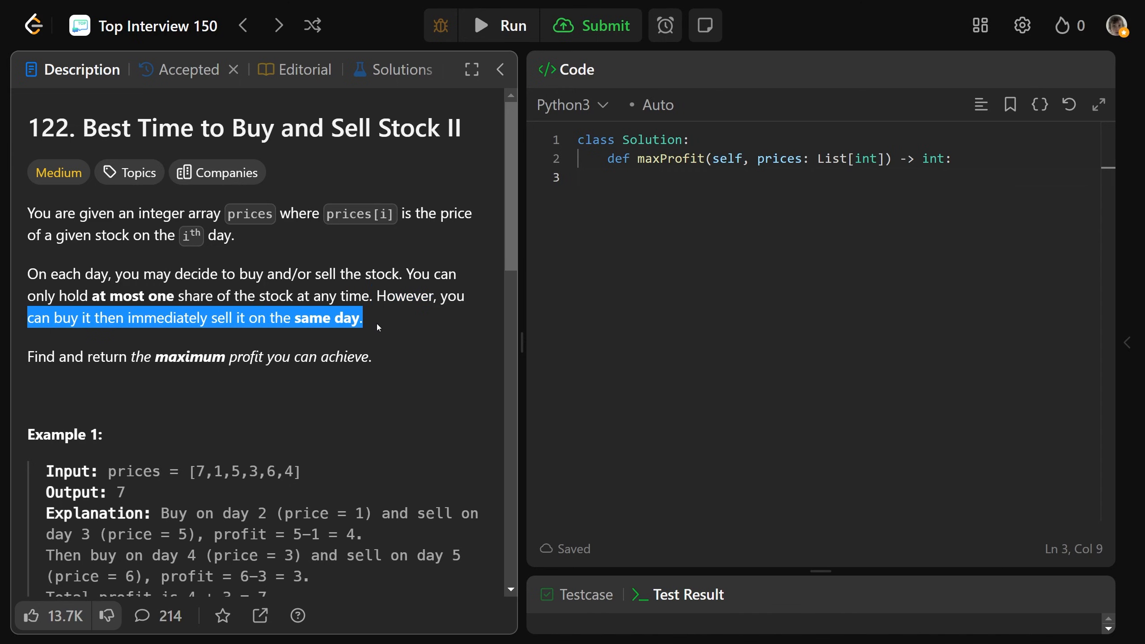
{"action": "left_click", "coordinate": [25, 358]}
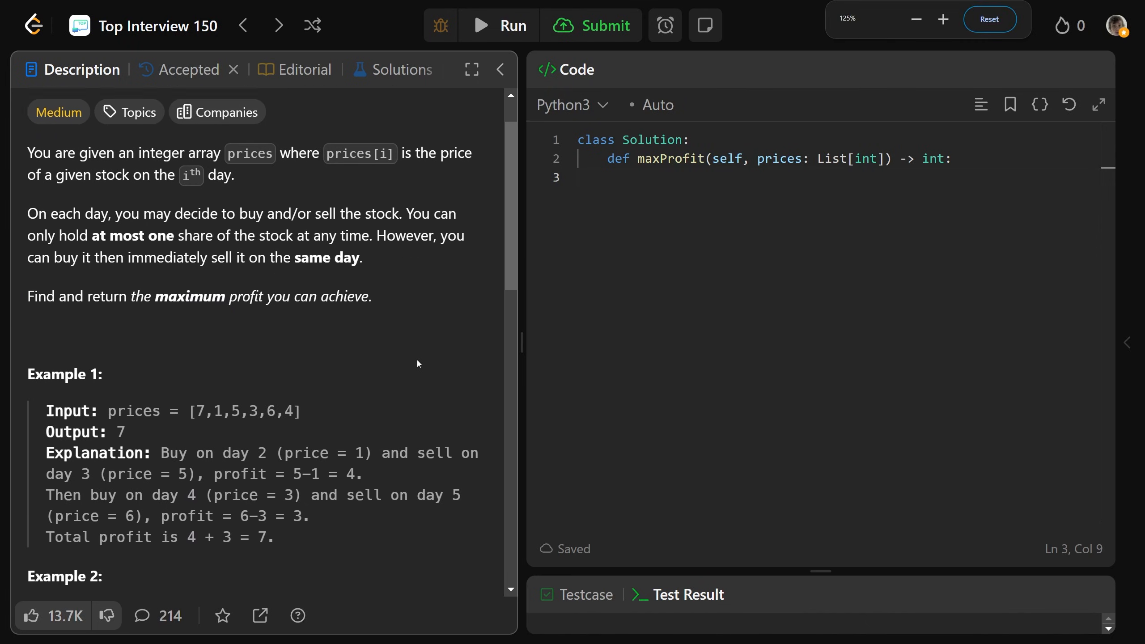
Review Example 1, highlighting prices 7 and 1 and the profit of 4
{"action": "scroll", "scroll_direction": "down", "scroll_amount": 3}
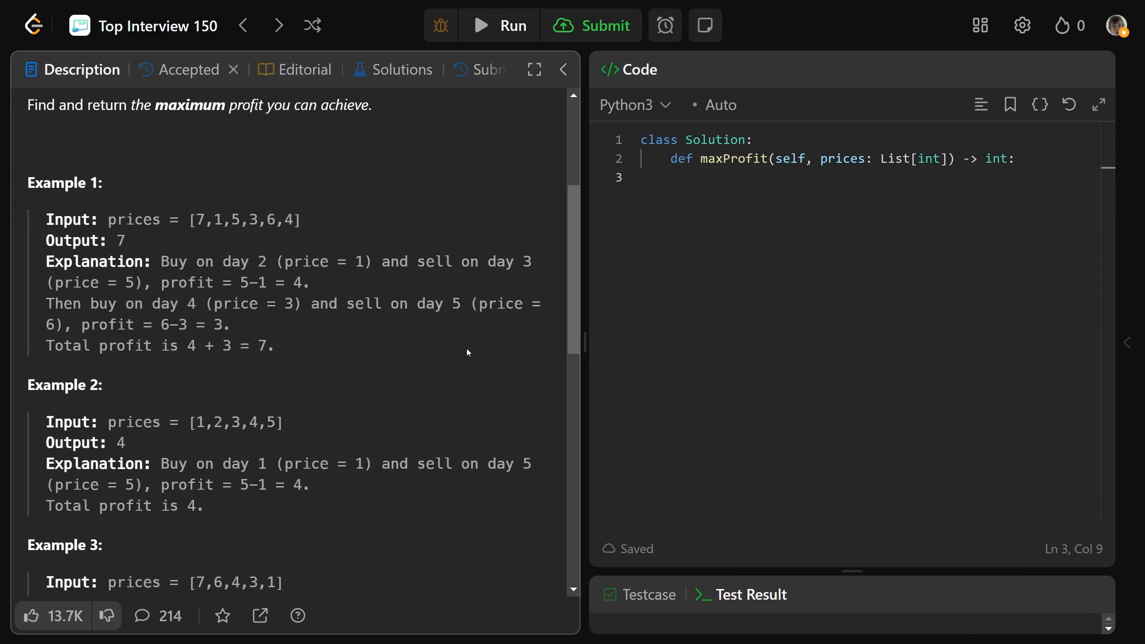
{"action": "mouse_move", "coordinate": [298, 235]}
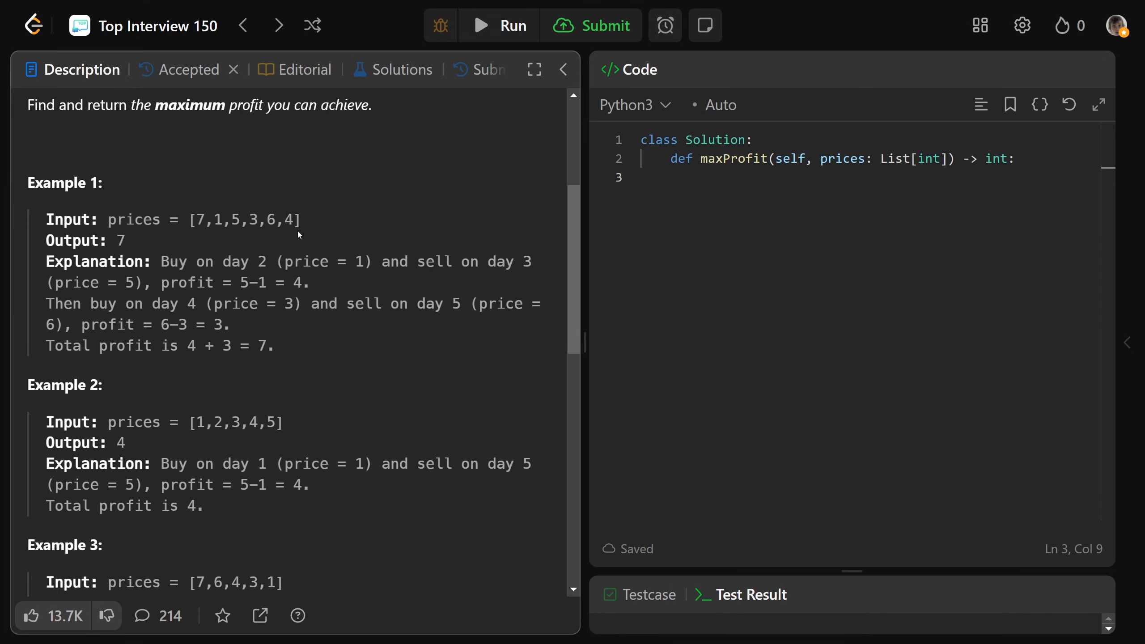
{"action": "double_click", "coordinate": [199, 221]}
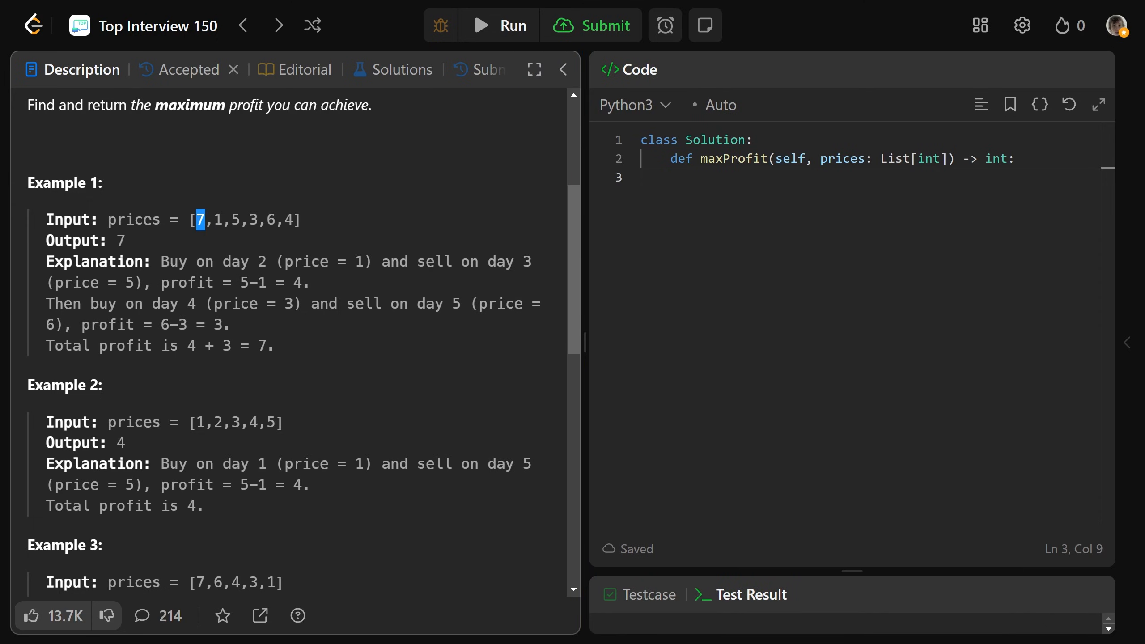
{"action": "left_click_drag", "start_coordinate": [199, 220], "coordinate": [219, 221]}
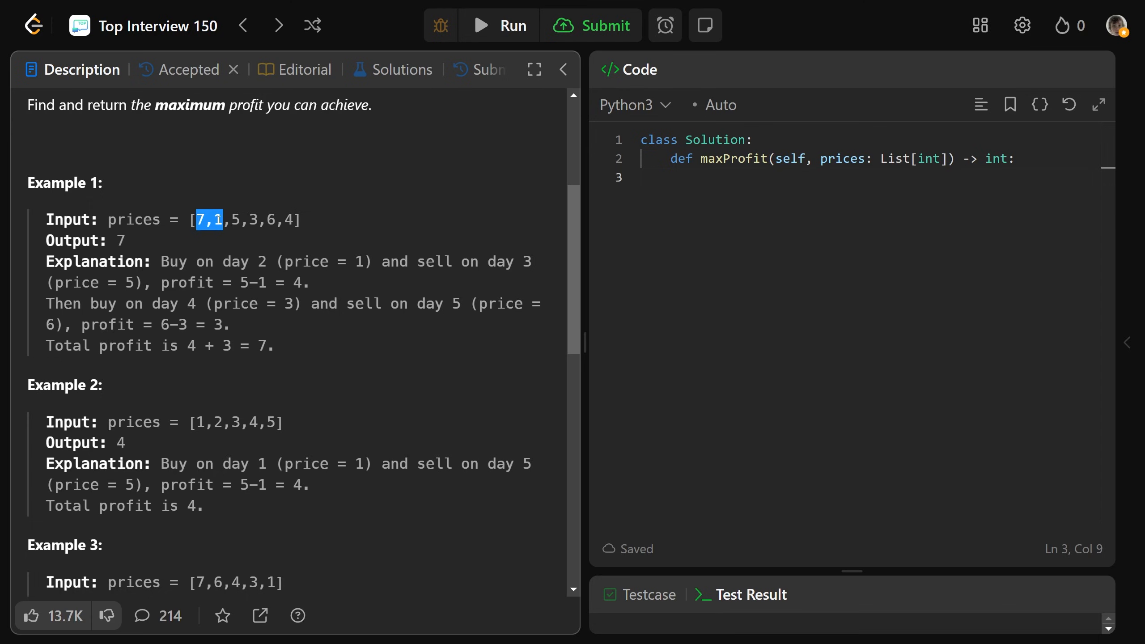
{"action": "left_click", "coordinate": [216, 220]}
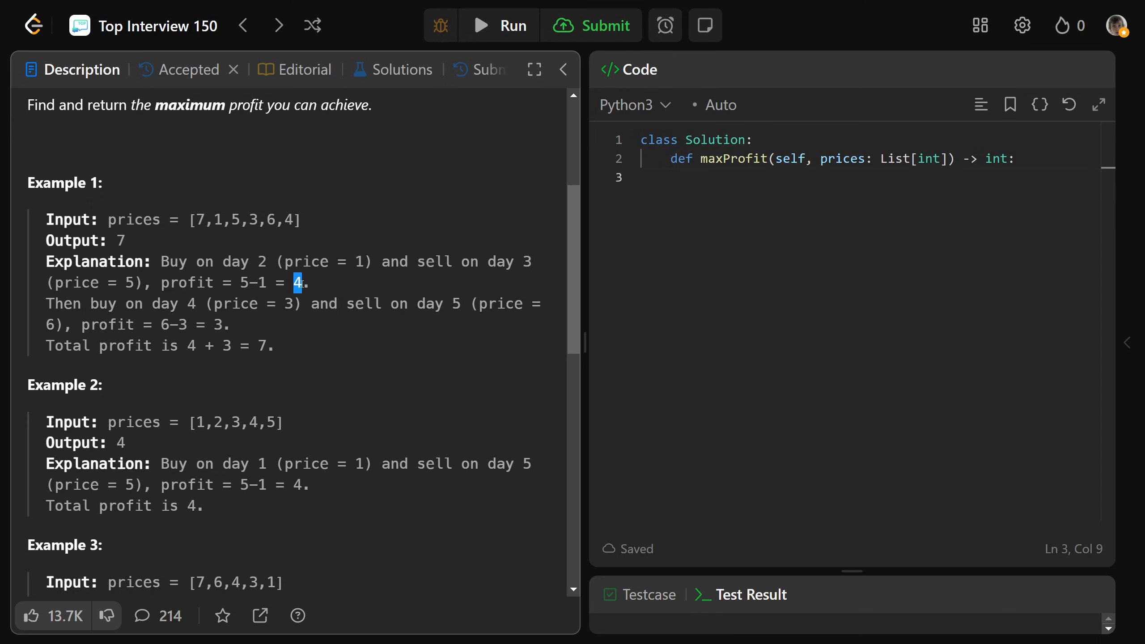
{"action": "double_click", "coordinate": [233, 220]}
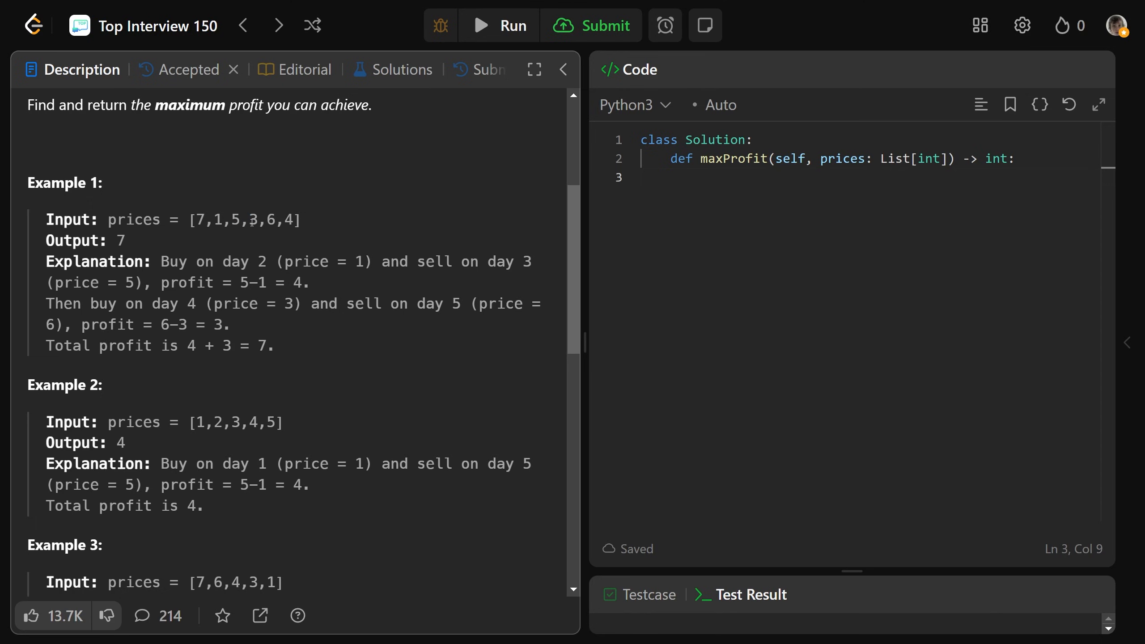
{"action": "left_click_drag", "start_coordinate": [249, 220], "coordinate": [275, 220]}
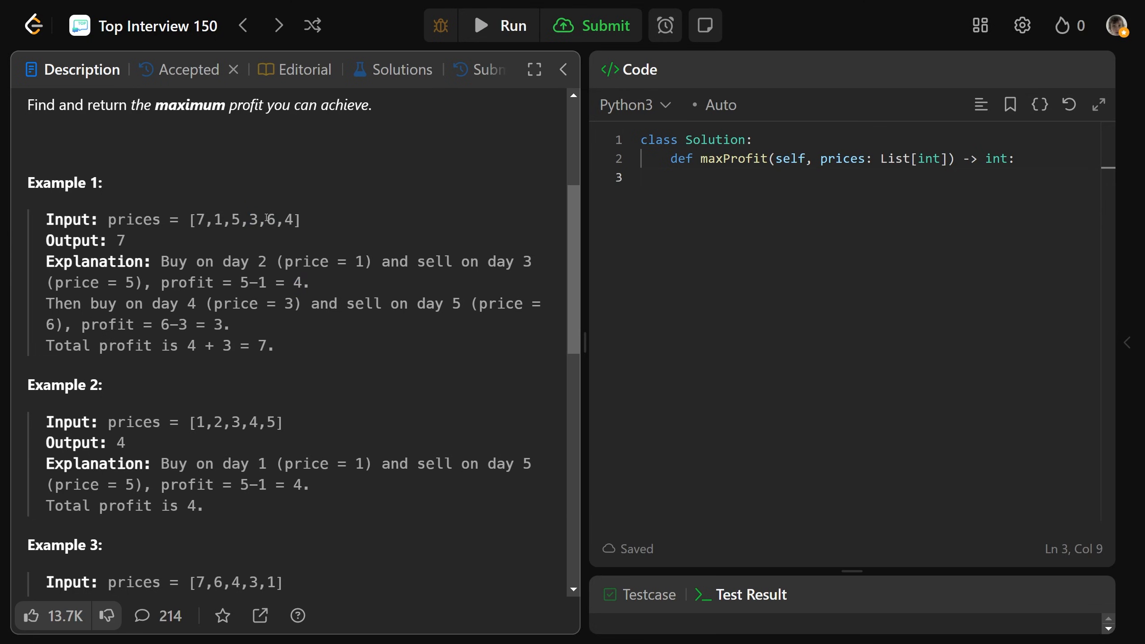
{"action": "double_click", "coordinate": [289, 219]}
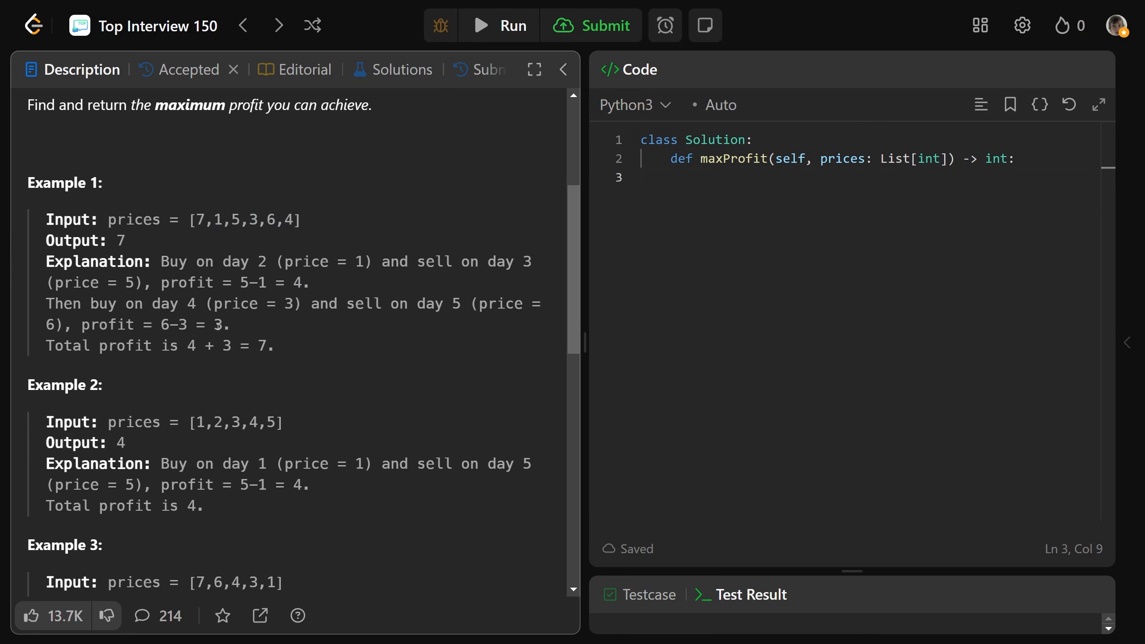
{"action": "left_click_drag", "start_coordinate": [187, 346], "coordinate": [266, 346]}
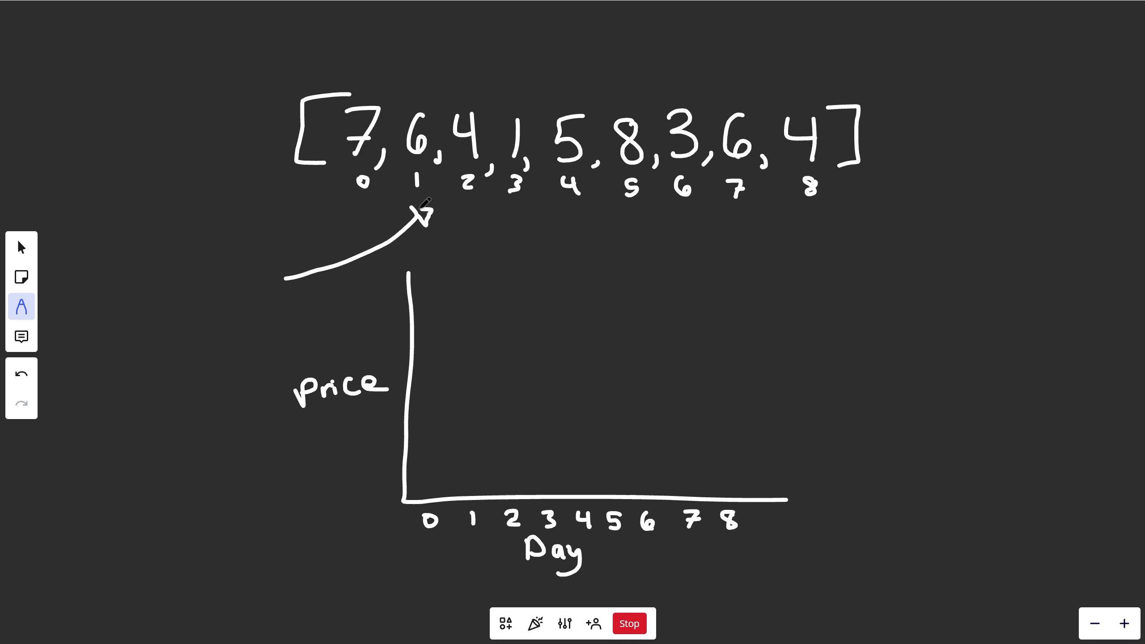
Undo the curved arrow and plot falling prices 7, 6, 4, 1 as connected points for days 0–3
{"action": "left_click", "coordinate": [21, 373]}
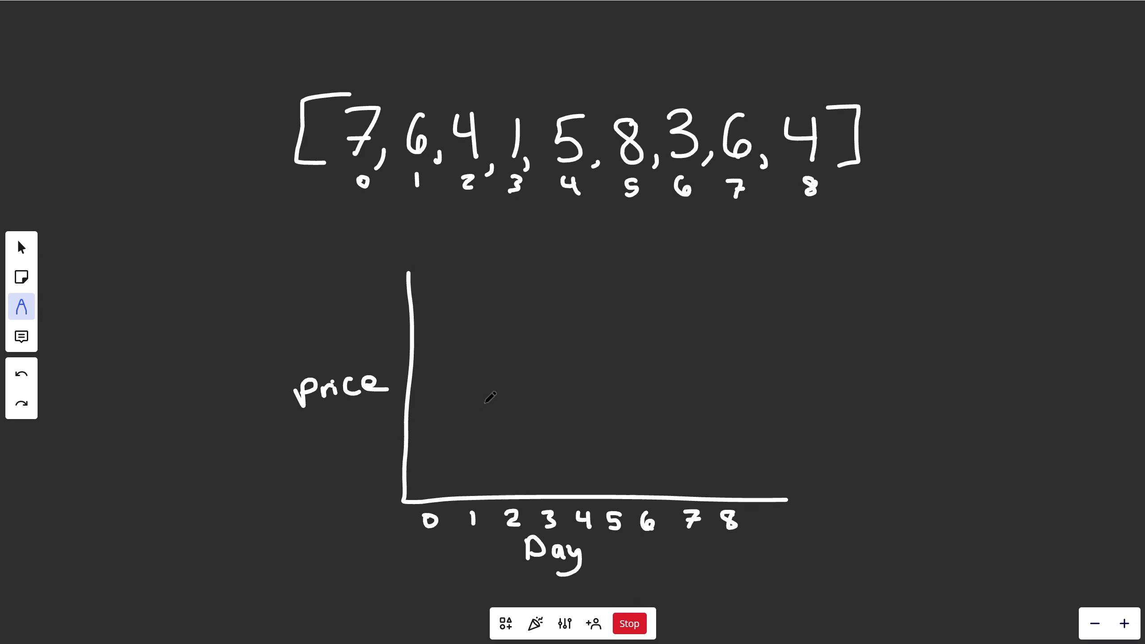
{"action": "mouse_move", "coordinate": [296, 418]}
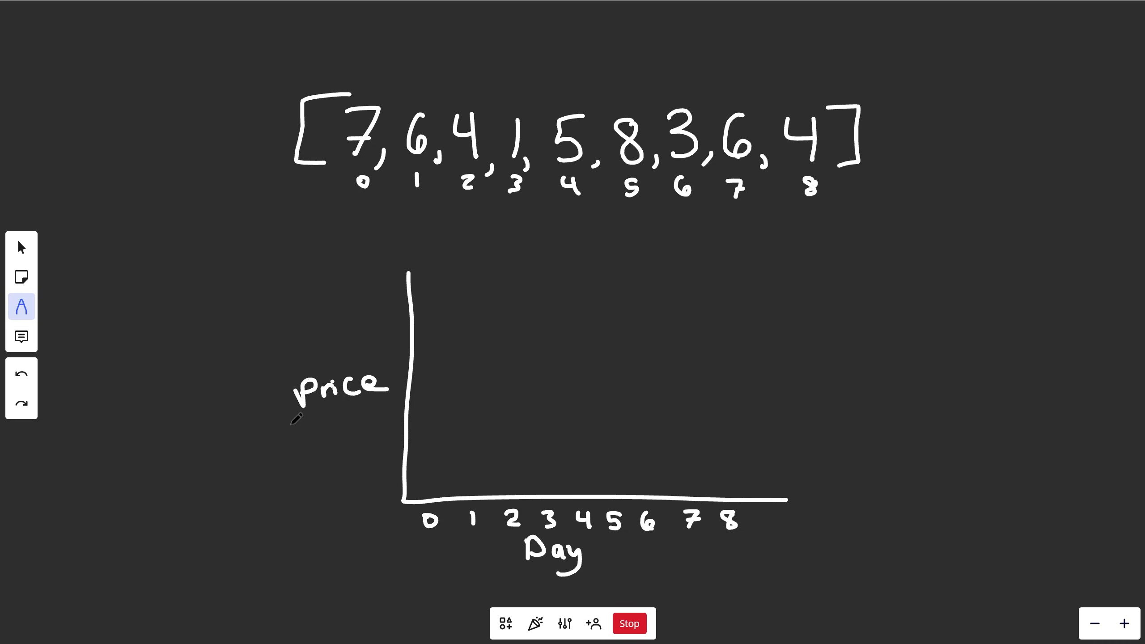
{"action": "mouse_move", "coordinate": [528, 572]}
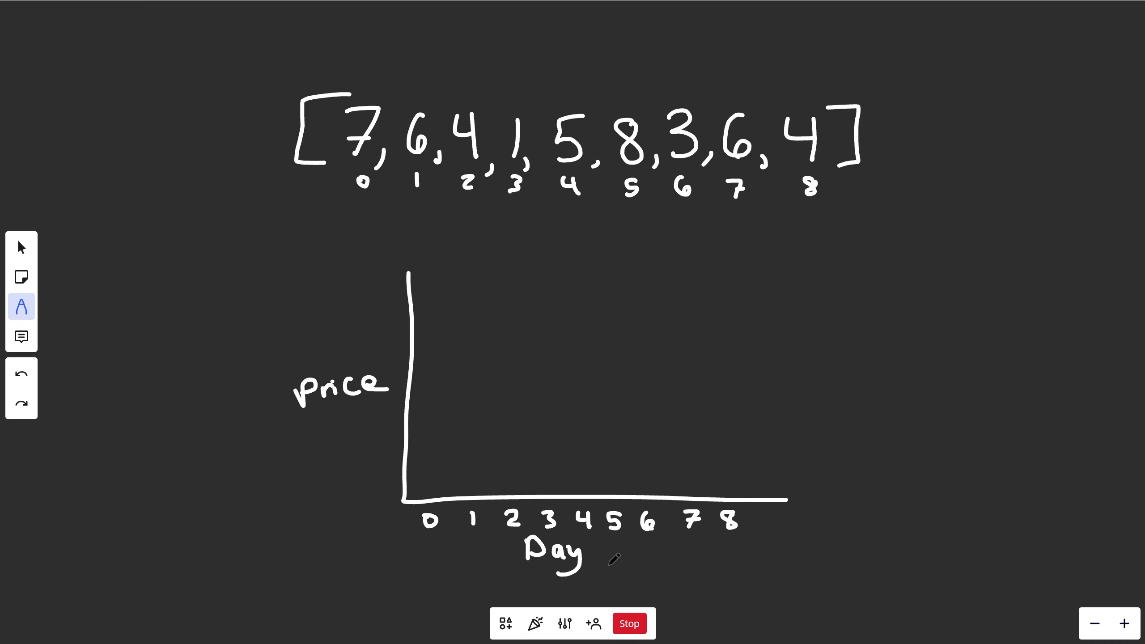
{"action": "type", "text": "7"}
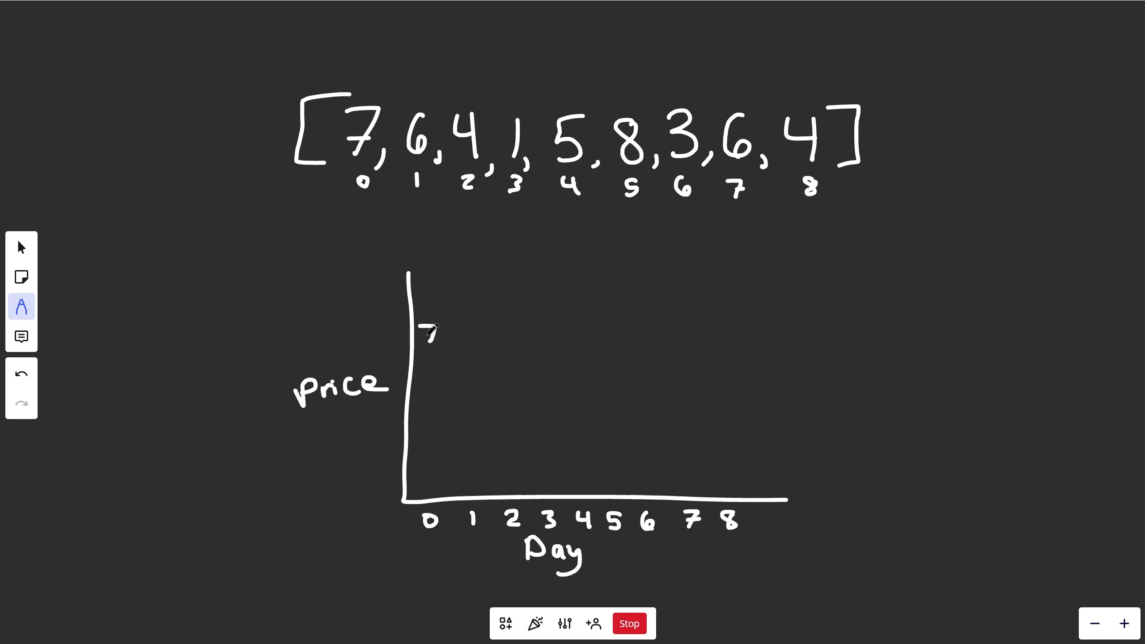
{"action": "left_click_drag", "start_coordinate": [428, 332], "coordinate": [453, 373]}
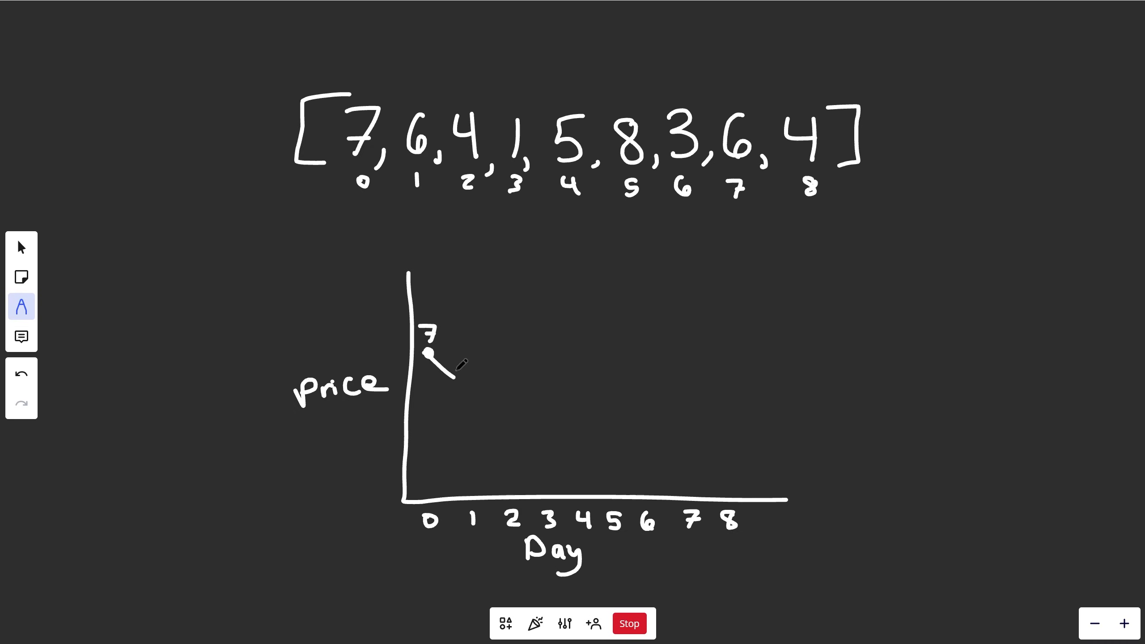
{"action": "left_click_drag", "start_coordinate": [427, 355], "coordinate": [460, 376]}
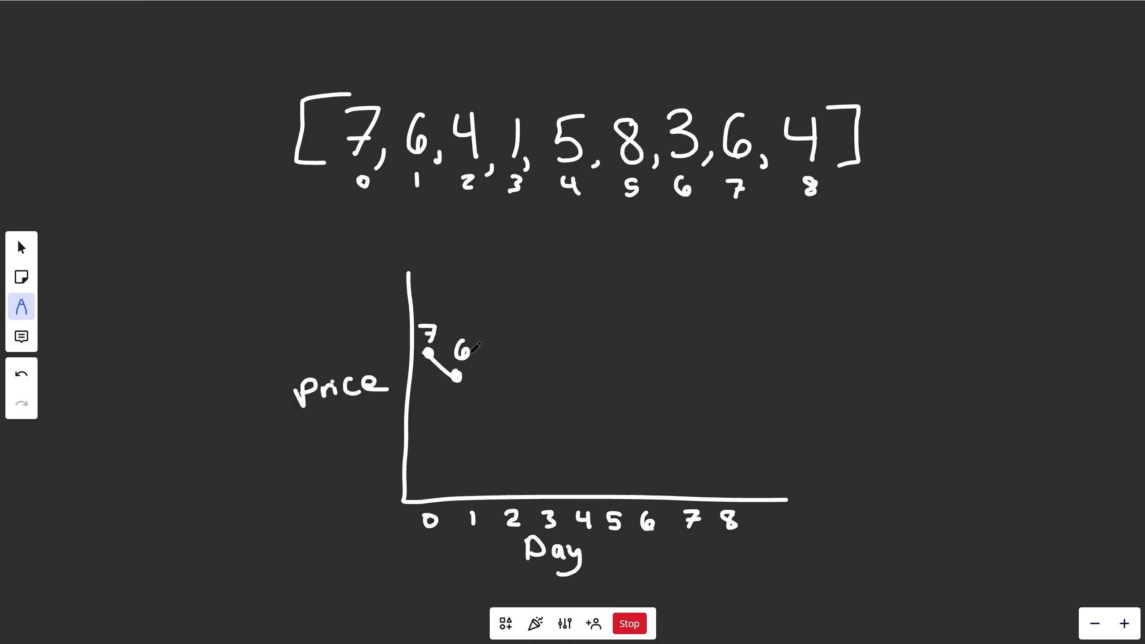
{"action": "left_click_drag", "start_coordinate": [459, 375], "coordinate": [502, 413]}
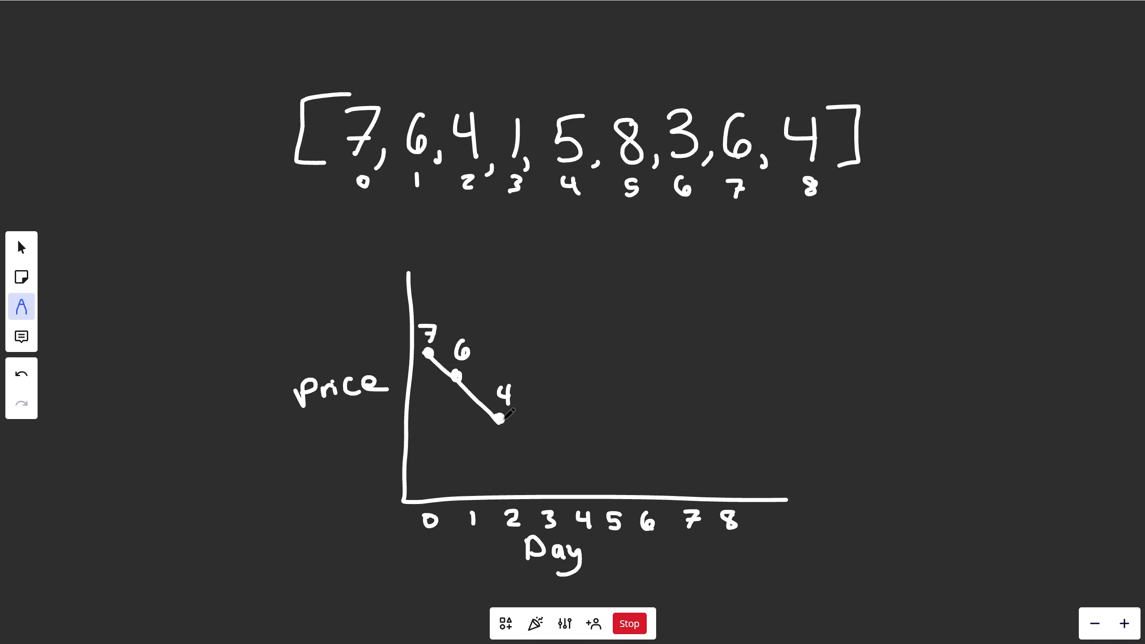
{"action": "left_click_drag", "start_coordinate": [504, 413], "coordinate": [547, 486]}
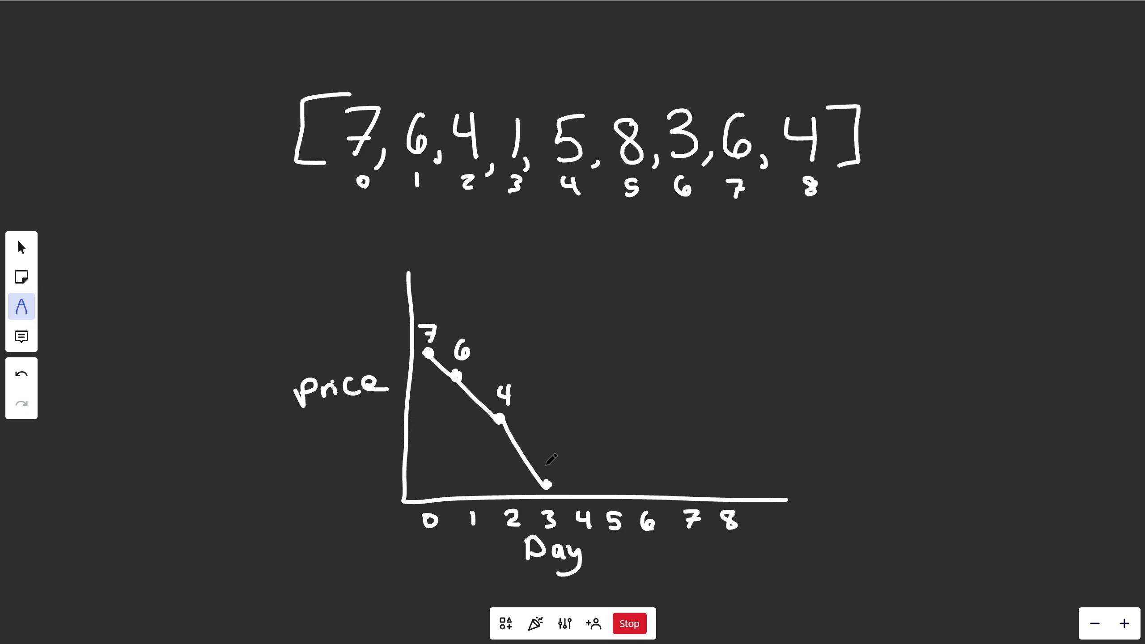
Add price 5 at day 4 and mark day 3 with a yellow B as the buy point
{"action": "type", "text": "I"}
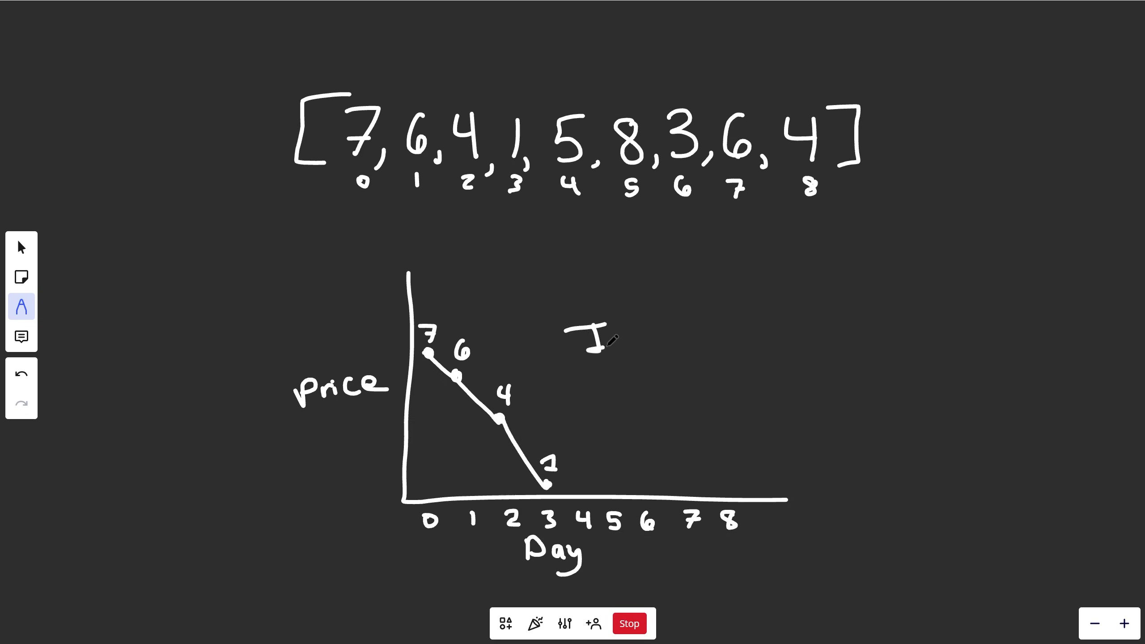
{"action": "type", "text": "Intel"}
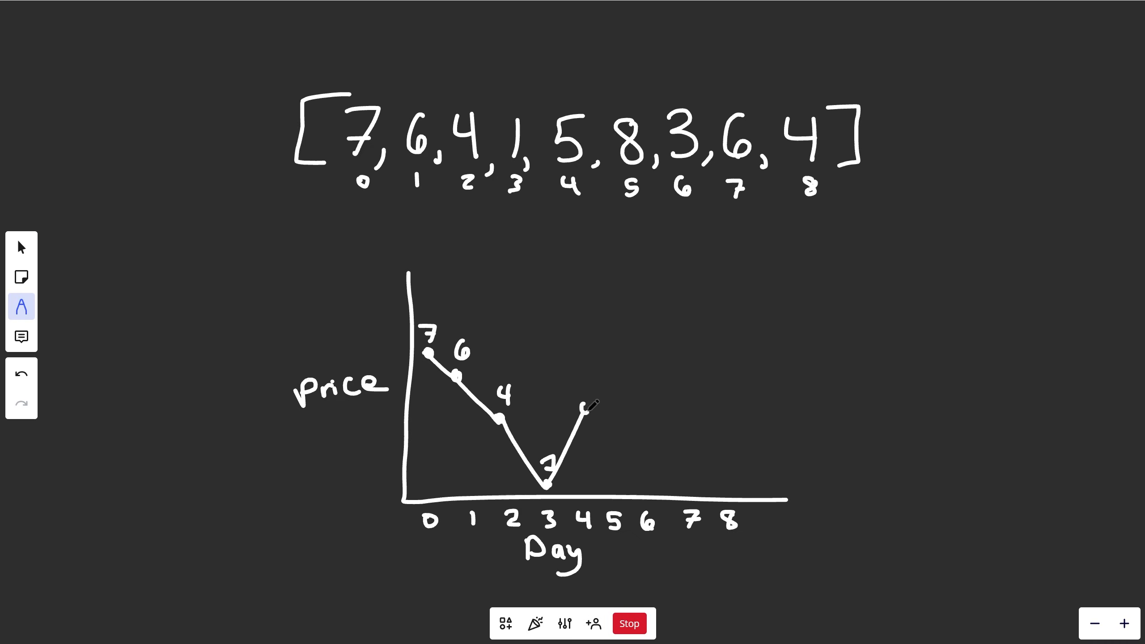
{"action": "type", "text": "5"}
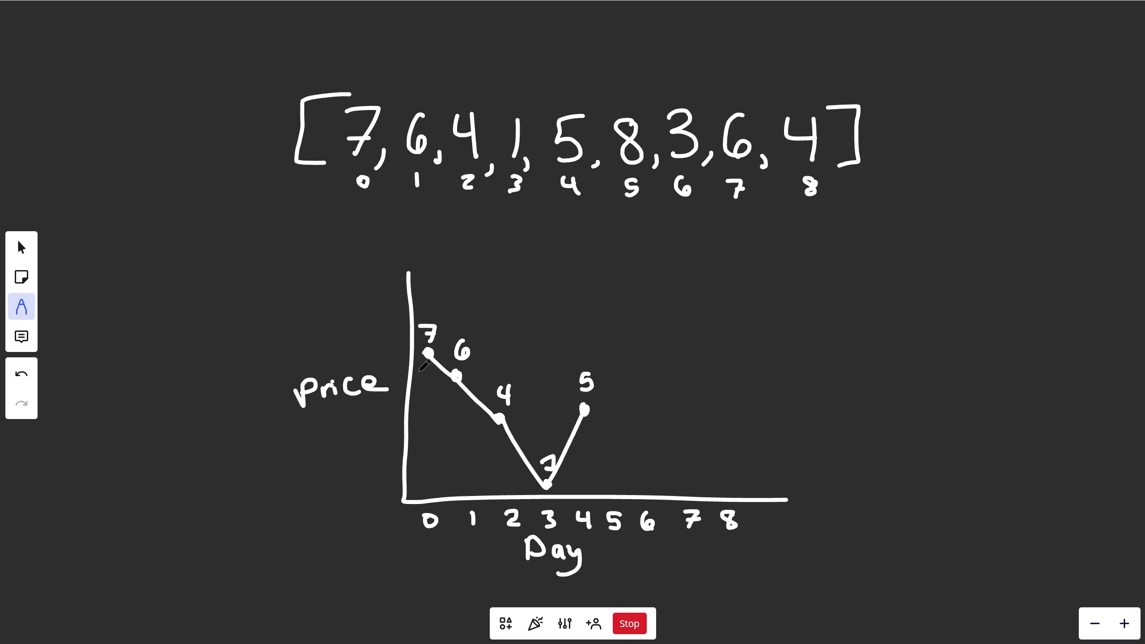
{"action": "left_click_drag", "start_coordinate": [428, 354], "coordinate": [544, 486]}
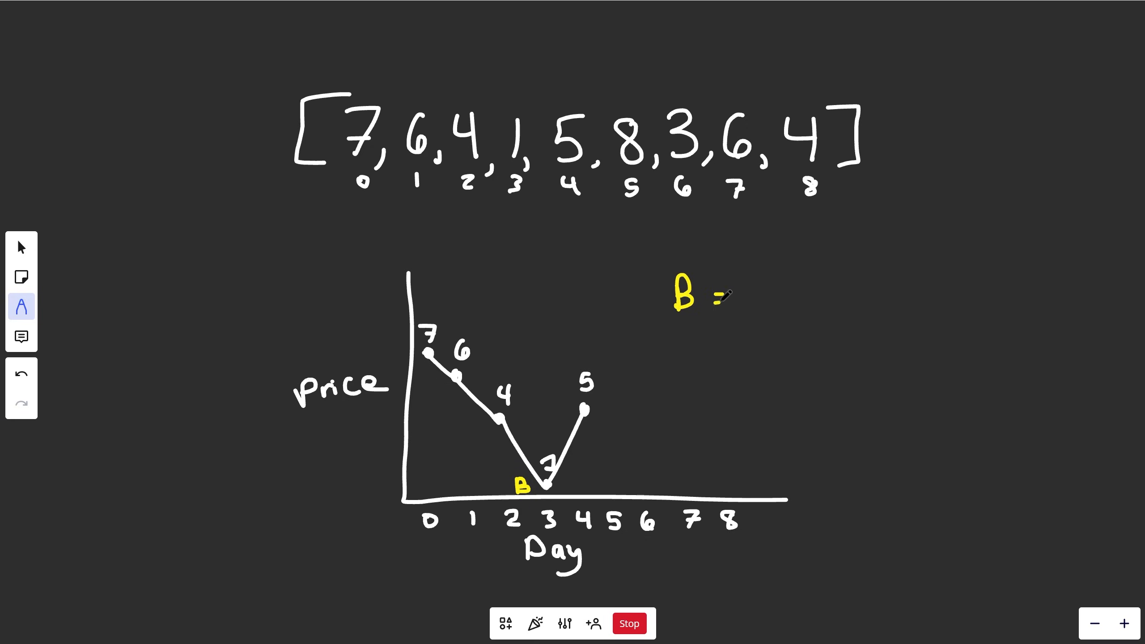
Extend the price line up to 8 at day 5 and down to 3 at day 6
{"action": "type", "text": "1"}
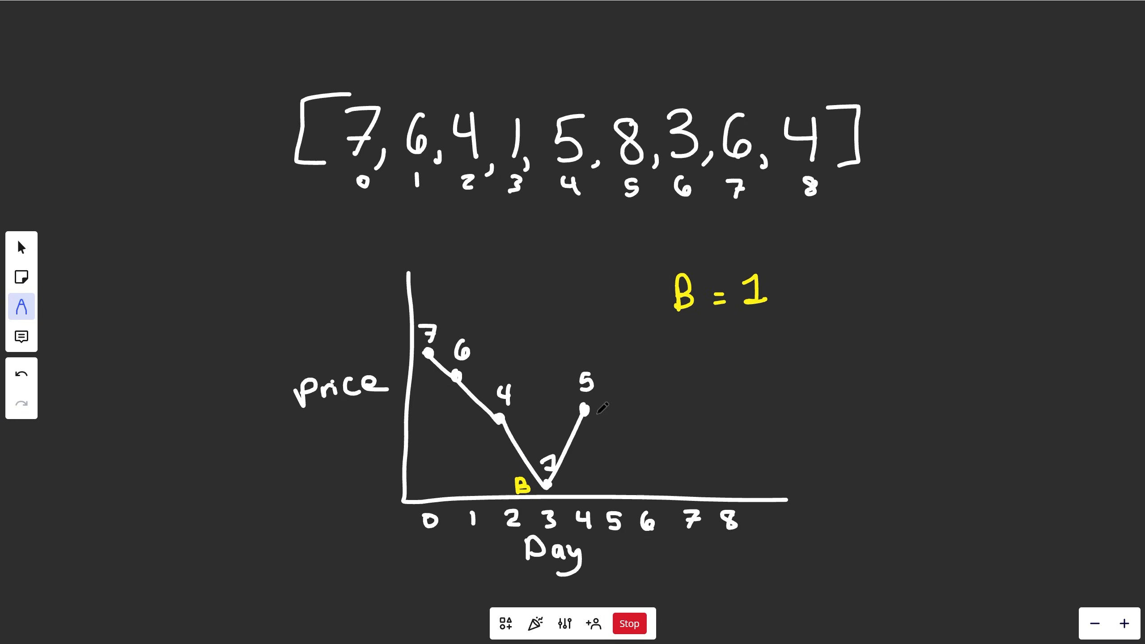
{"action": "left_click_drag", "start_coordinate": [588, 408], "coordinate": [617, 340]}
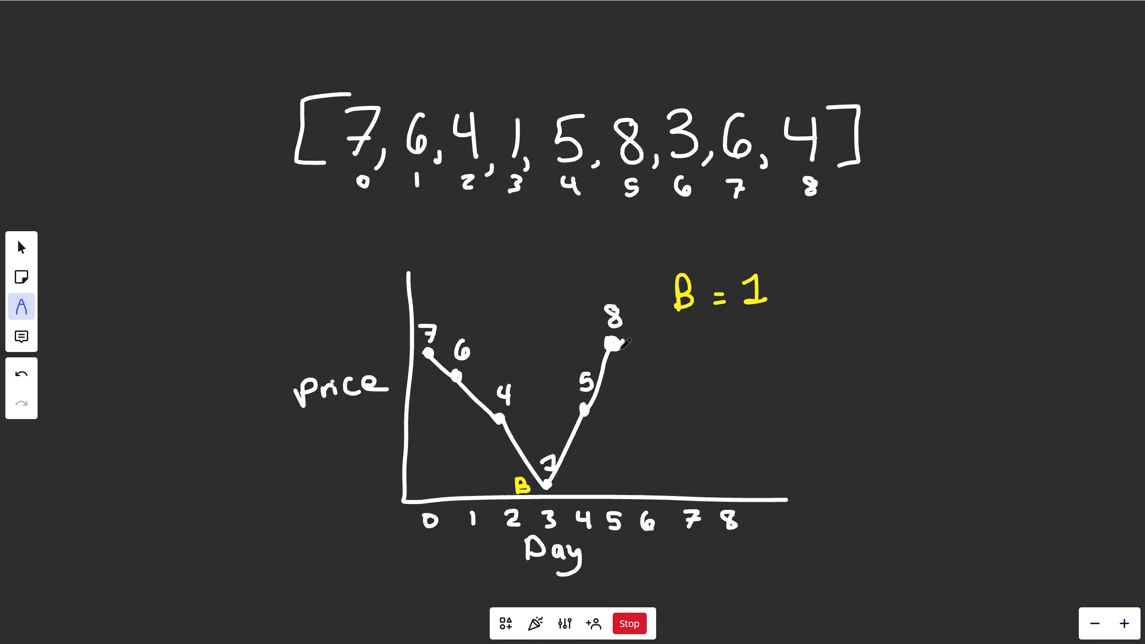
{"action": "left_click_drag", "start_coordinate": [615, 341], "coordinate": [641, 446]}
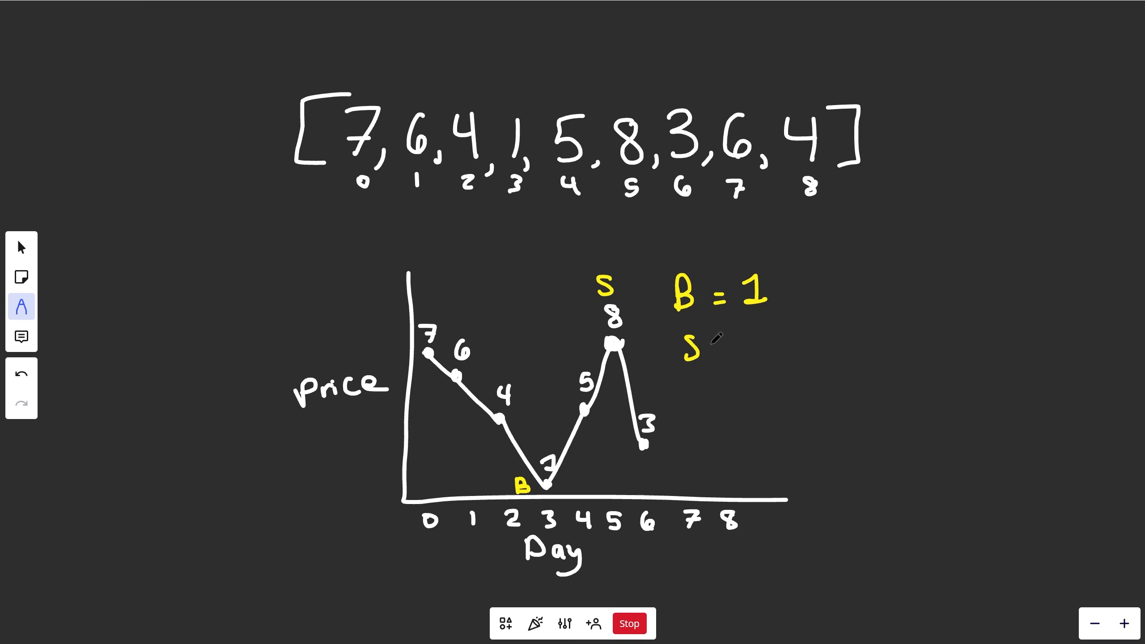
Note B = 1, S = 8, 8-1=7 and start a 'profit =' line beside the chart
{"action": "type", "text": "= 8"}
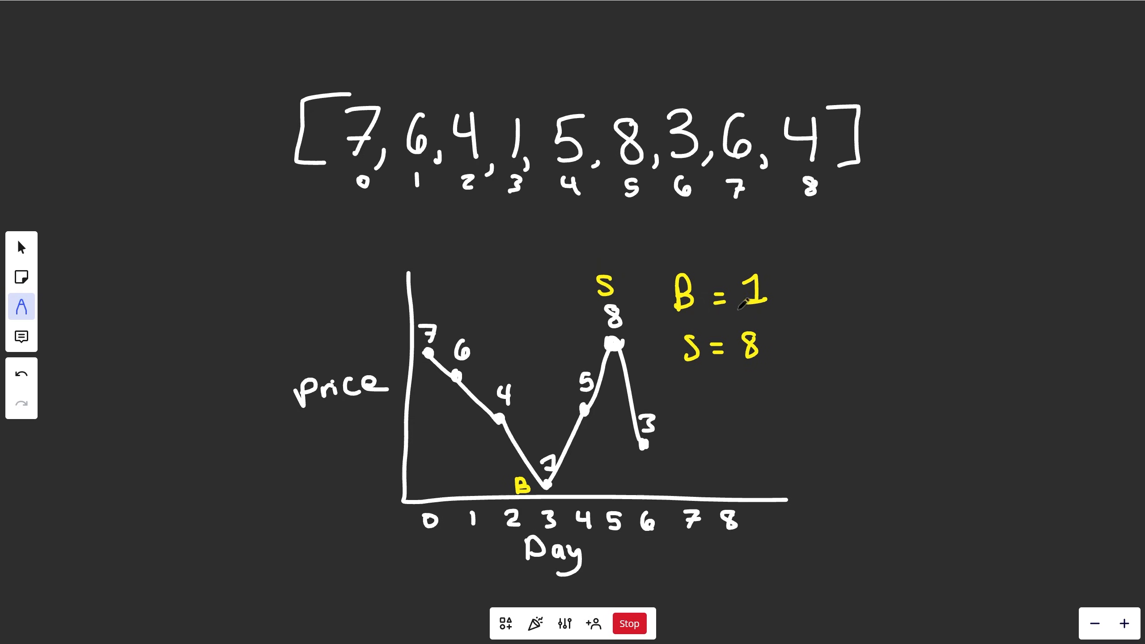
{"action": "type", "text": "8"}
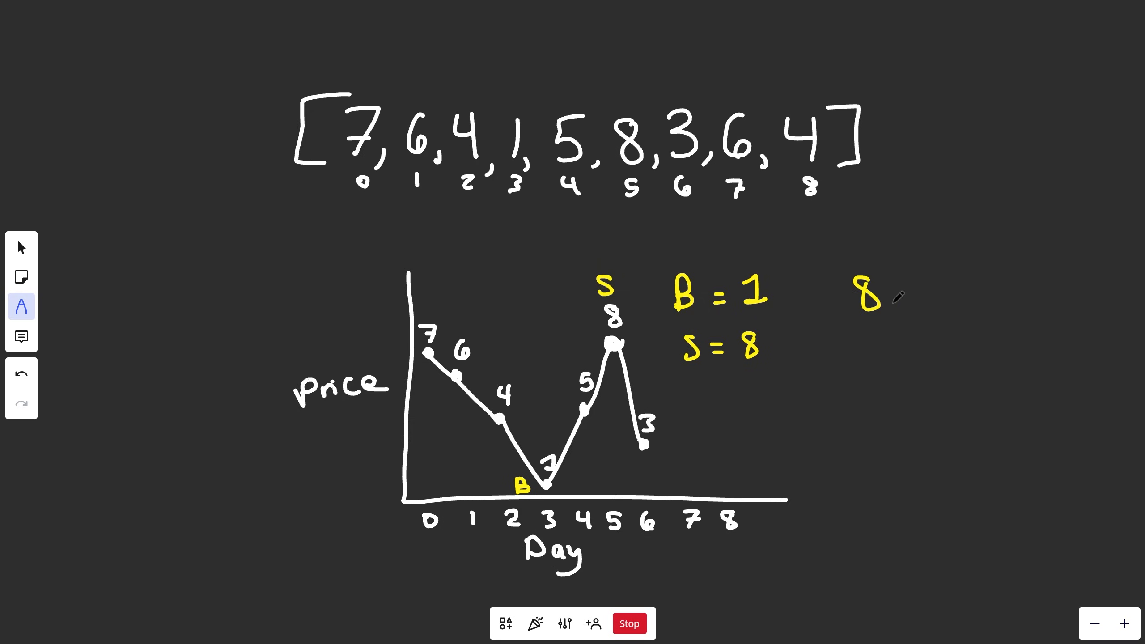
{"action": "type", "text": "-1=7"}
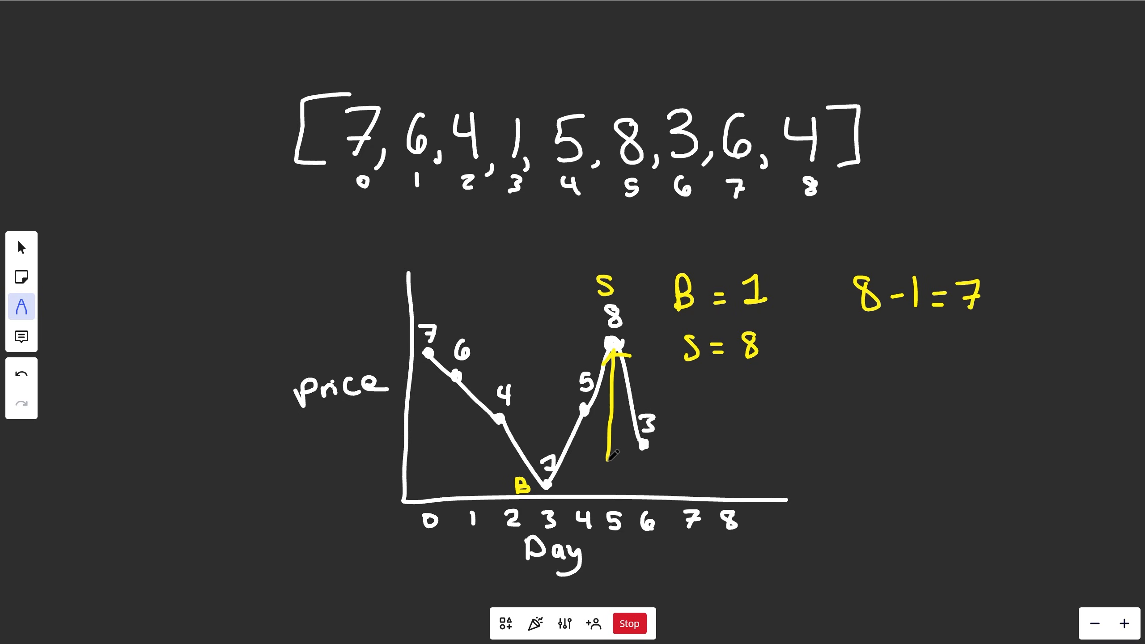
{"action": "type", "text": "proC"}
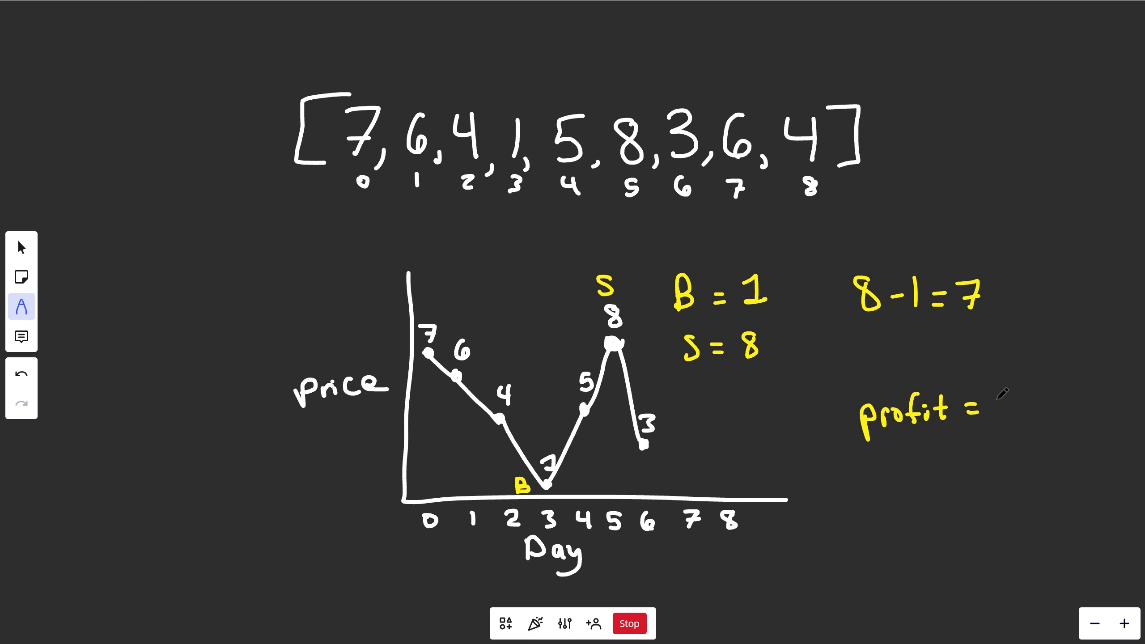
Write profit = 7, extend the line to 6 and 4 for days 7–8, mark B at day 6, and raise profit to 10
{"action": "type", "text": "7"}
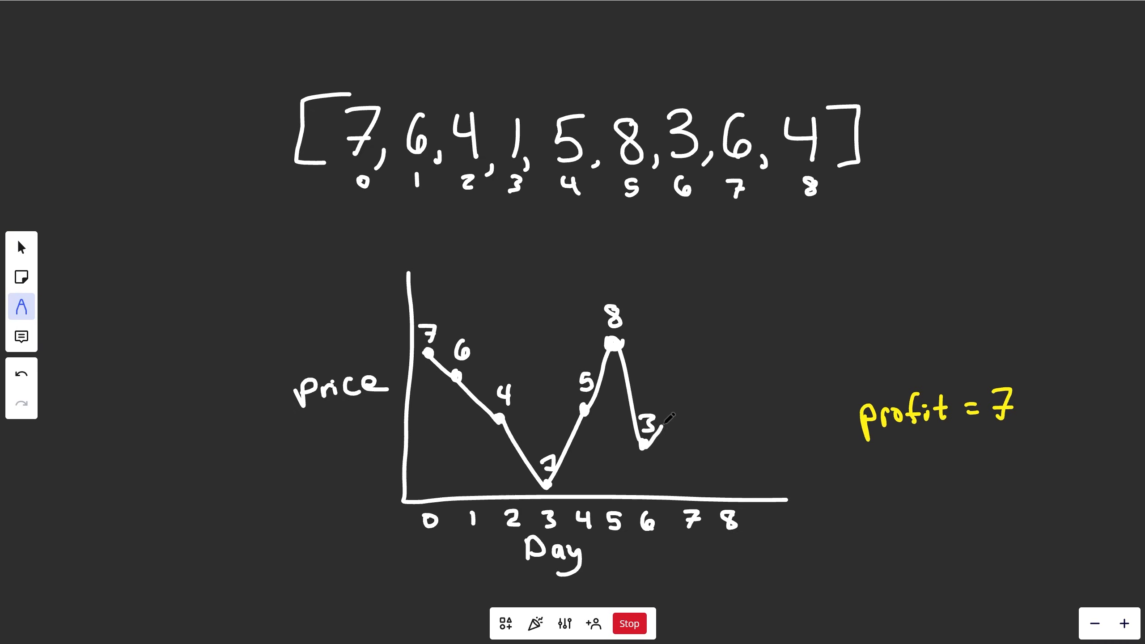
{"action": "left_click_drag", "start_coordinate": [631, 463], "coordinate": [690, 376]}
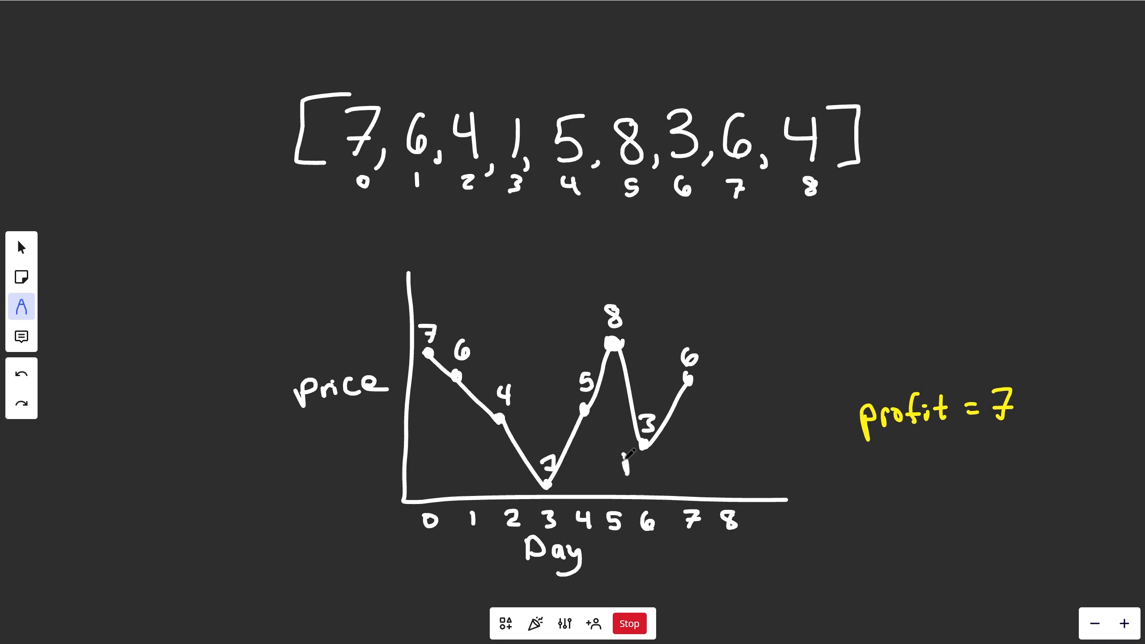
{"action": "type", "text": "B"}
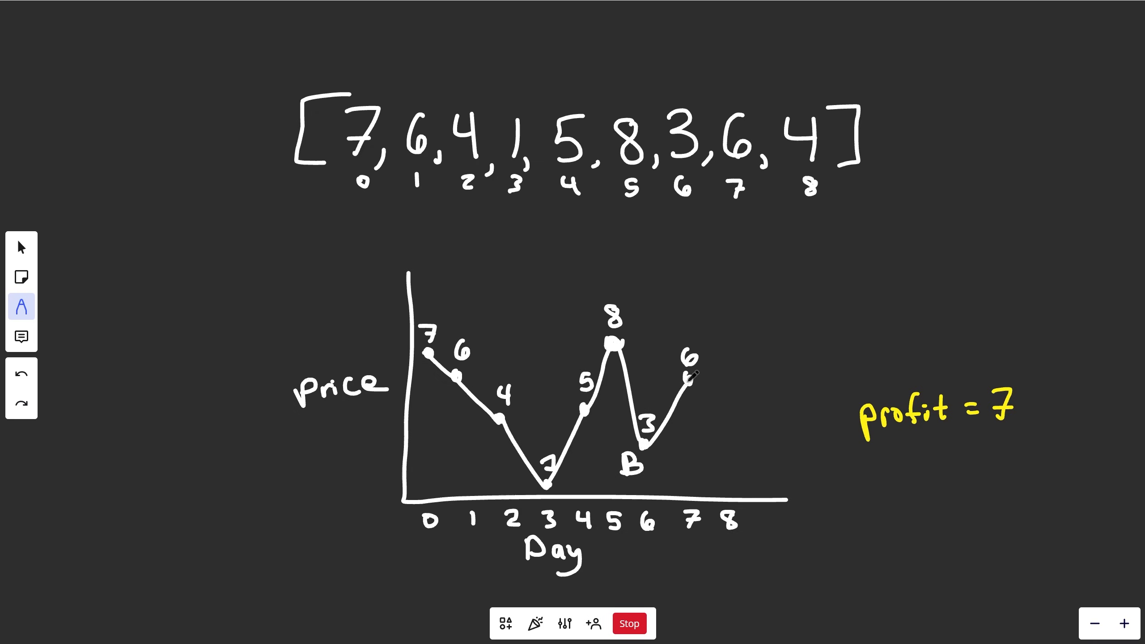
{"action": "left_click_drag", "start_coordinate": [689, 358], "coordinate": [742, 394]}
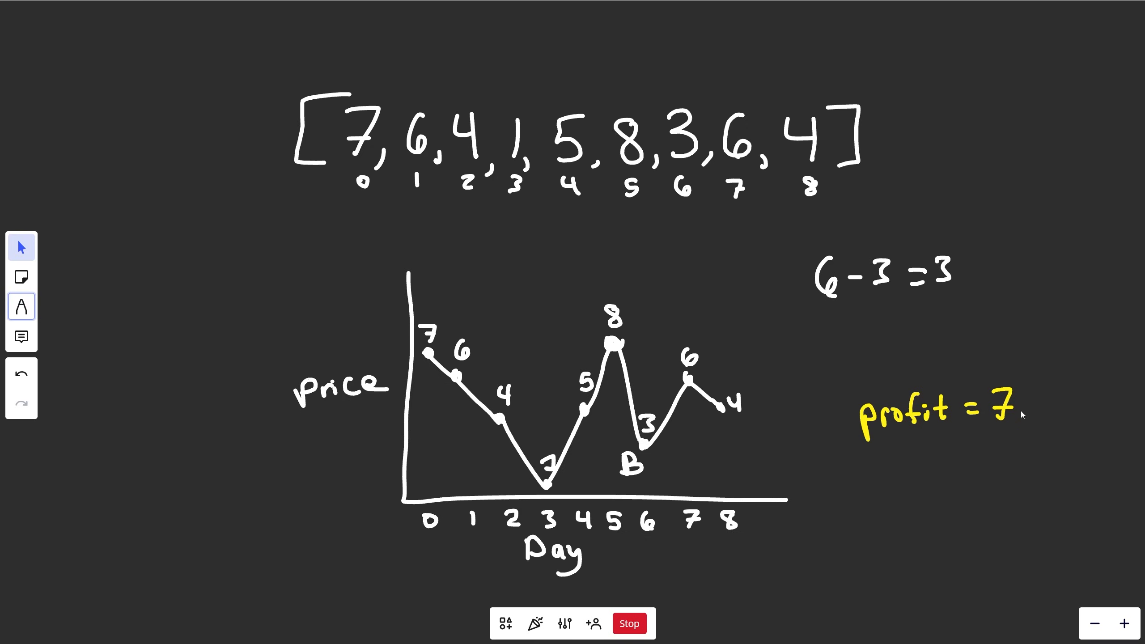
{"action": "left_click", "coordinate": [1006, 408]}
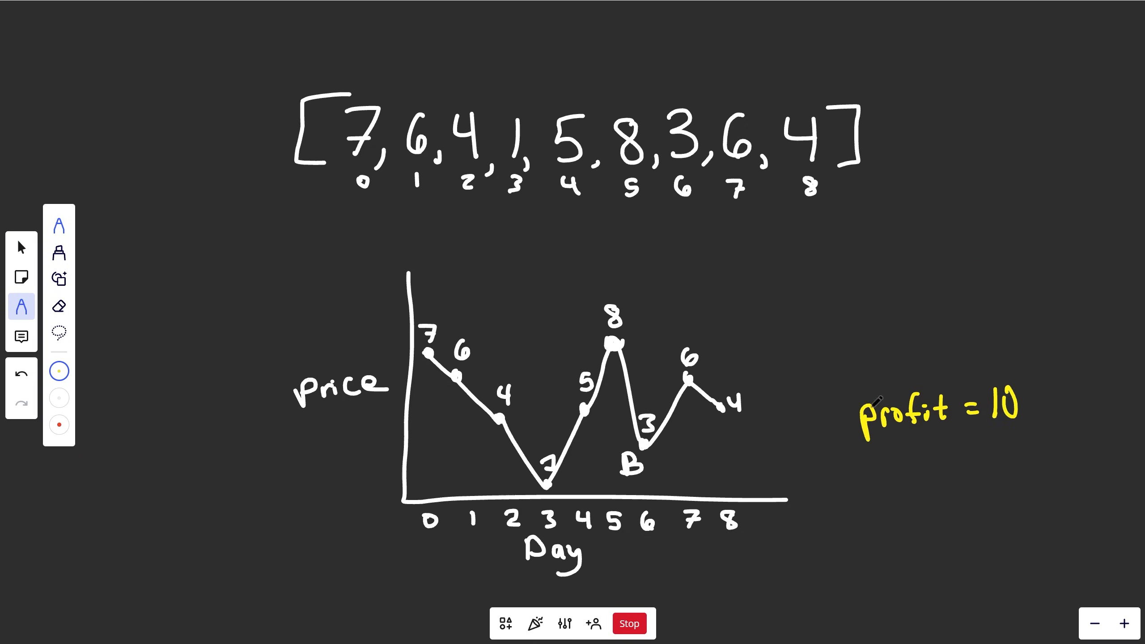
{"action": "left_click_drag", "start_coordinate": [682, 382], "coordinate": [713, 376]}
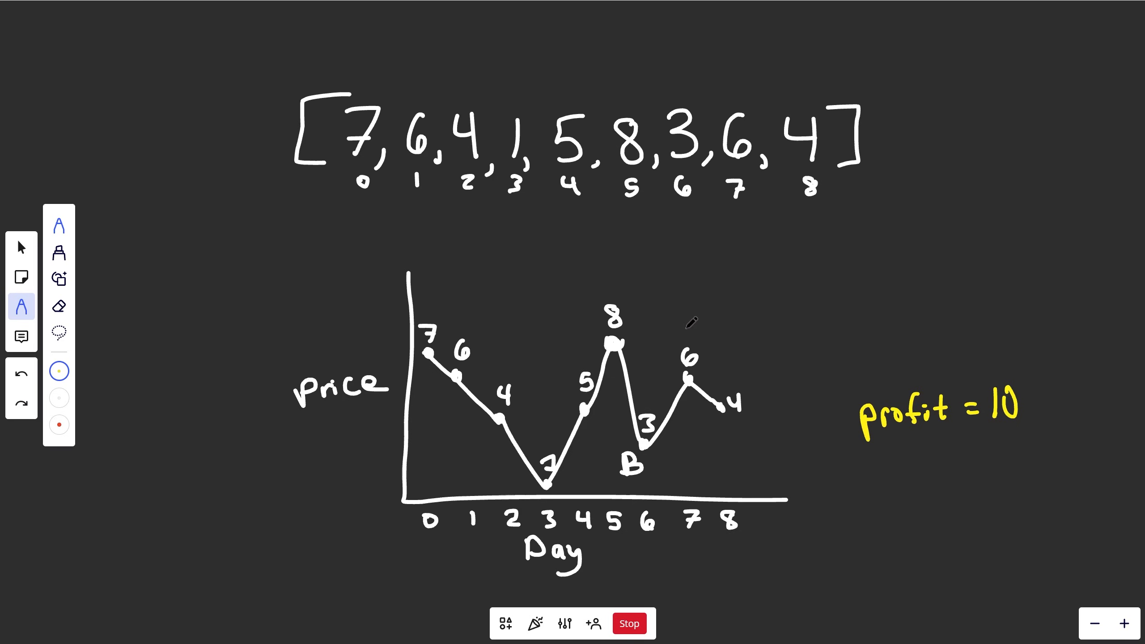
{"action": "mouse_move", "coordinate": [765, 389]}
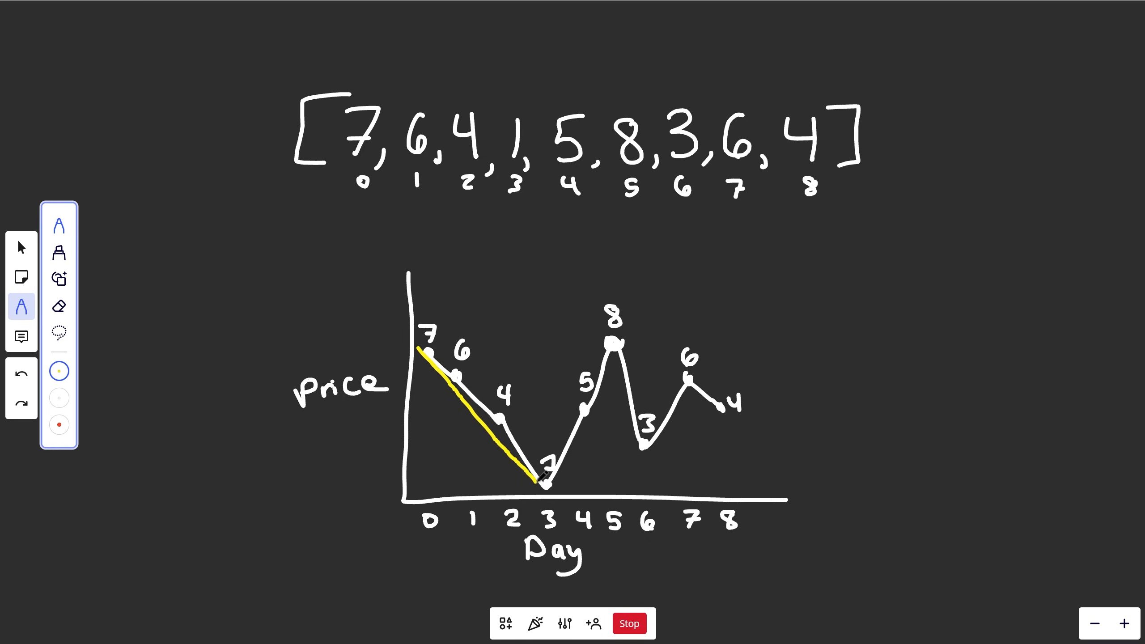
In yellow, trace the fall to day 3 and the rise to day 5, labelling day 5 as the sell point
{"action": "left_click_drag", "start_coordinate": [426, 353], "coordinate": [540, 486]}
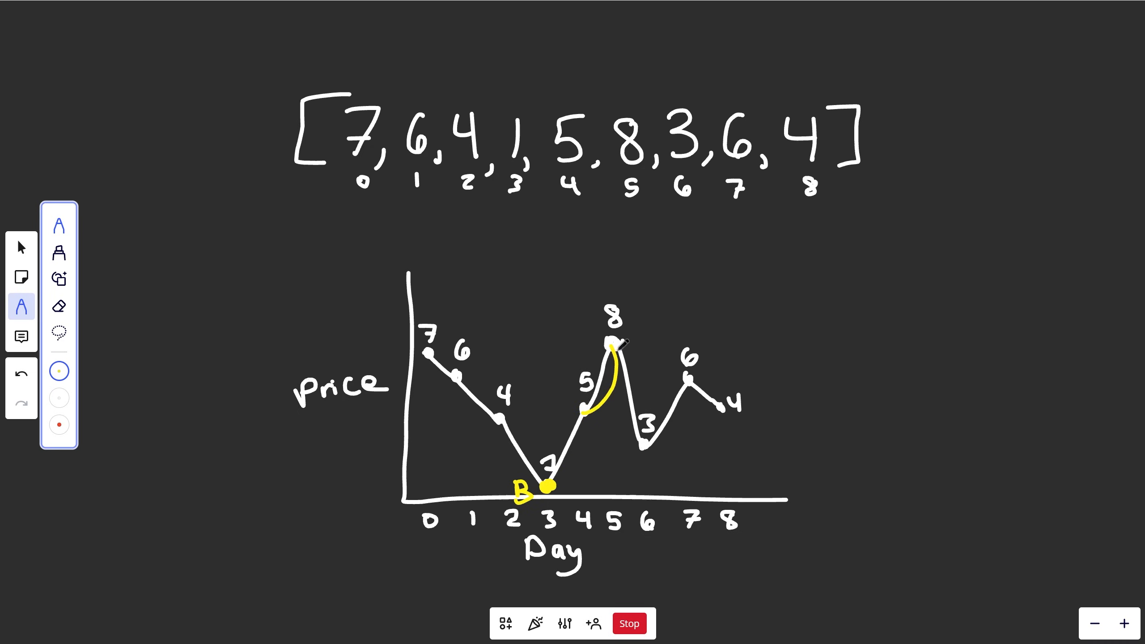
{"action": "left_click_drag", "start_coordinate": [616, 344], "coordinate": [644, 446]}
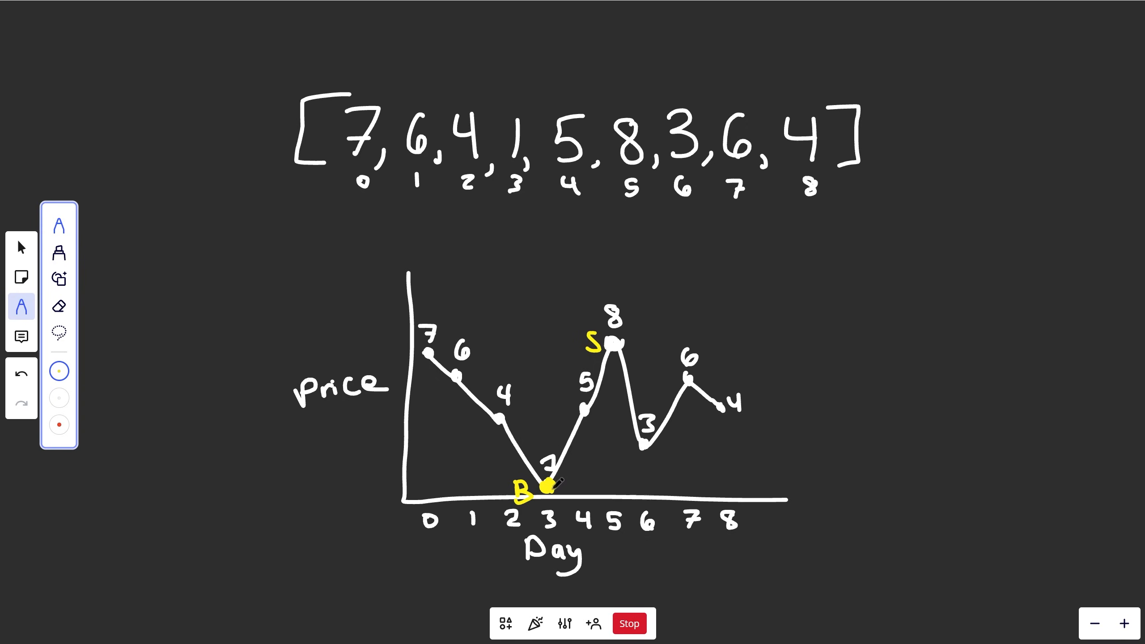
{"action": "left_click_drag", "start_coordinate": [548, 487], "coordinate": [617, 347]}
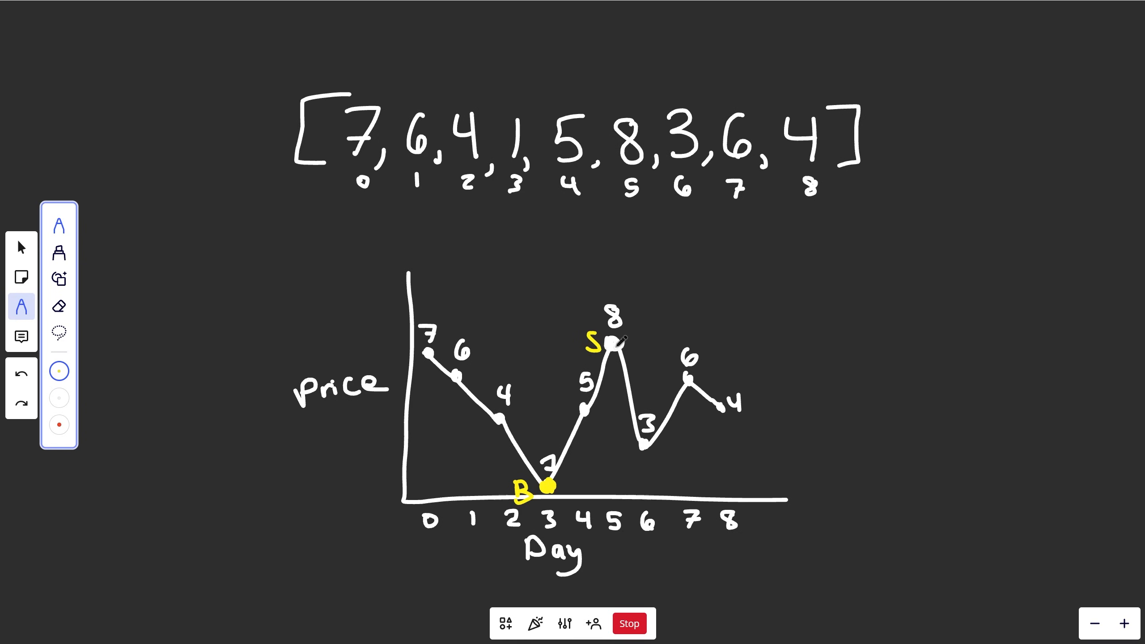
{"action": "left_click_drag", "start_coordinate": [610, 349], "coordinate": [642, 445]}
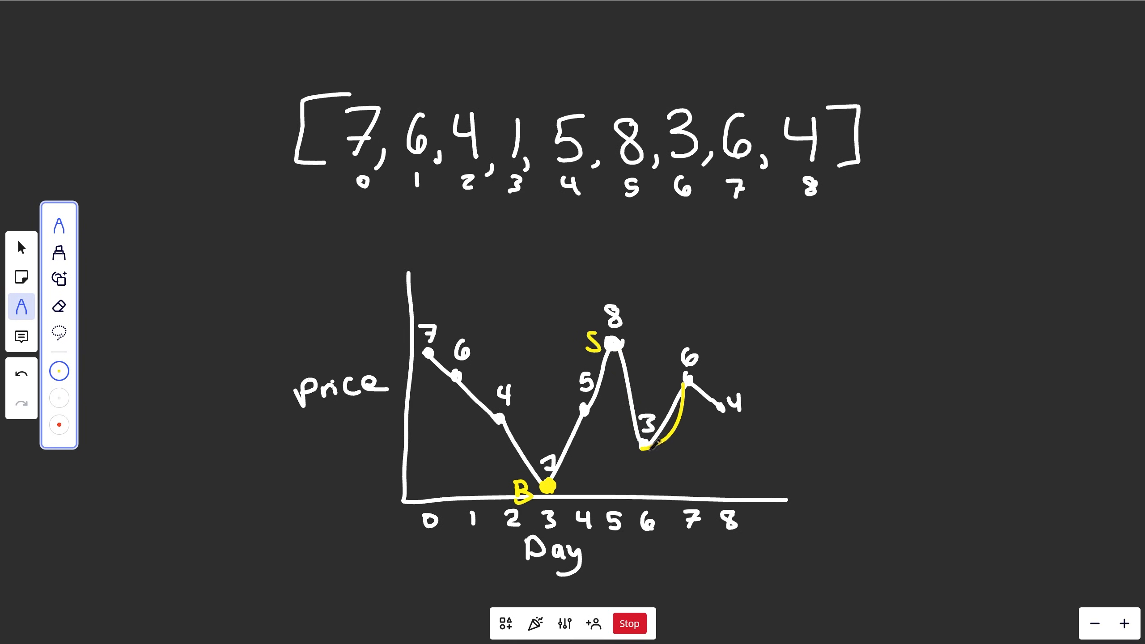
Mark day 6 buy and day 7 sell, trace the drop to day 8, then wipe the whole chart off the board
{"action": "type", "text": "B"}
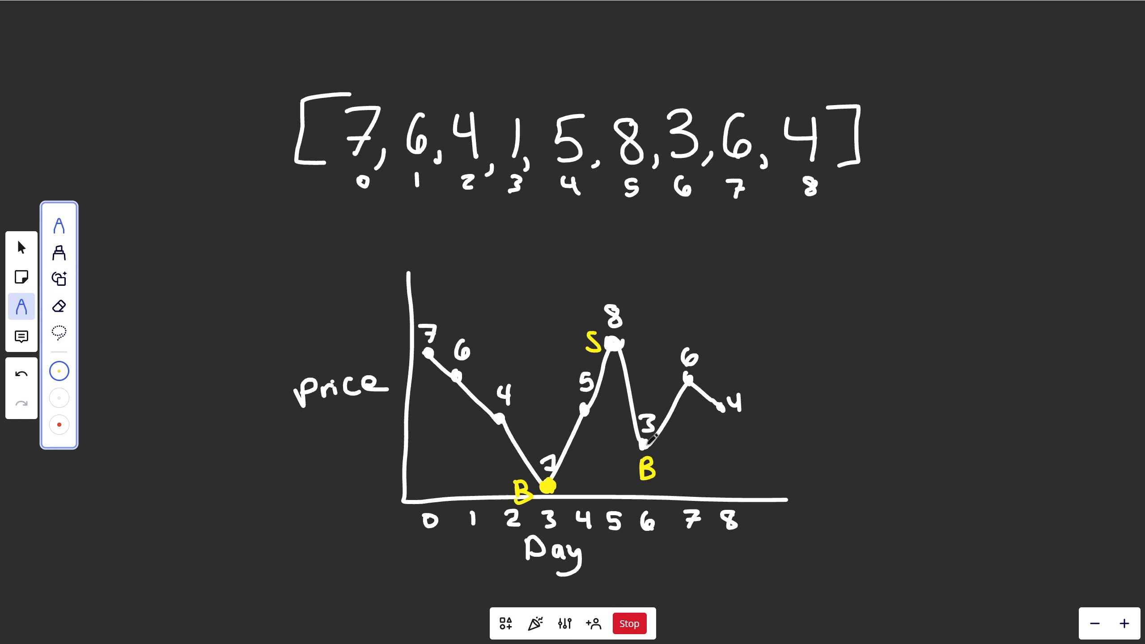
{"action": "left_click_drag", "start_coordinate": [689, 384], "coordinate": [720, 351]}
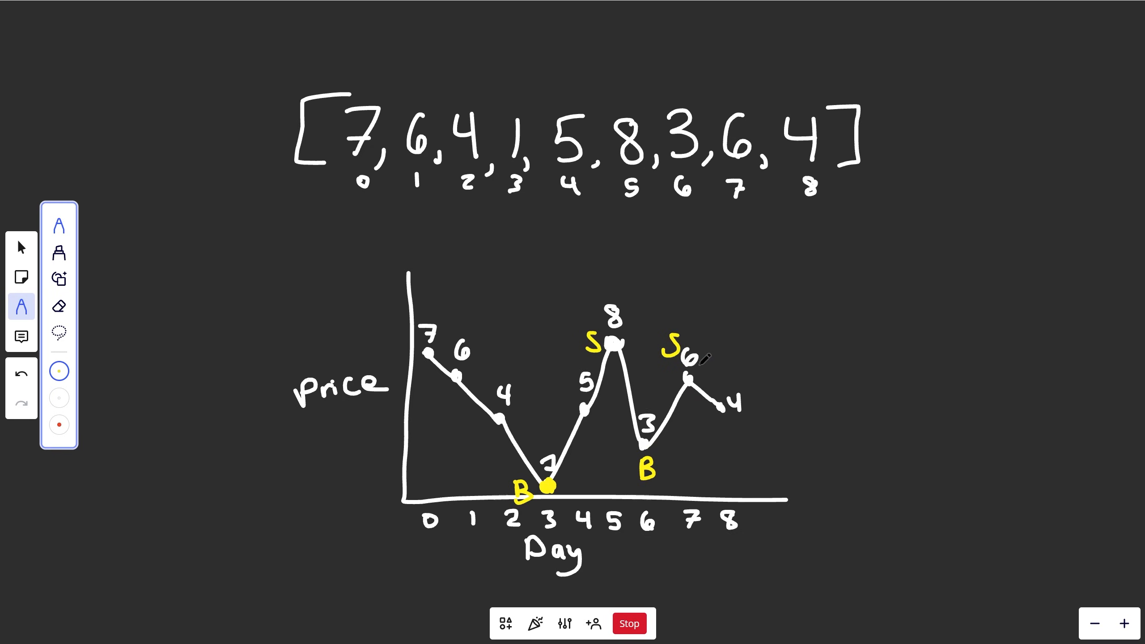
{"action": "left_click_drag", "start_coordinate": [686, 375], "coordinate": [719, 409]}
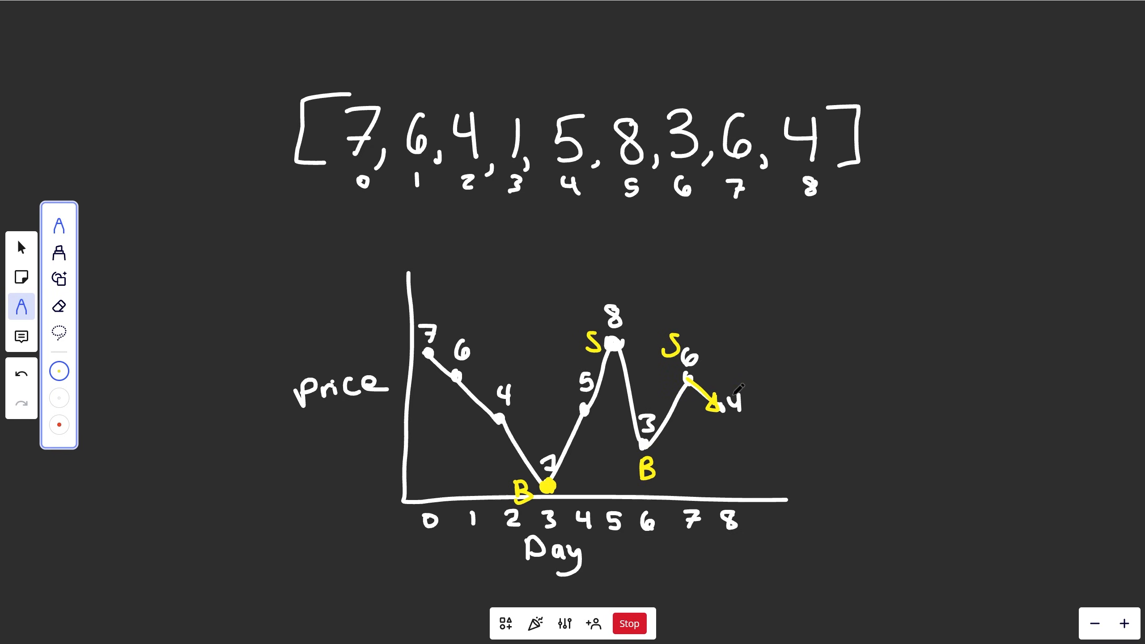
{"action": "left_click_drag", "start_coordinate": [723, 416], "coordinate": [763, 351]}
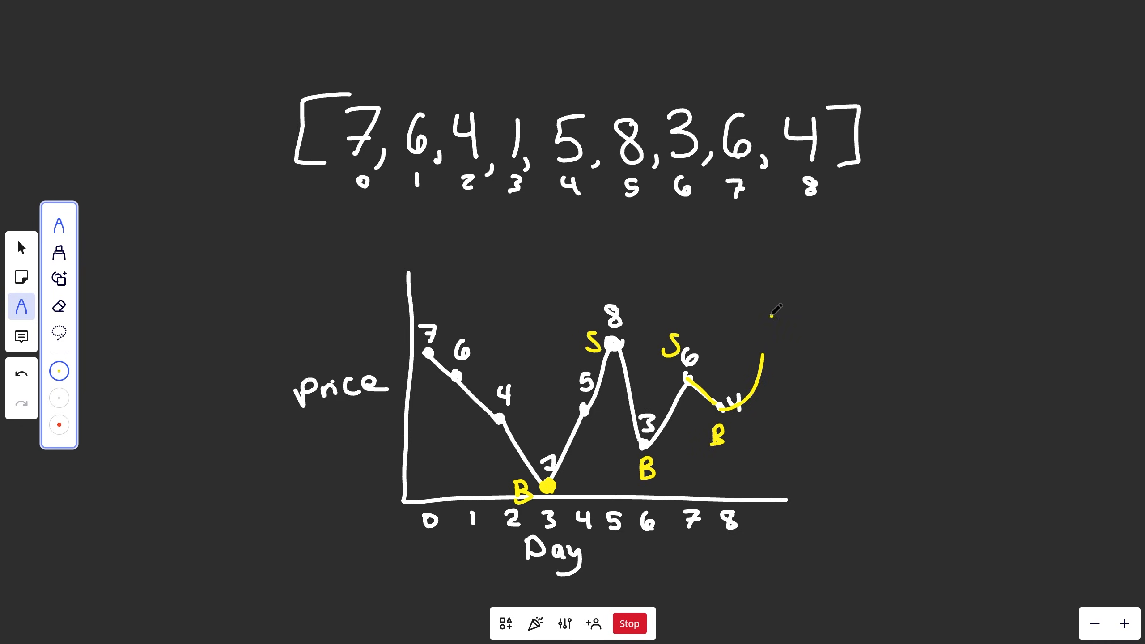
{"action": "left_click_drag", "start_coordinate": [774, 311], "coordinate": [767, 340]}
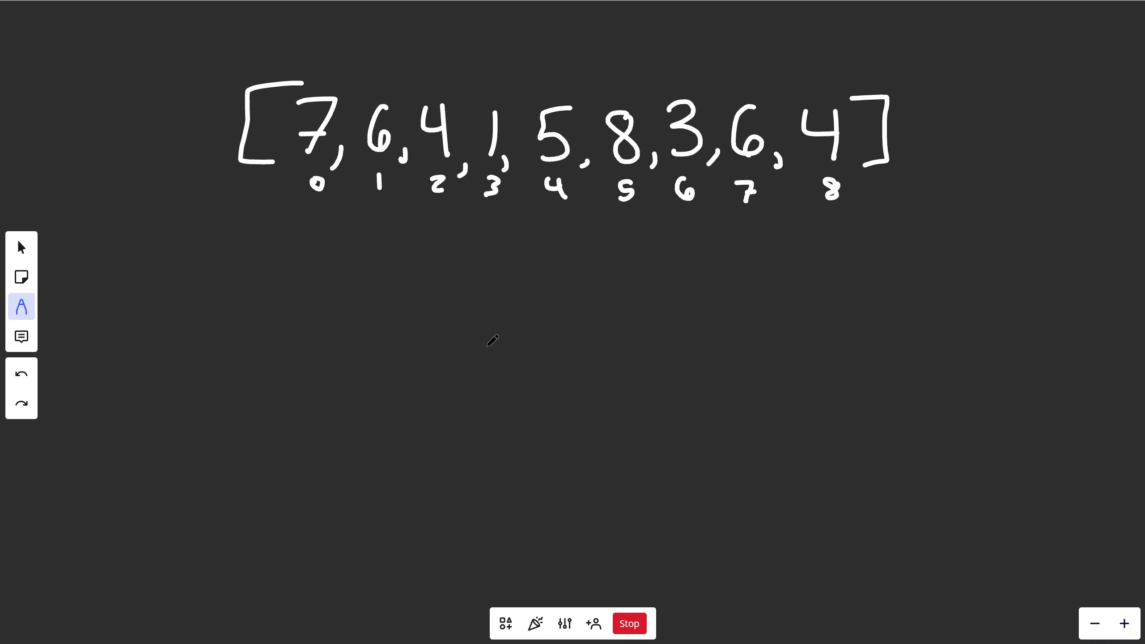
{"action": "mouse_move", "coordinate": [247, 314]}
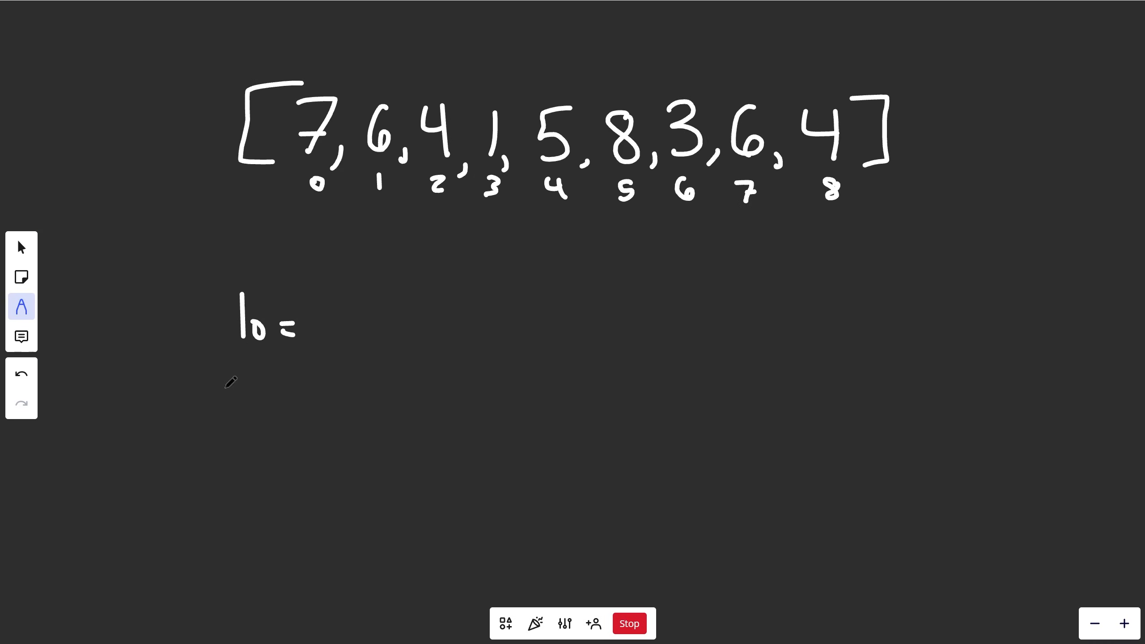
Write lo and hi starting at 7 and move the i marker along the array to index 5
{"action": "left_click_drag", "start_coordinate": [234, 384], "coordinate": [292, 380]}
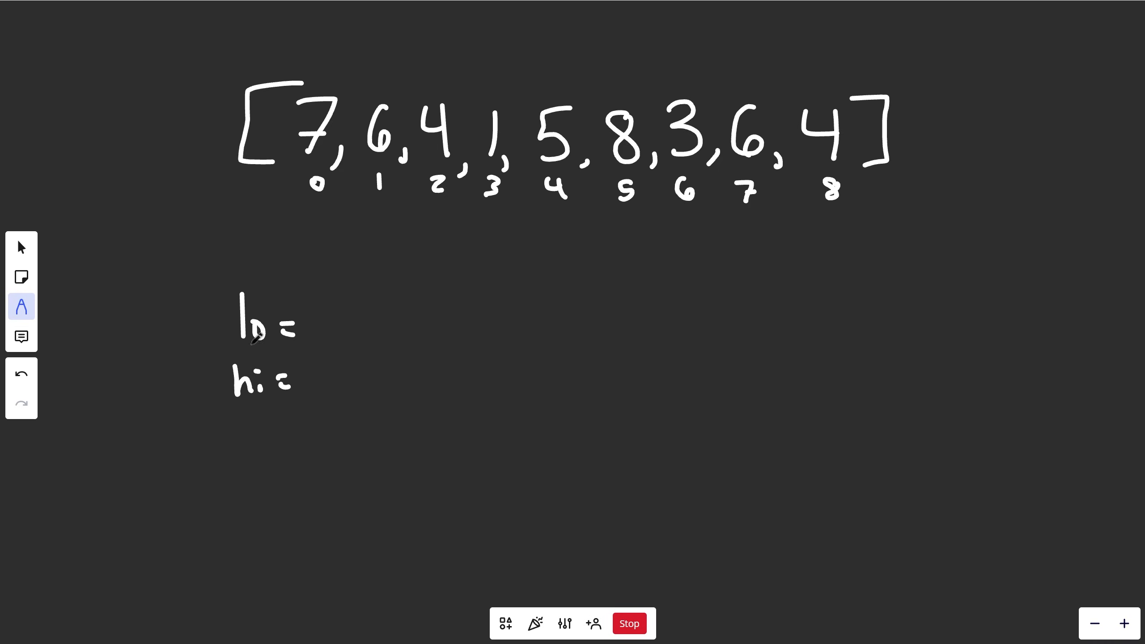
{"action": "left_click_drag", "start_coordinate": [230, 415], "coordinate": [273, 405]}
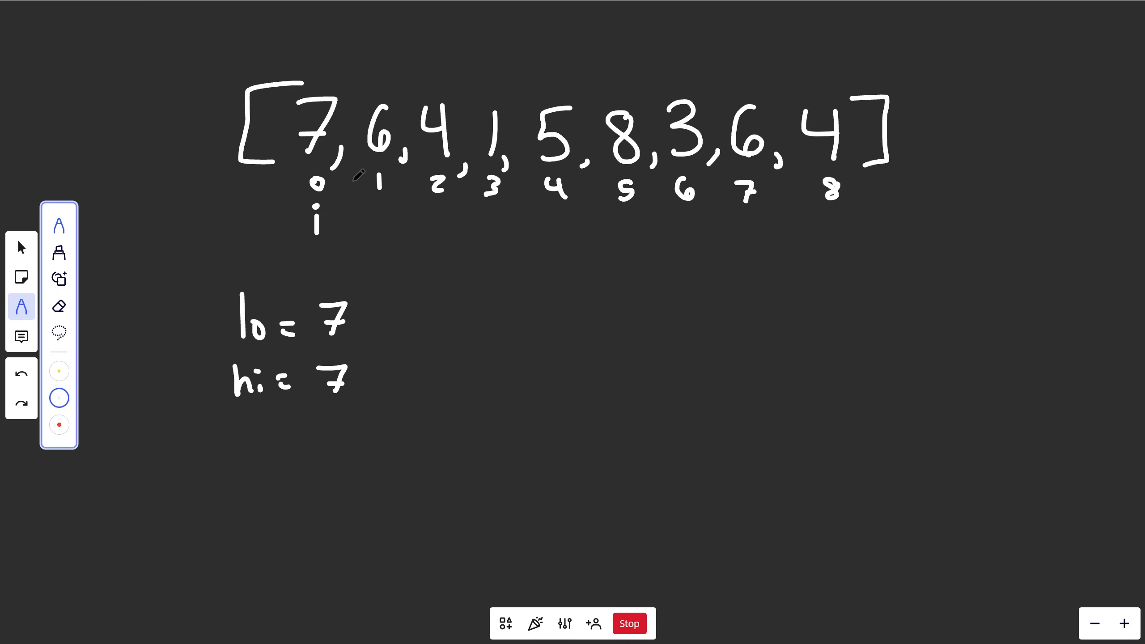
{"action": "left_click", "coordinate": [22, 247]}
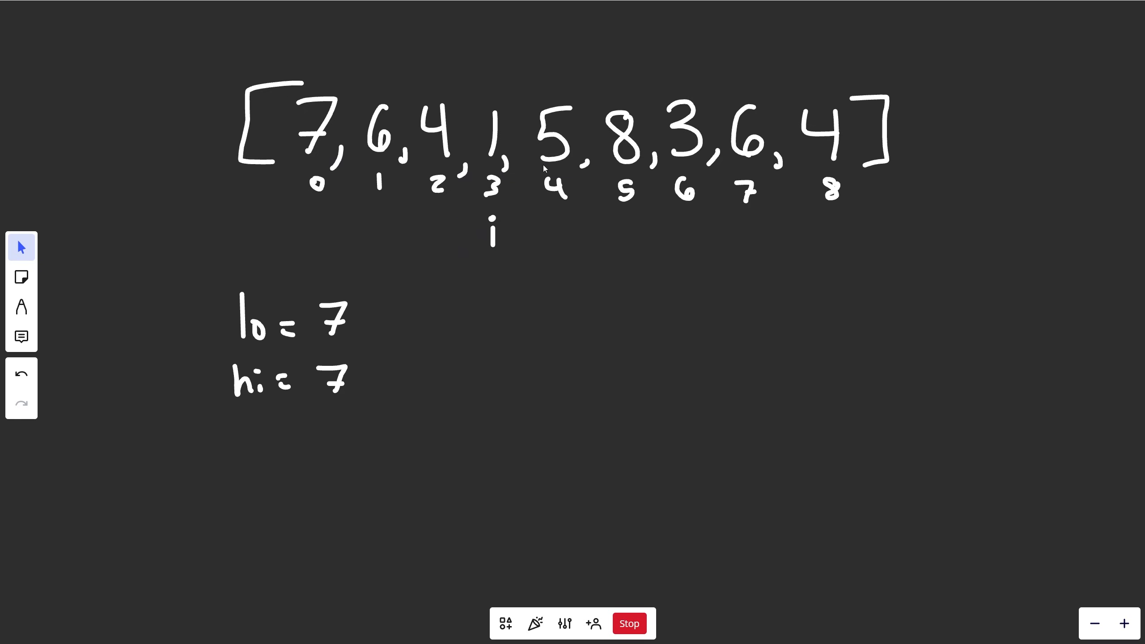
{"action": "mouse_move", "coordinate": [579, 157]}
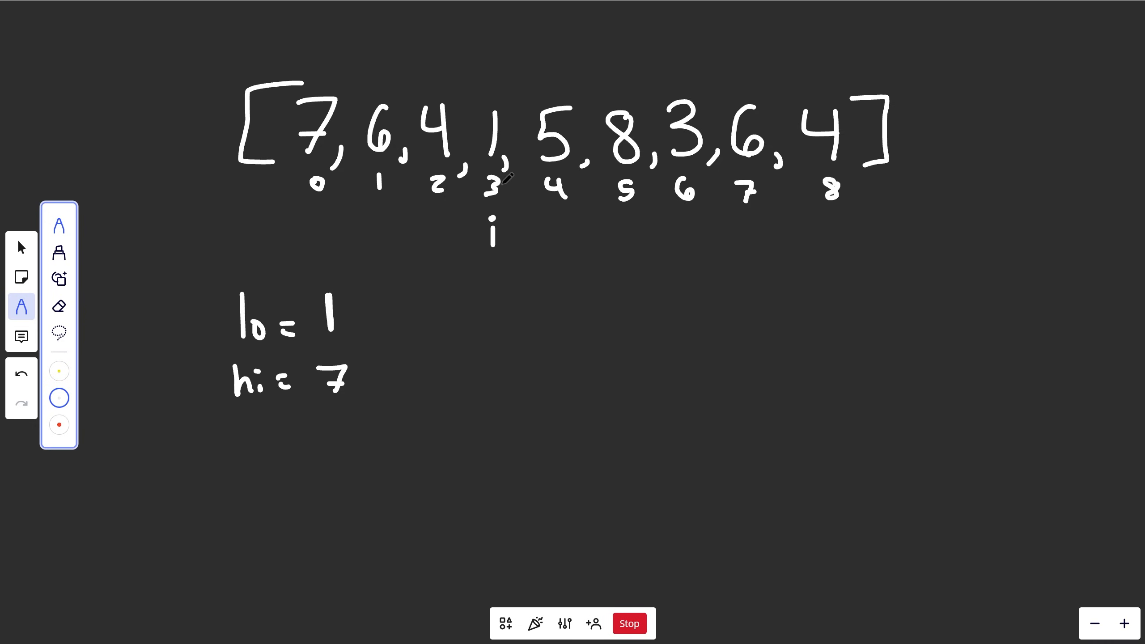
{"action": "left_click", "coordinate": [21, 246]}
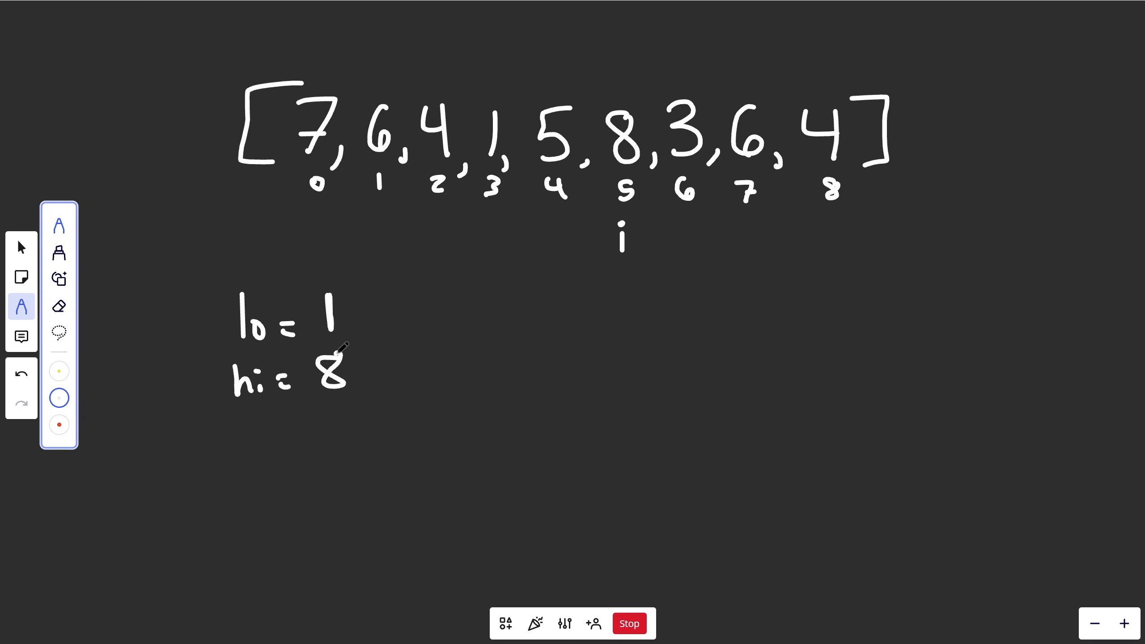
Note 8-1=7 and record profit = 7 below lo and hi
{"action": "left_click_drag", "start_coordinate": [523, 358], "coordinate": [577, 362]}
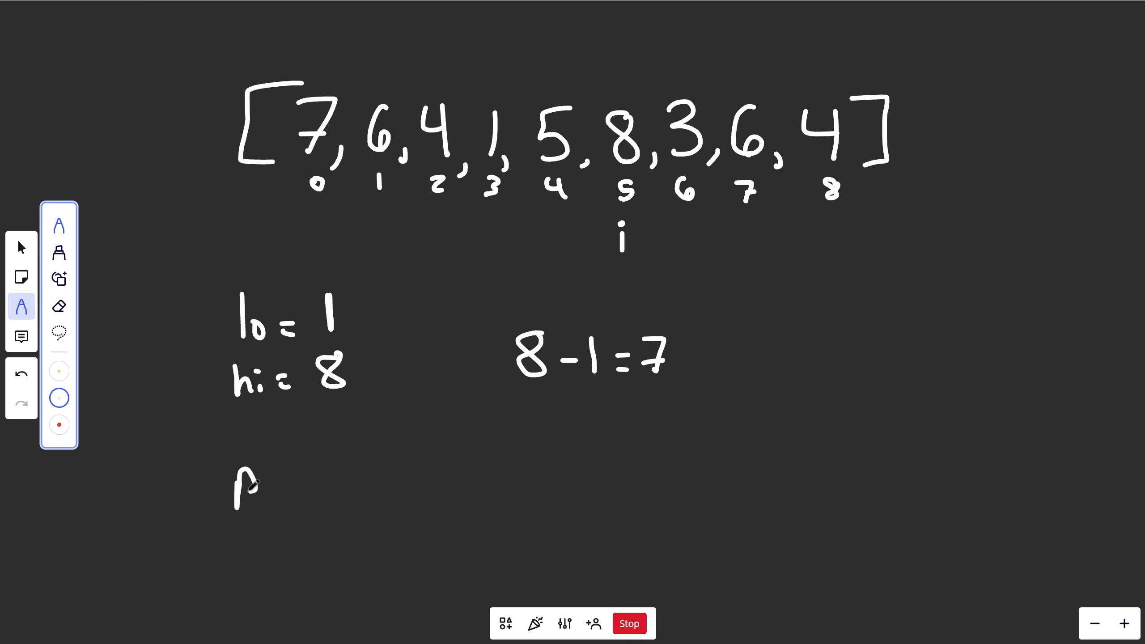
{"action": "left_click_drag", "start_coordinate": [249, 489], "coordinate": [343, 482]}
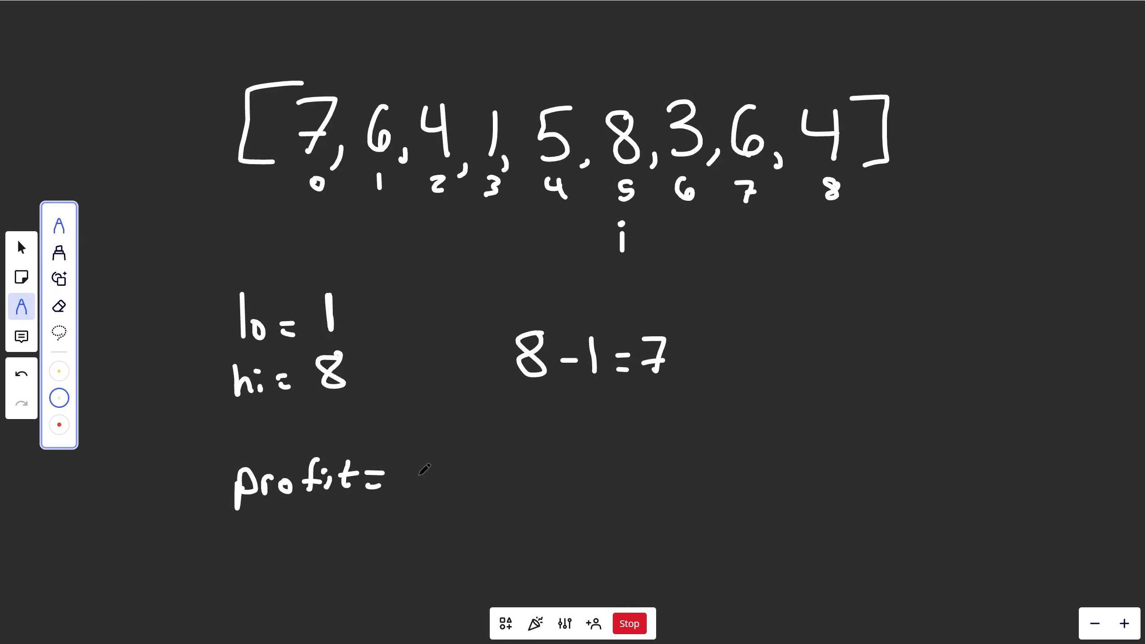
{"action": "left_click_drag", "start_coordinate": [413, 463], "coordinate": [439, 492]}
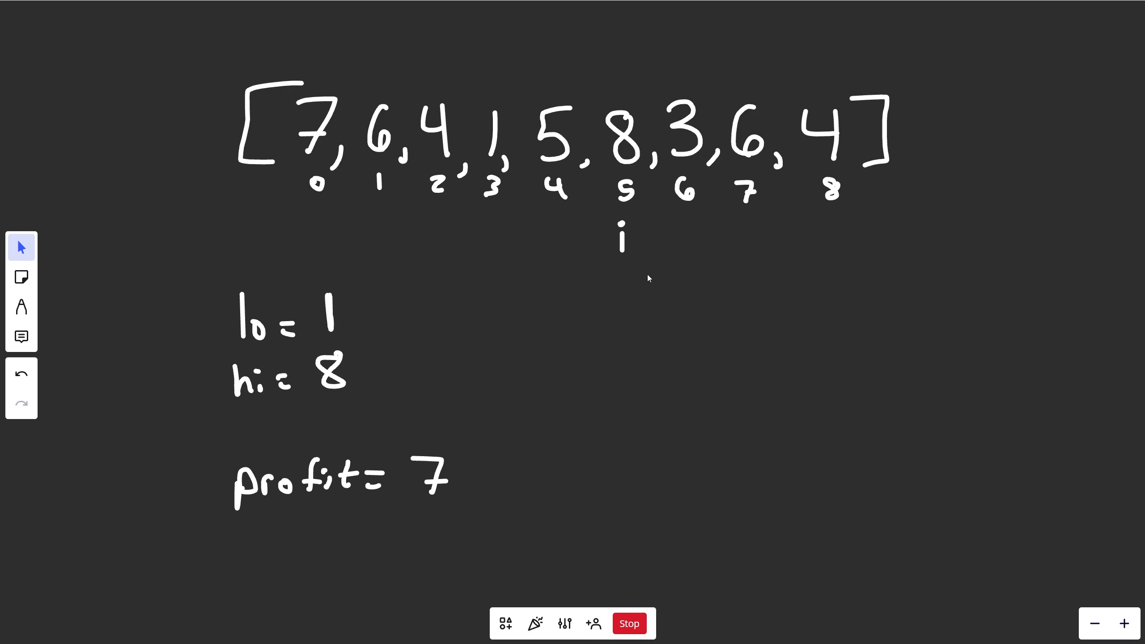
{"action": "mouse_move", "coordinate": [654, 199]}
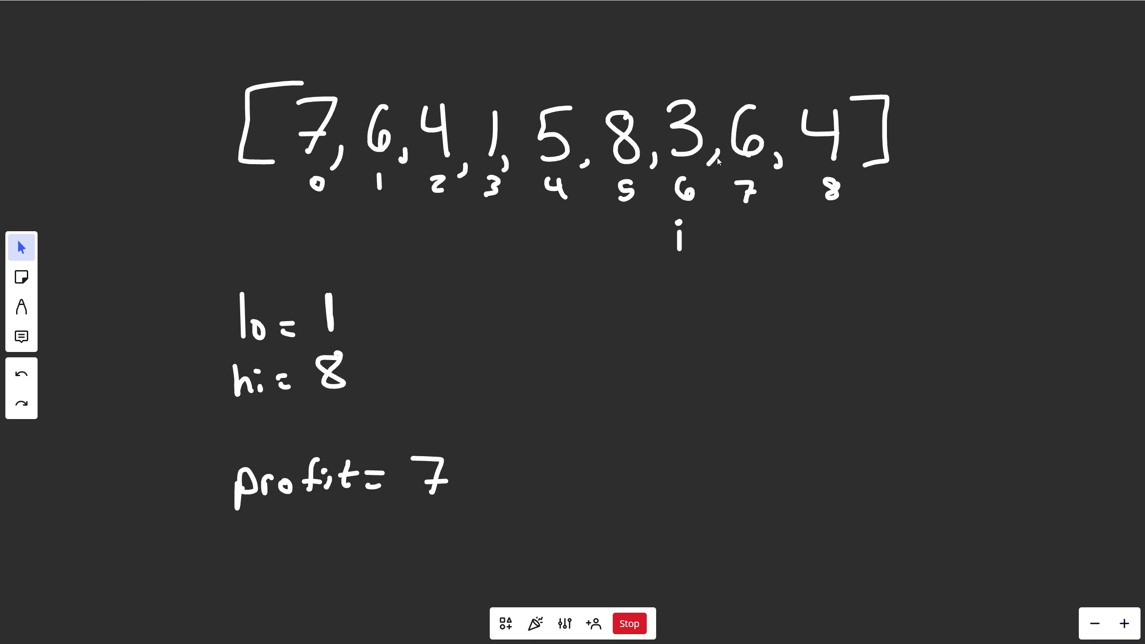
Rewrite lo as 3 and hi as 6, move i past index 8, note 6-3=3, set profit to 10 and erase lo/hi
{"action": "left_click", "coordinate": [22, 306]}
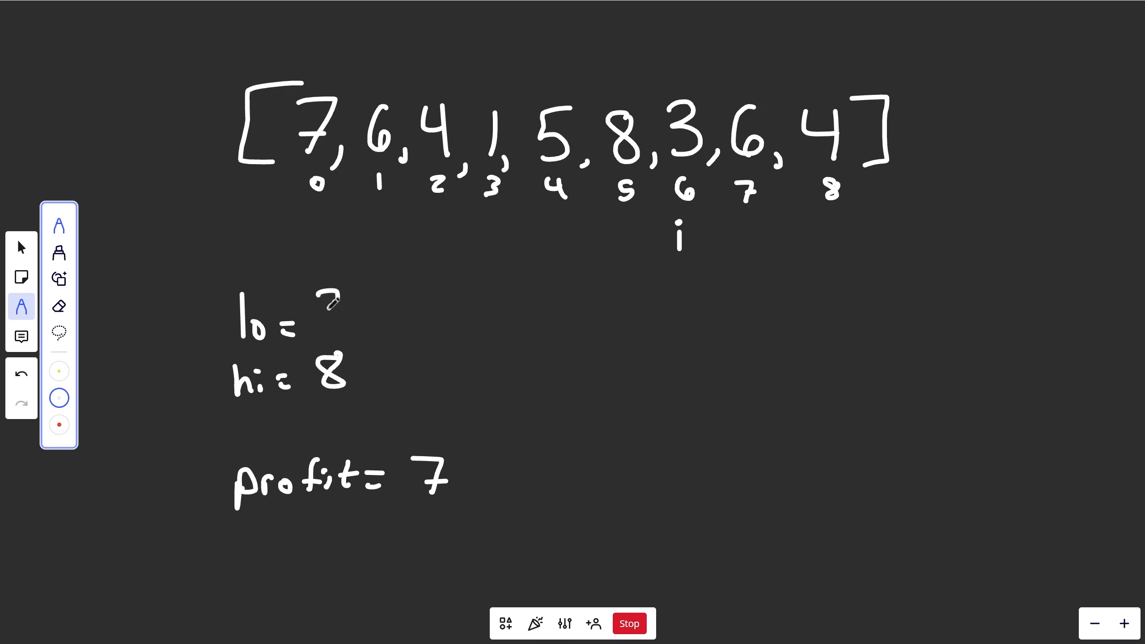
{"action": "left_click", "coordinate": [21, 247]}
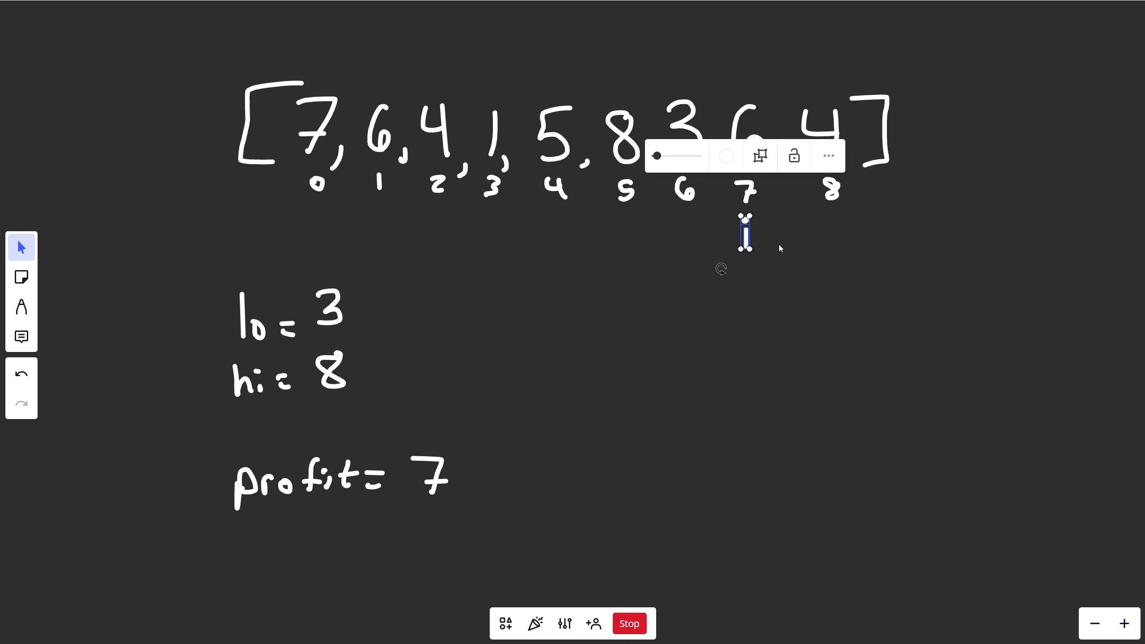
{"action": "left_click", "coordinate": [467, 357]}
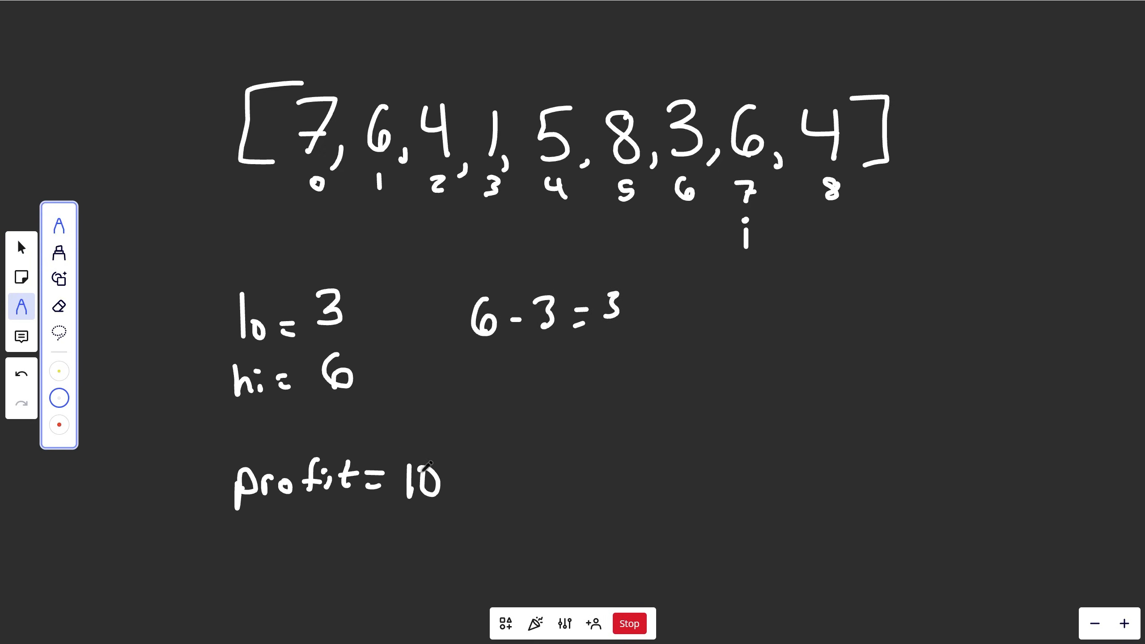
{"action": "left_click", "coordinate": [21, 247]}
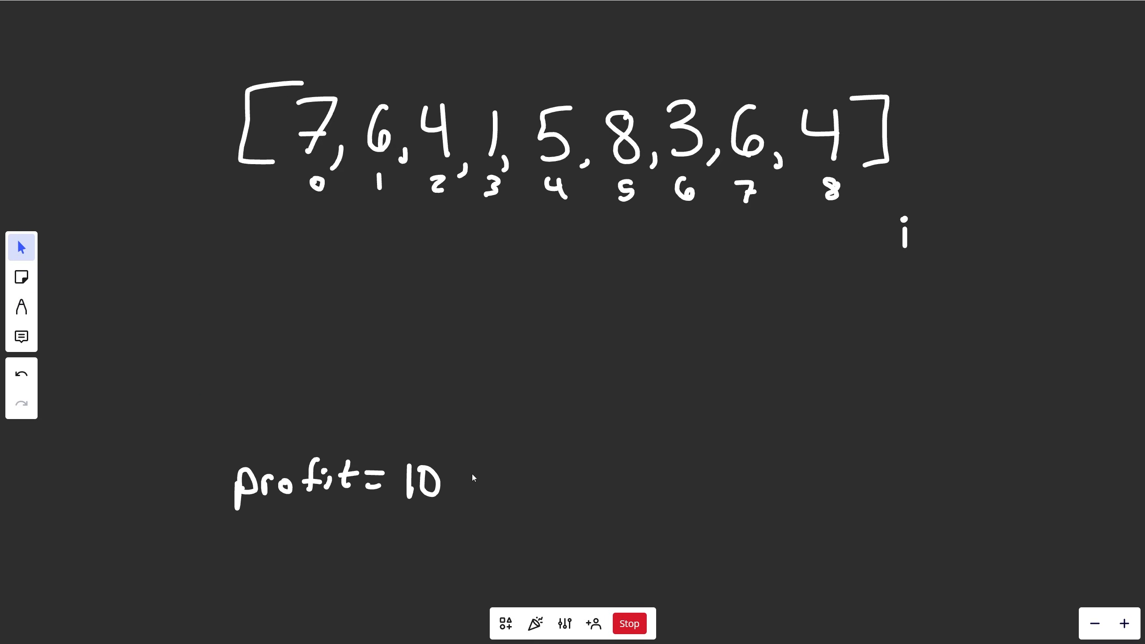
Handwrite 'Time: O(n)' below the array and begin the 'Space' complexity note
{"action": "left_click", "coordinate": [22, 306]}
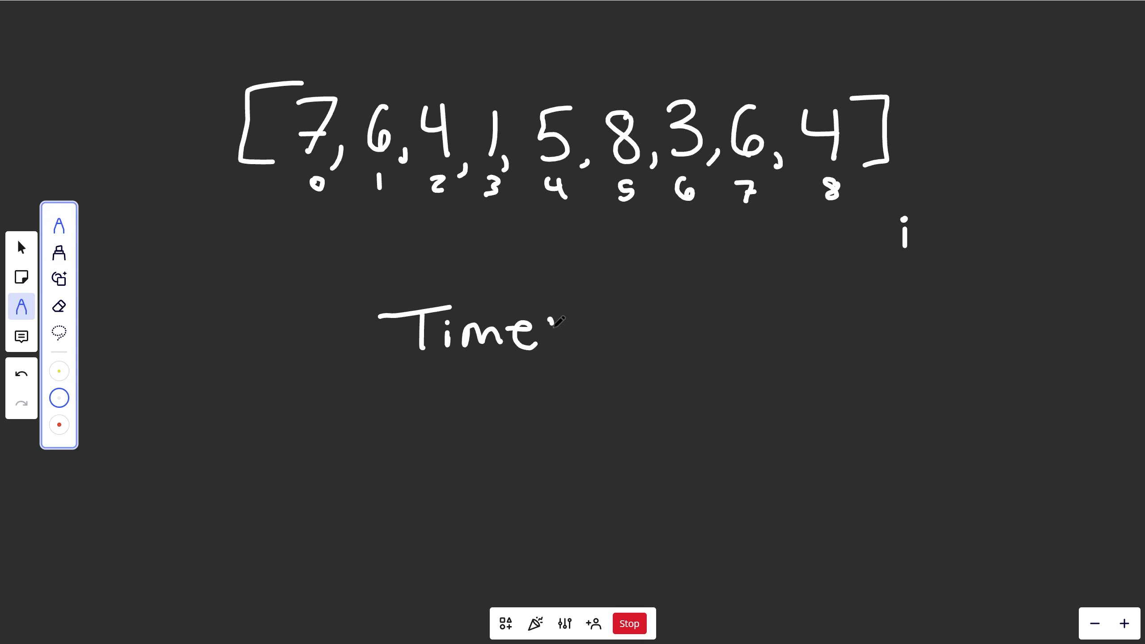
{"action": "left_click_drag", "start_coordinate": [555, 332], "coordinate": [668, 332]}
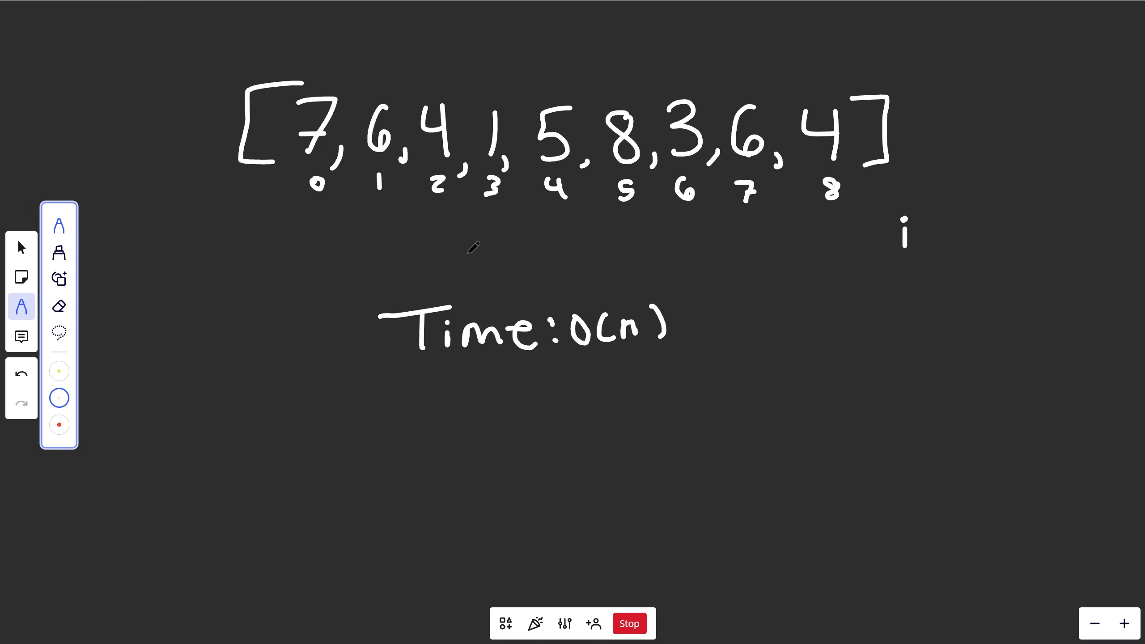
{"action": "left_click_drag", "start_coordinate": [312, 239], "coordinate": [789, 229]}
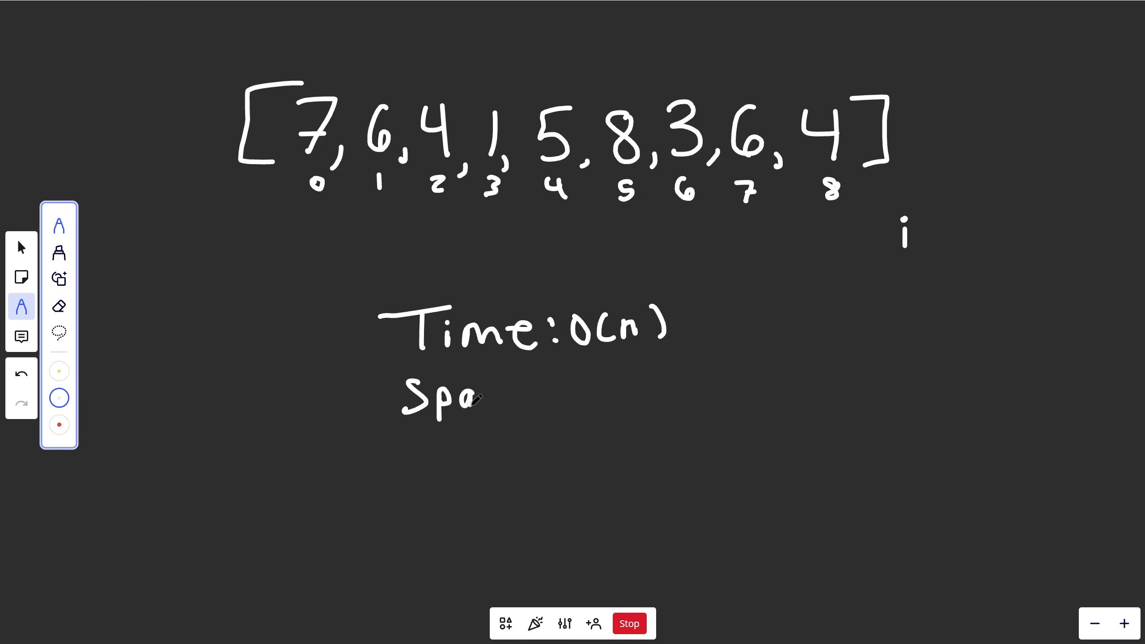
{"action": "left_click_drag", "start_coordinate": [475, 398], "coordinate": [607, 394]}
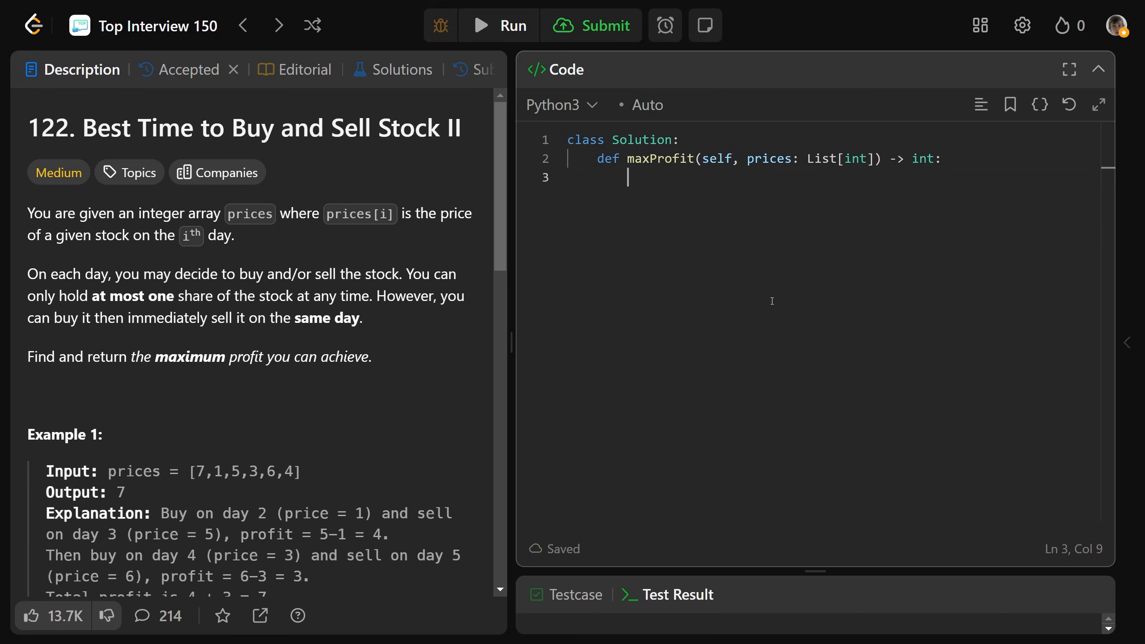
Initialize i = 0, lo = prices[0], hi = prices[0], profit = 0 and n as the array length
{"action": "type", "text": "i = 0"}
{"action": "type", "text": "lo = pric"}
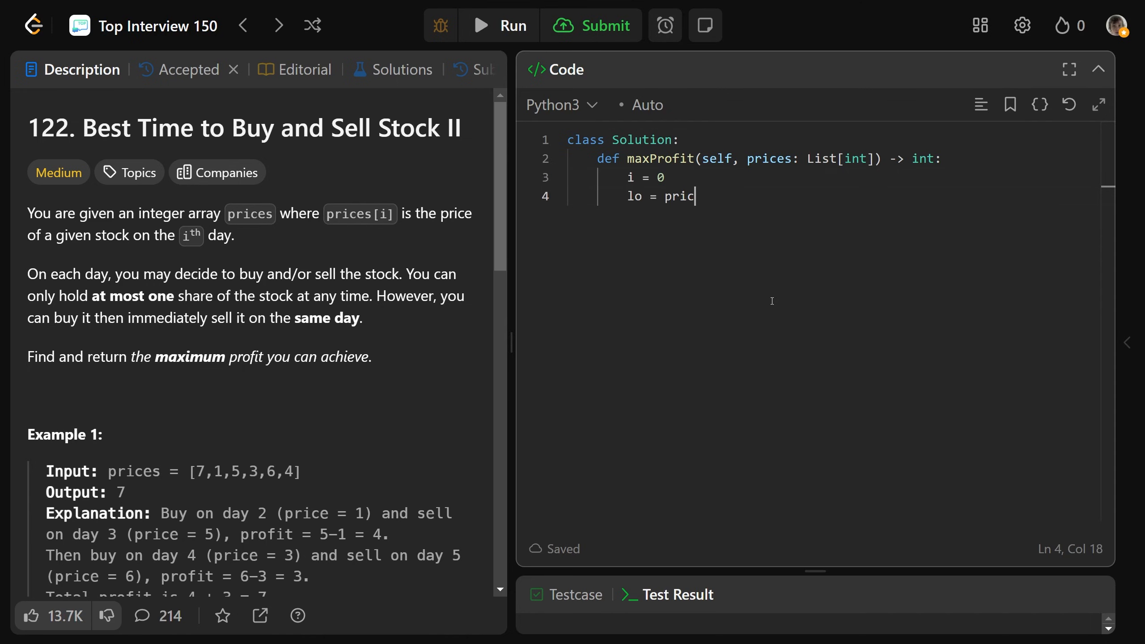
{"action": "type", "text": "es[0]"}
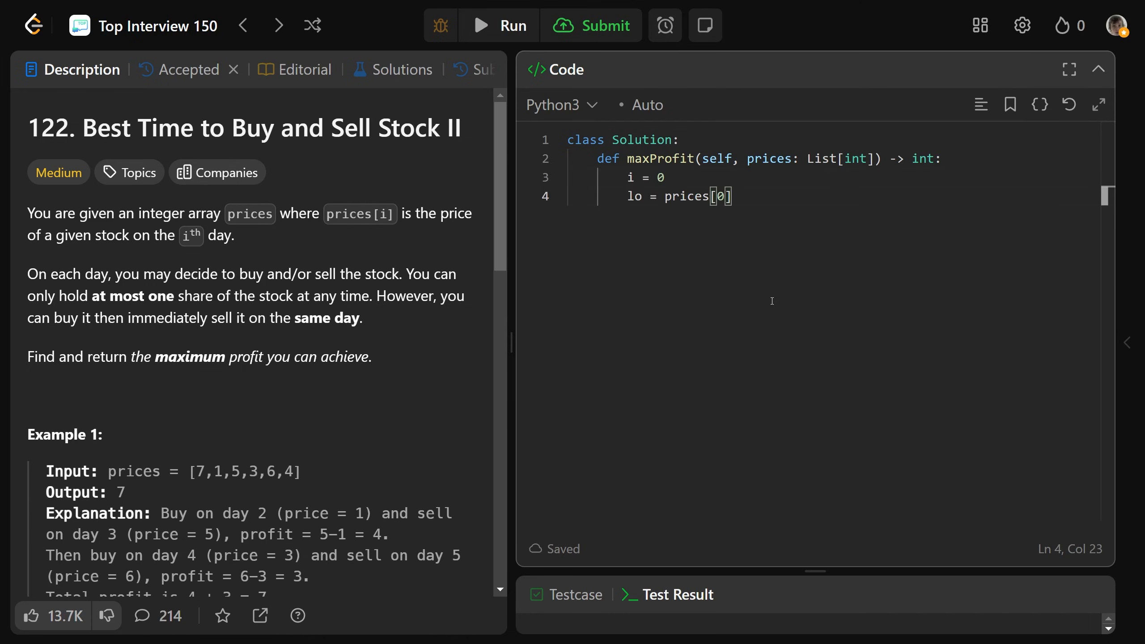
{"action": "type", "text": "hi ="}
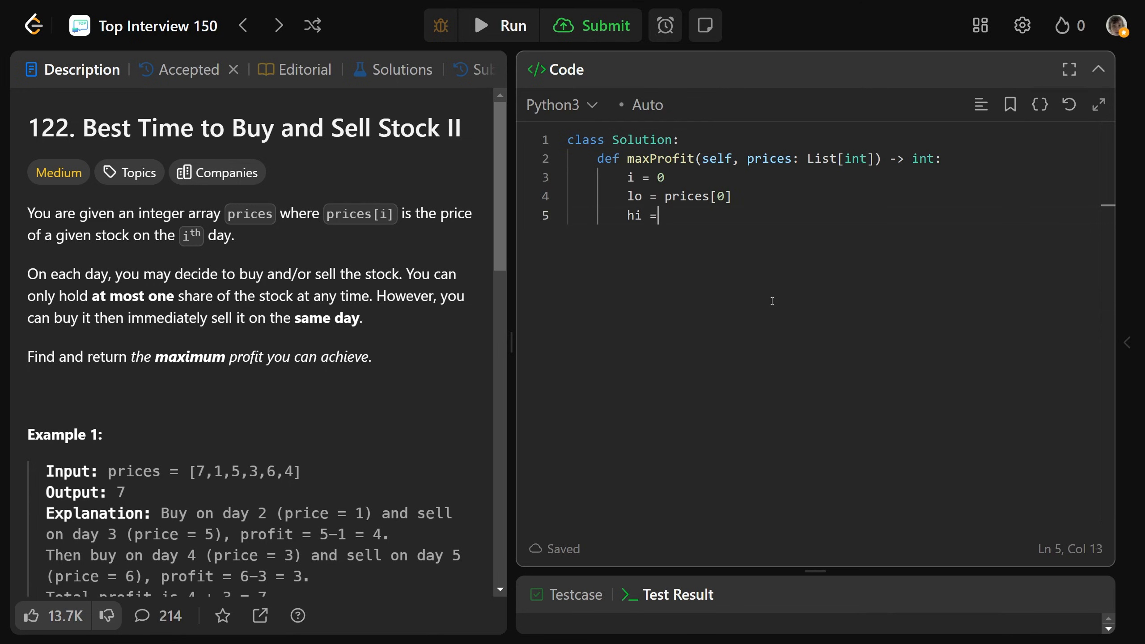
{"action": "type", "text": "prices[0]"}
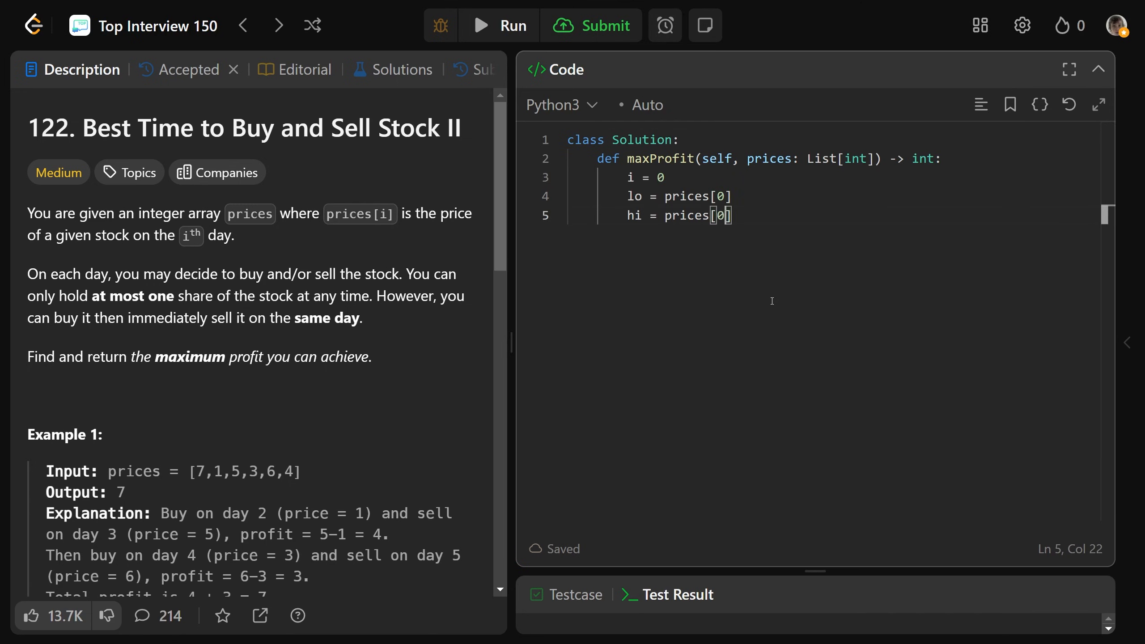
{"action": "type", "text": "profit ="}
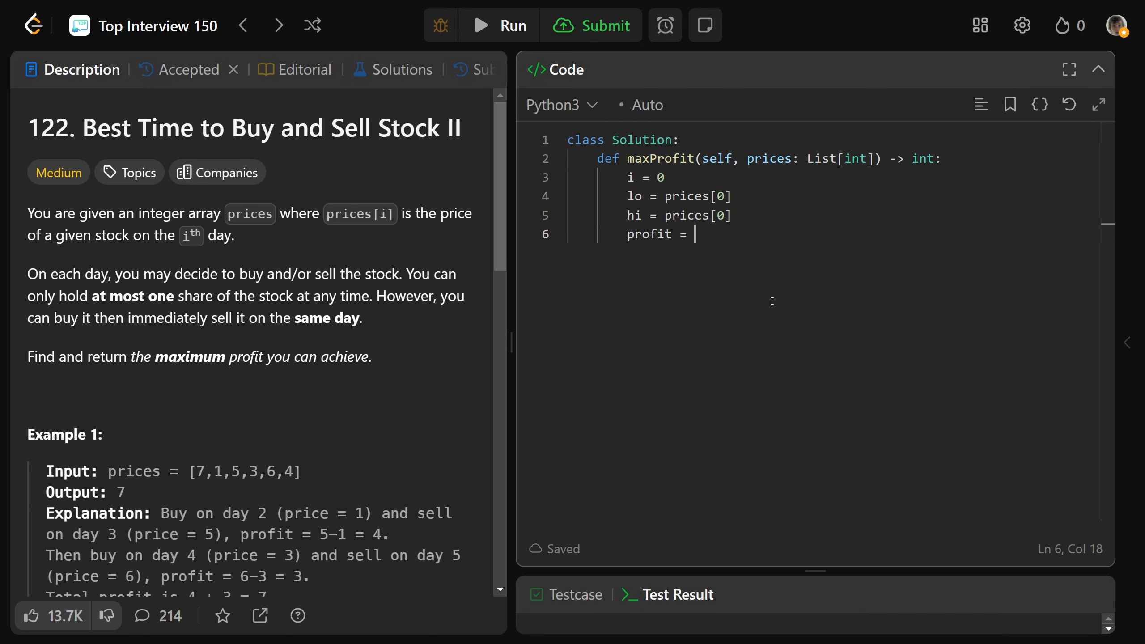
{"action": "type", "text": "0"}
{"action": "type", "text": "n ="}
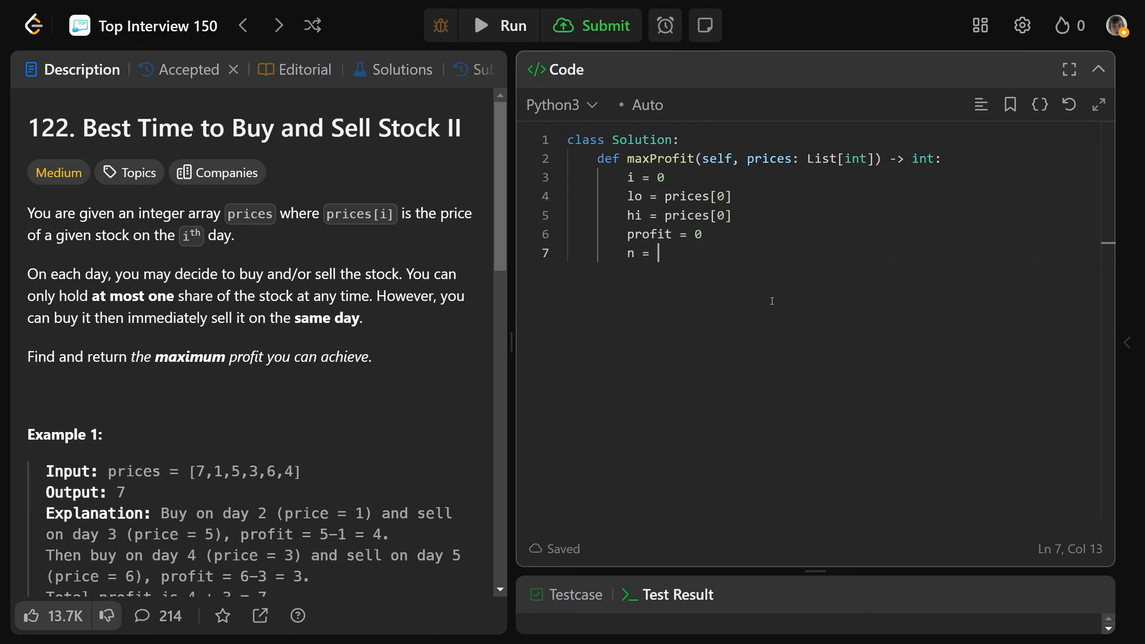
{"action": "type", "text": "len(nums)"}
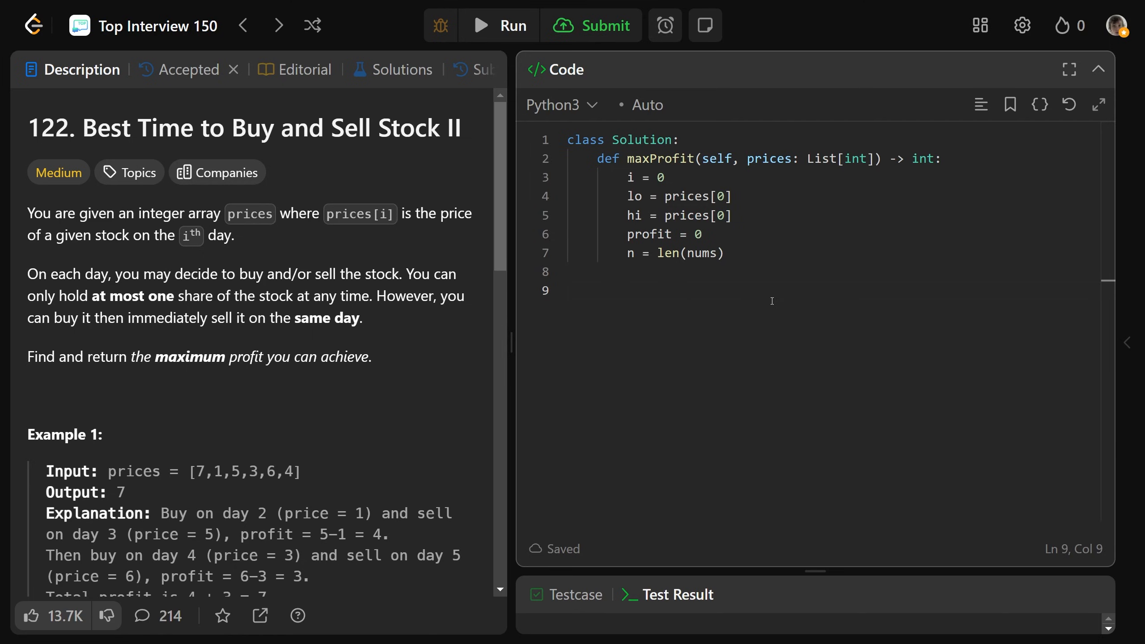
Add the outer loop 'while i < n-1:' and start an indented line inside it
{"action": "type", "text": "while i < n"}
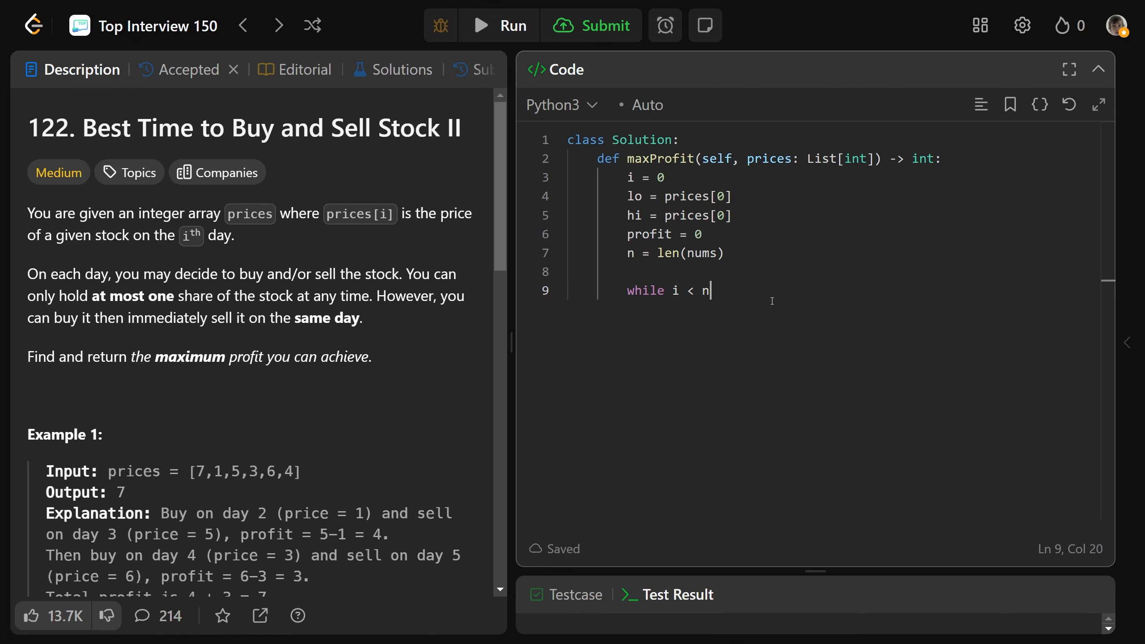
{"action": "type", "text": "-1:"}
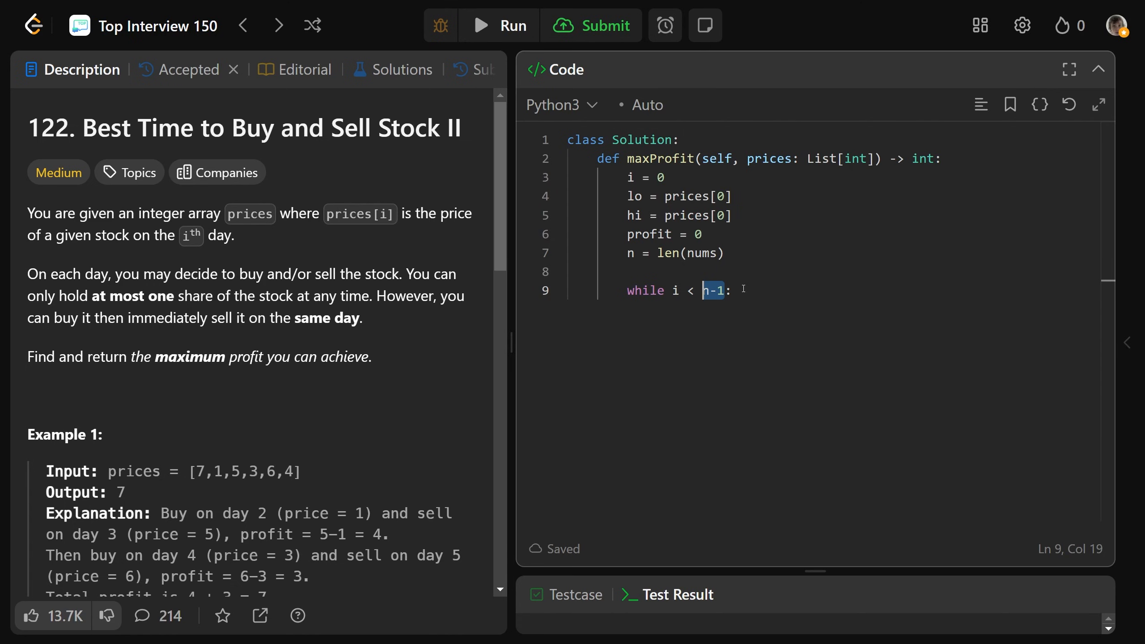
{"action": "scroll", "scroll_direction": "down", "scroll_amount": 3}
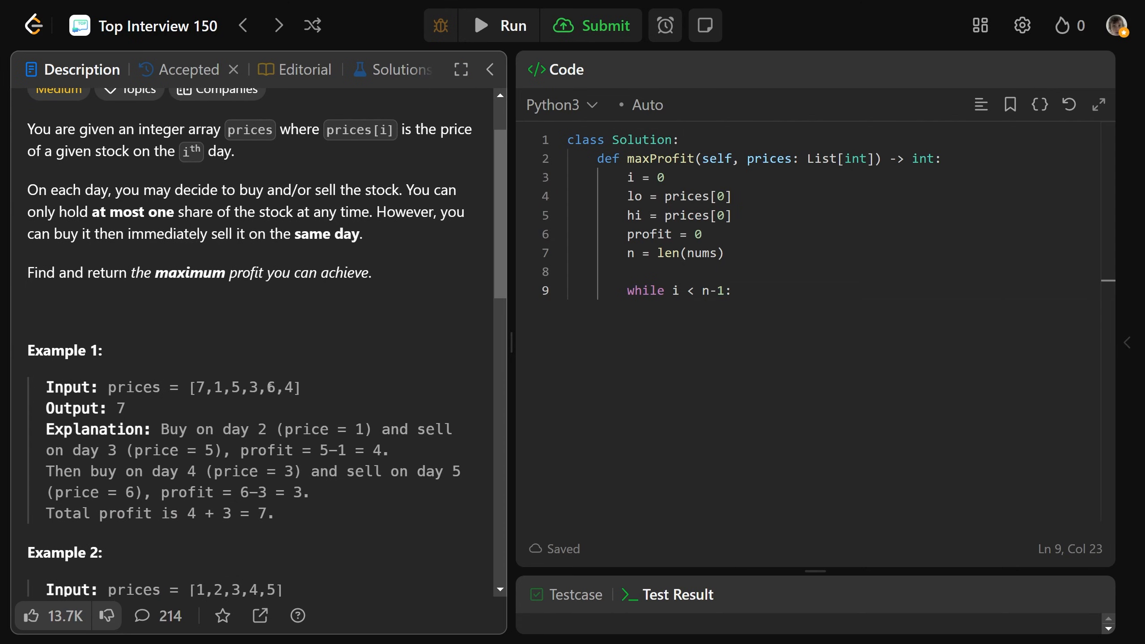
{"action": "double_click", "coordinate": [270, 387]}
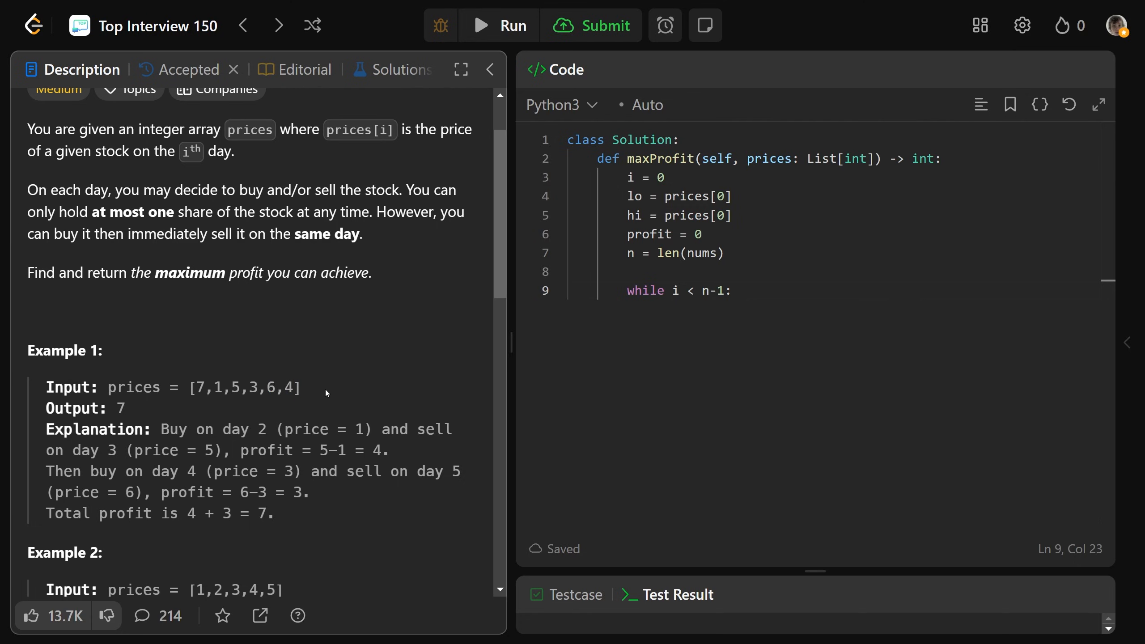
{"action": "double_click", "coordinate": [290, 388]}
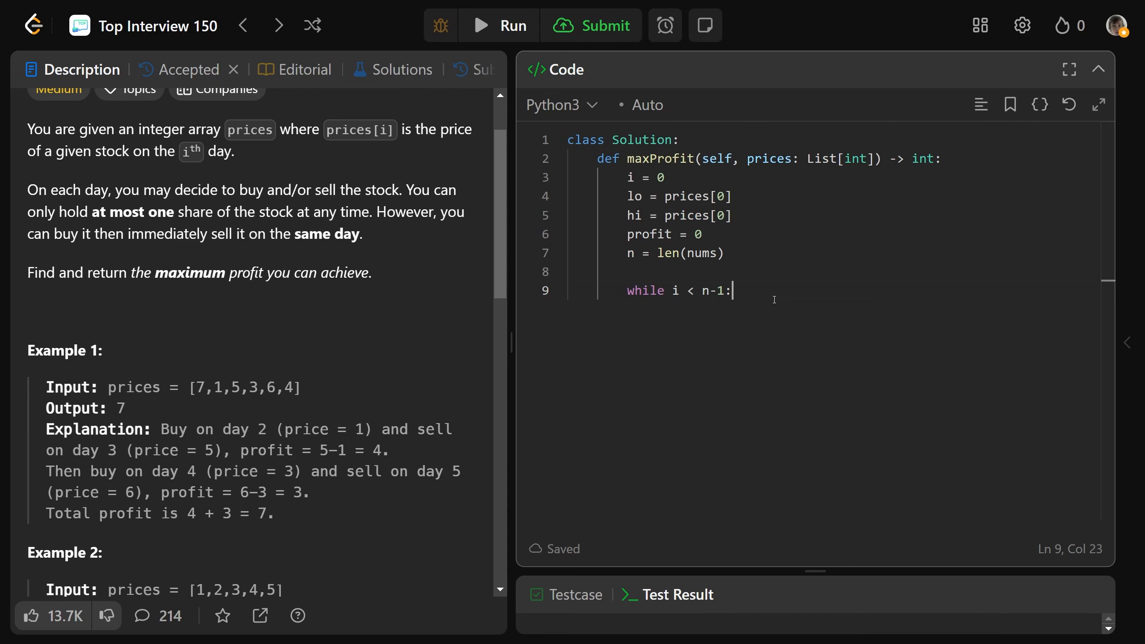
{"action": "key", "text": "Enter"}
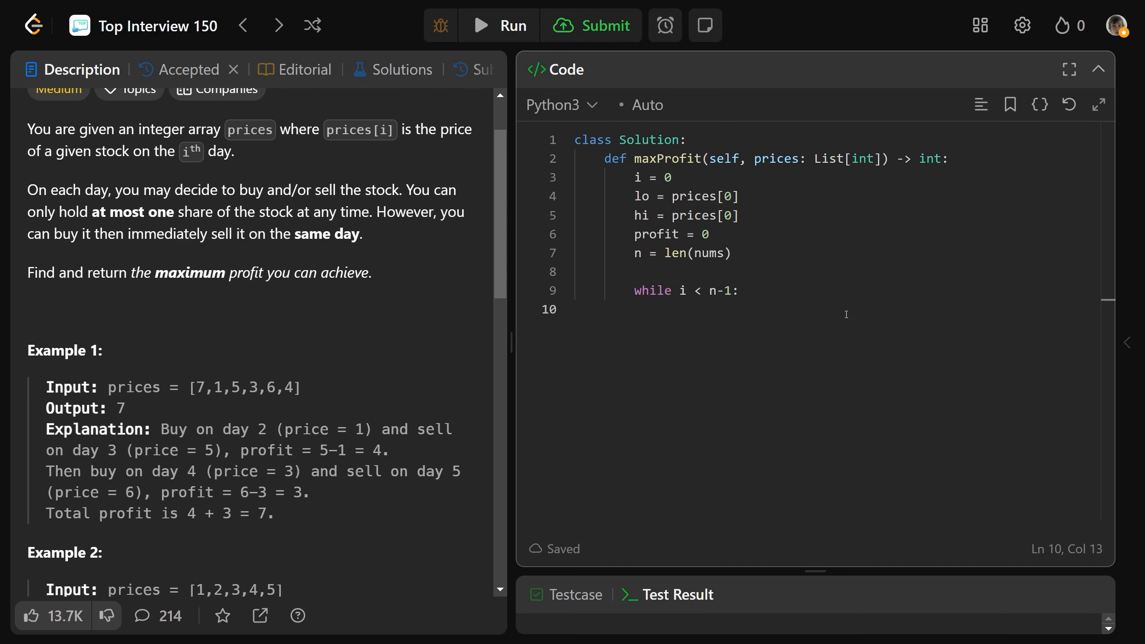
Add the comments '# look where to buy' and '# look where to sell' inside the loop
{"action": "type", "text": "# look where to b"}
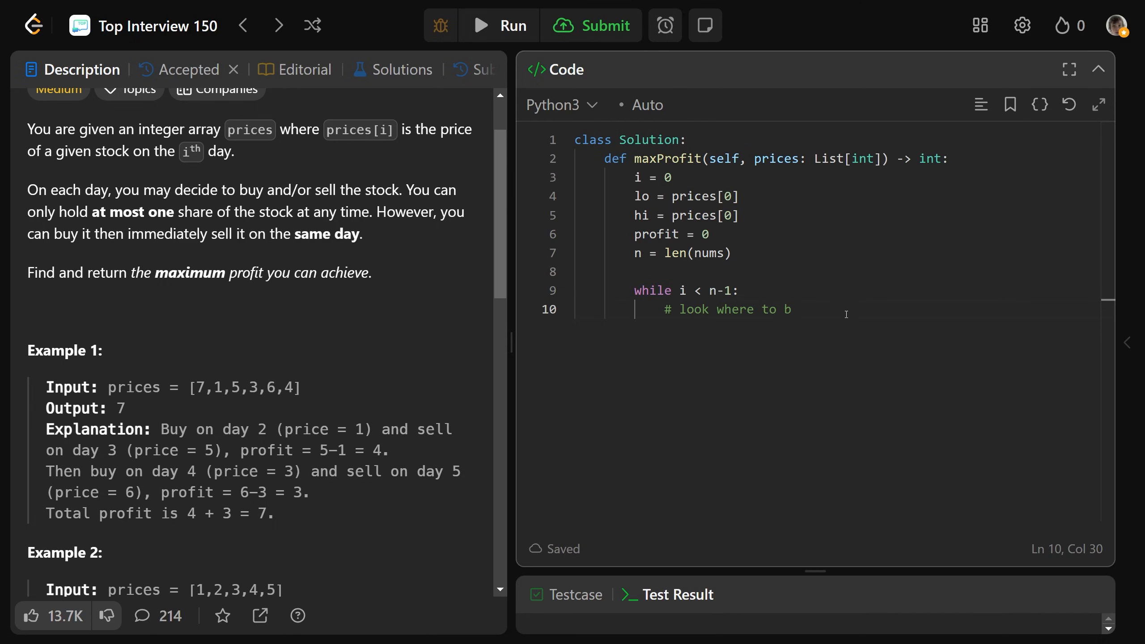
{"action": "type", "text": "uy"}
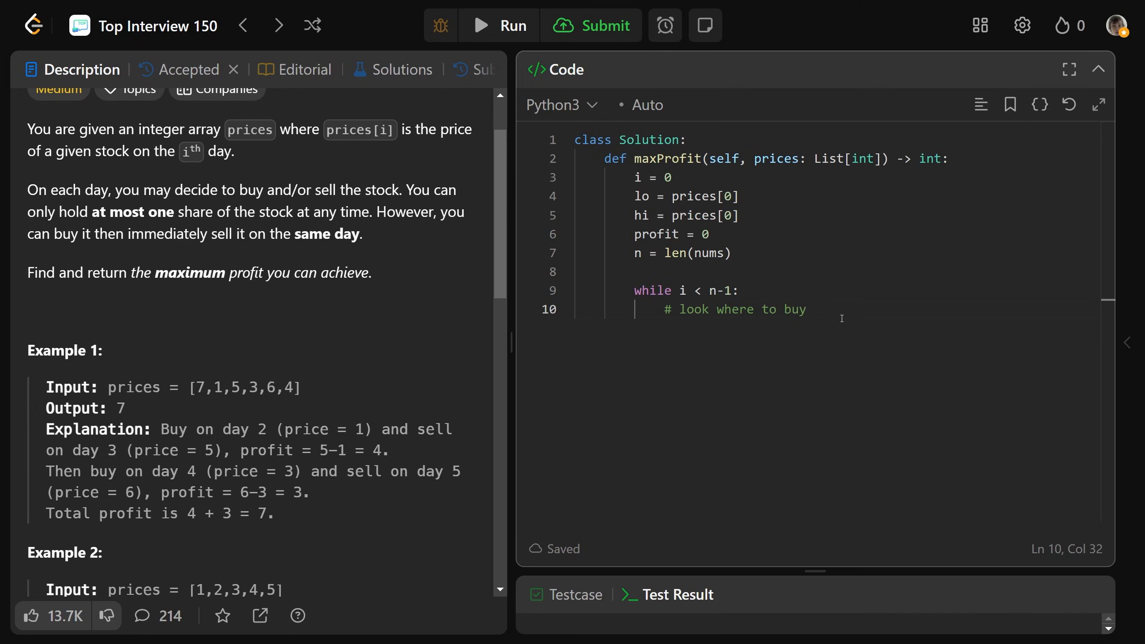
{"action": "type", "text": "# look where"}
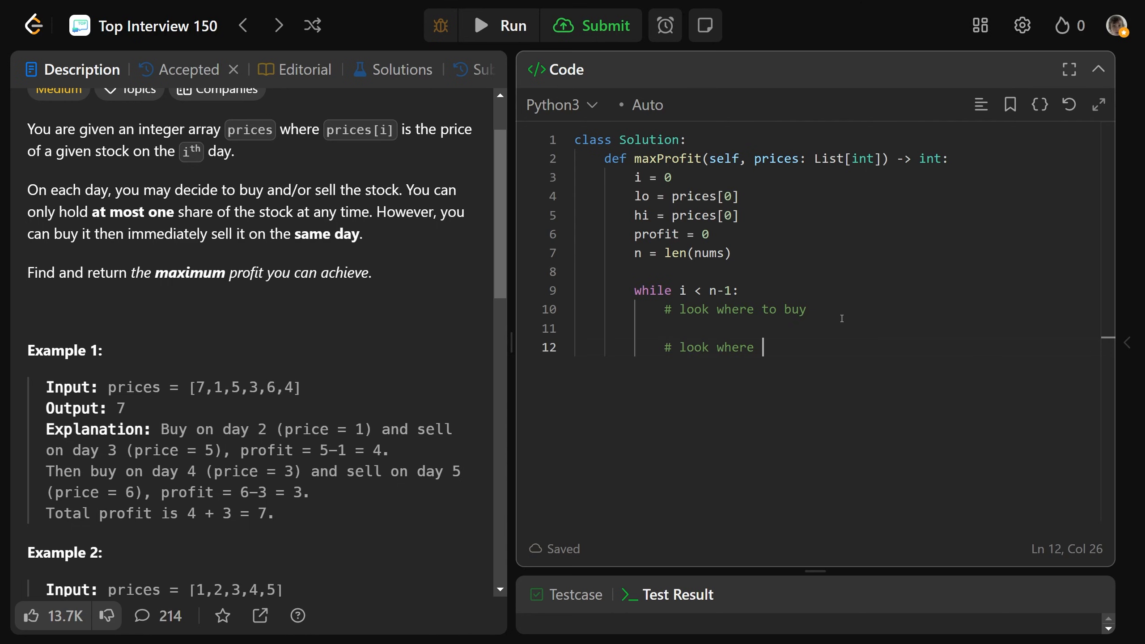
{"action": "type", "text": "to sell"}
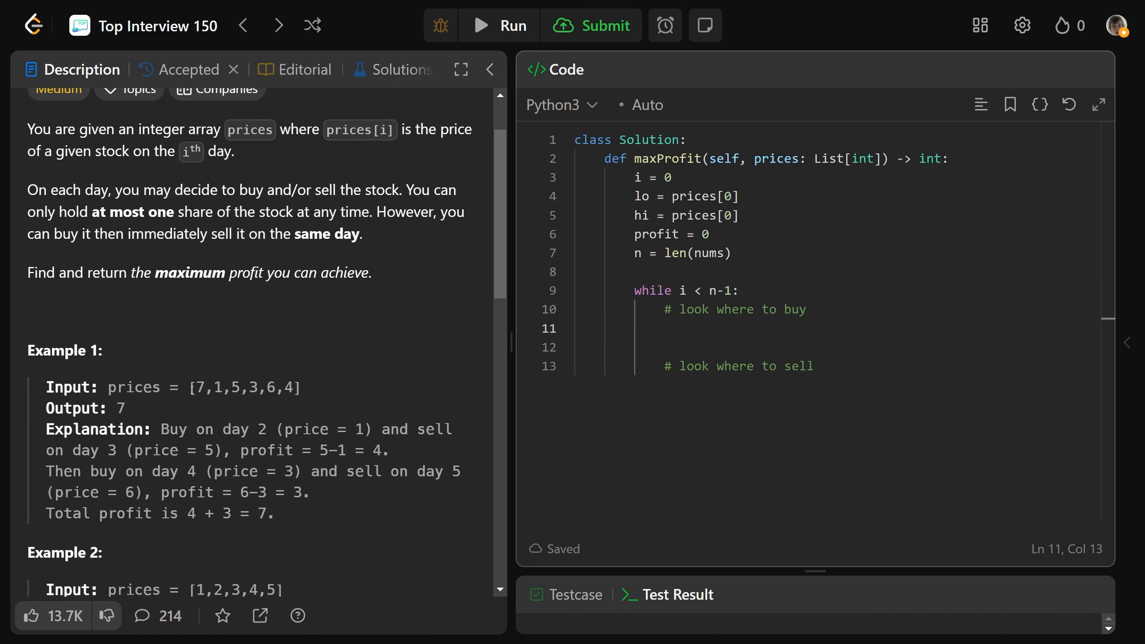
Under the buy comment, write 'while i < n-1 and prices[i] >= prices[i+1]' with i incremented inside
{"action": "double_click", "coordinate": [200, 388]}
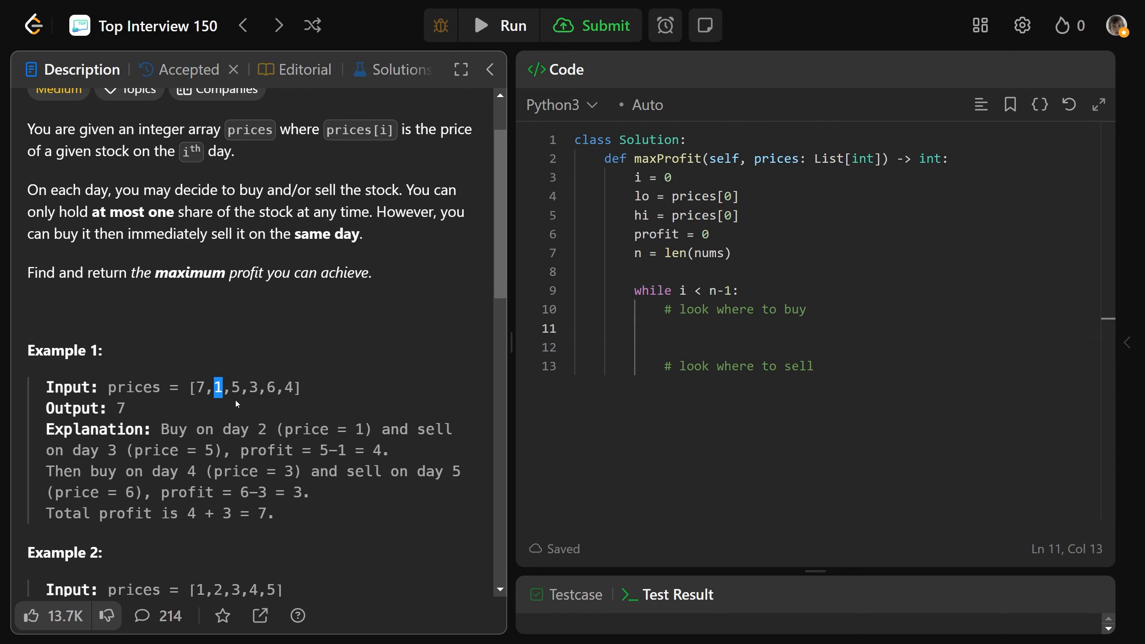
{"action": "left_click_drag", "start_coordinate": [216, 387], "coordinate": [239, 387]}
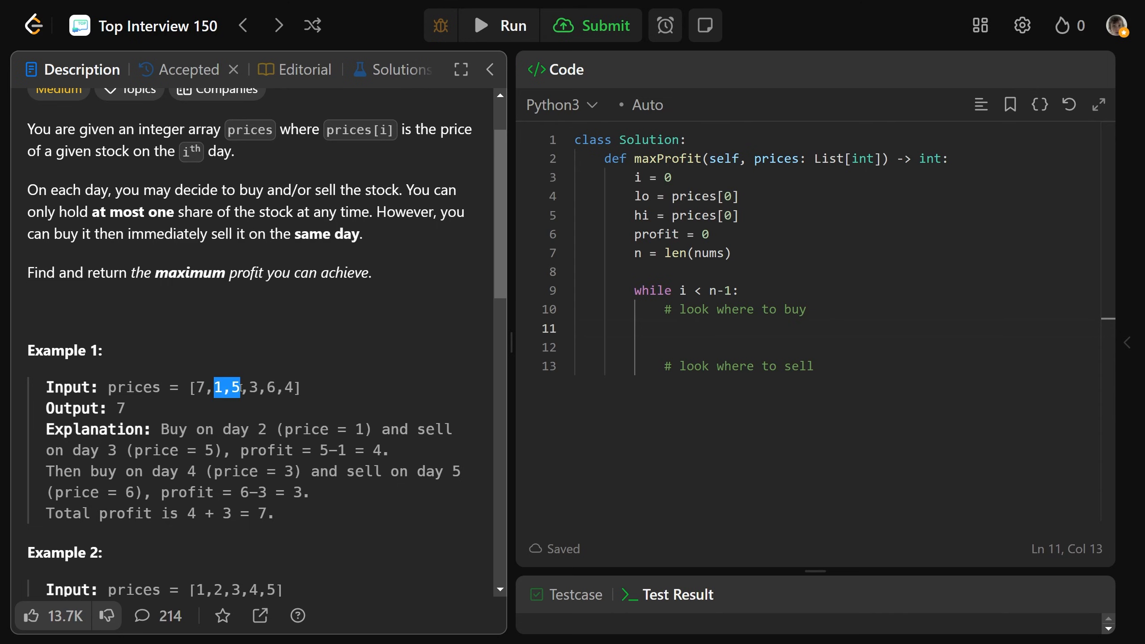
{"action": "type", "text": "whil"}
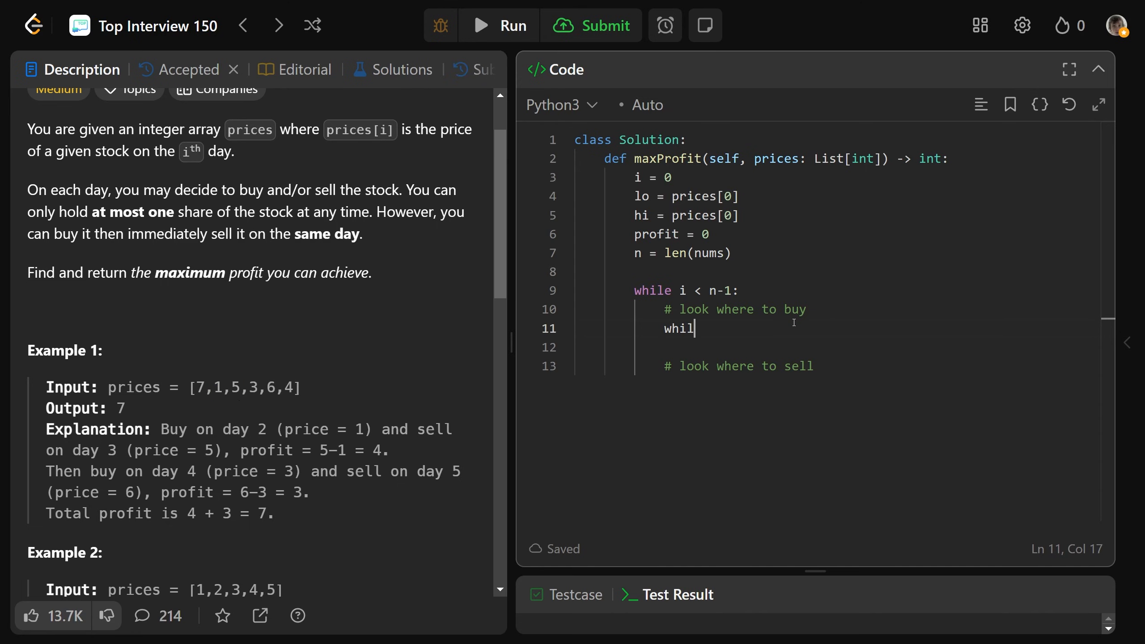
{"action": "type", "text": "e i < n"}
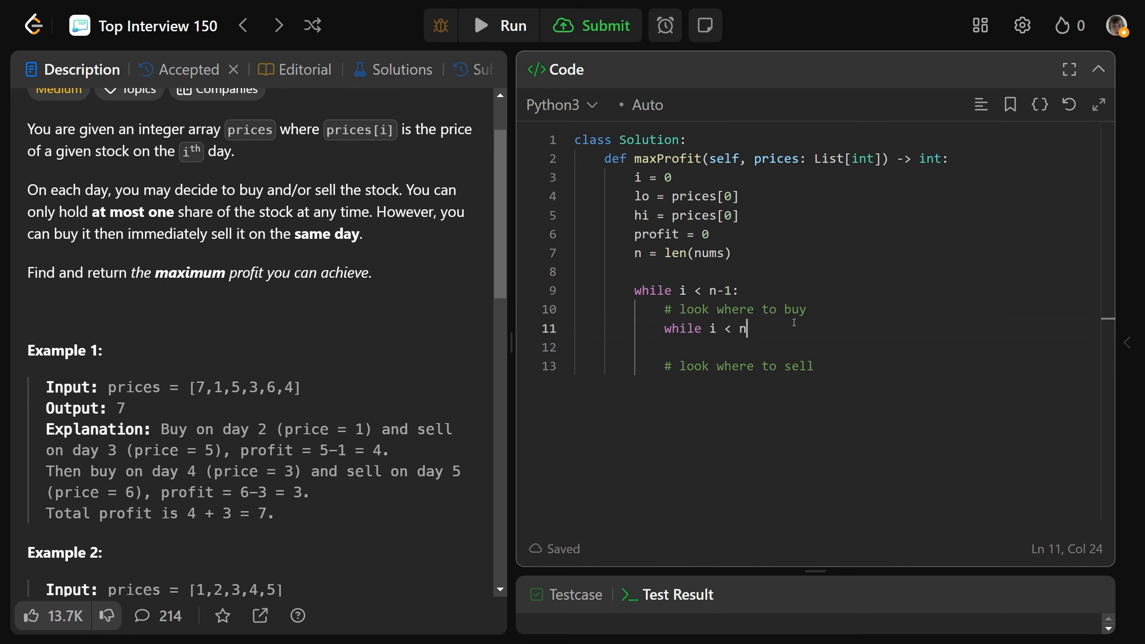
{"action": "type", "text": "-1"}
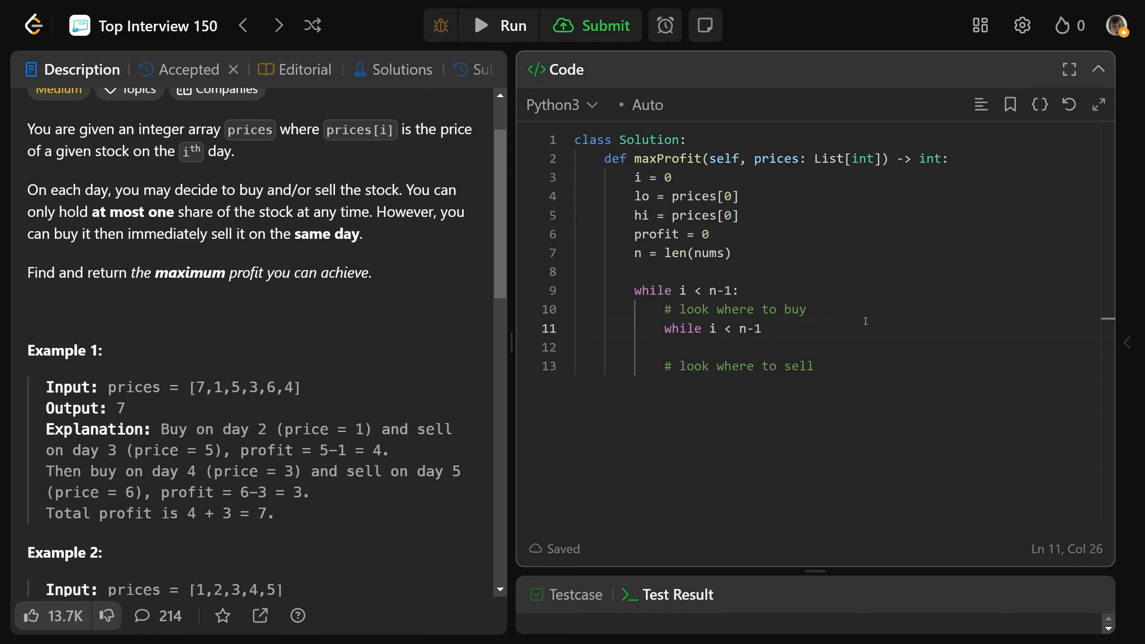
{"action": "type", "text": "and prices[i]"}
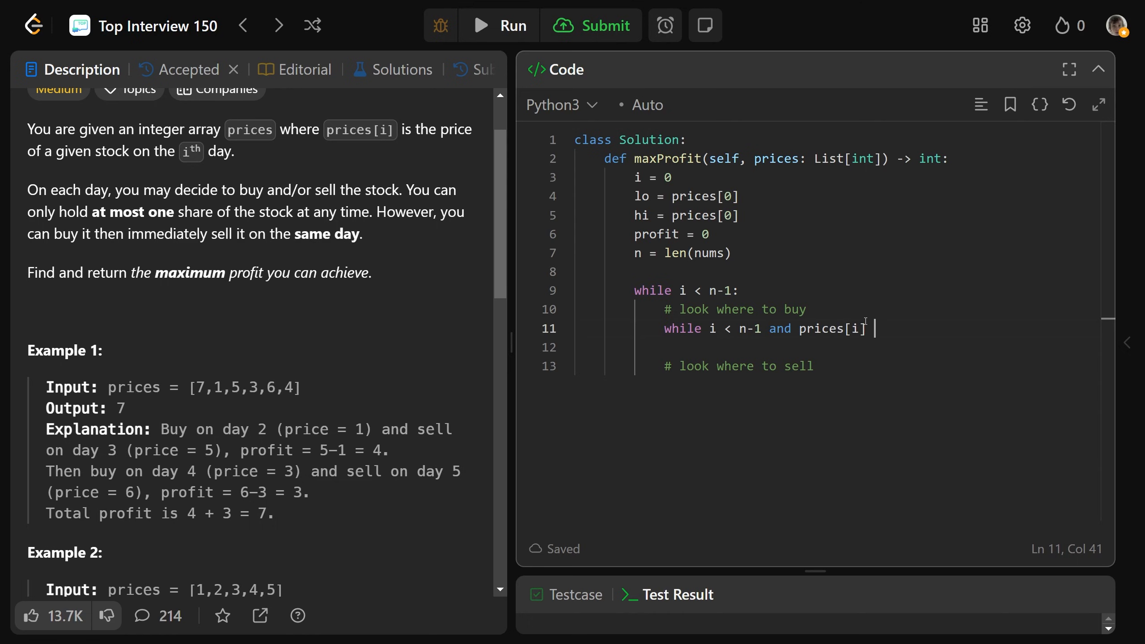
{"action": "type", "text": ">= prices[i+1]:"}
{"action": "type", "text": "lo = prices["}
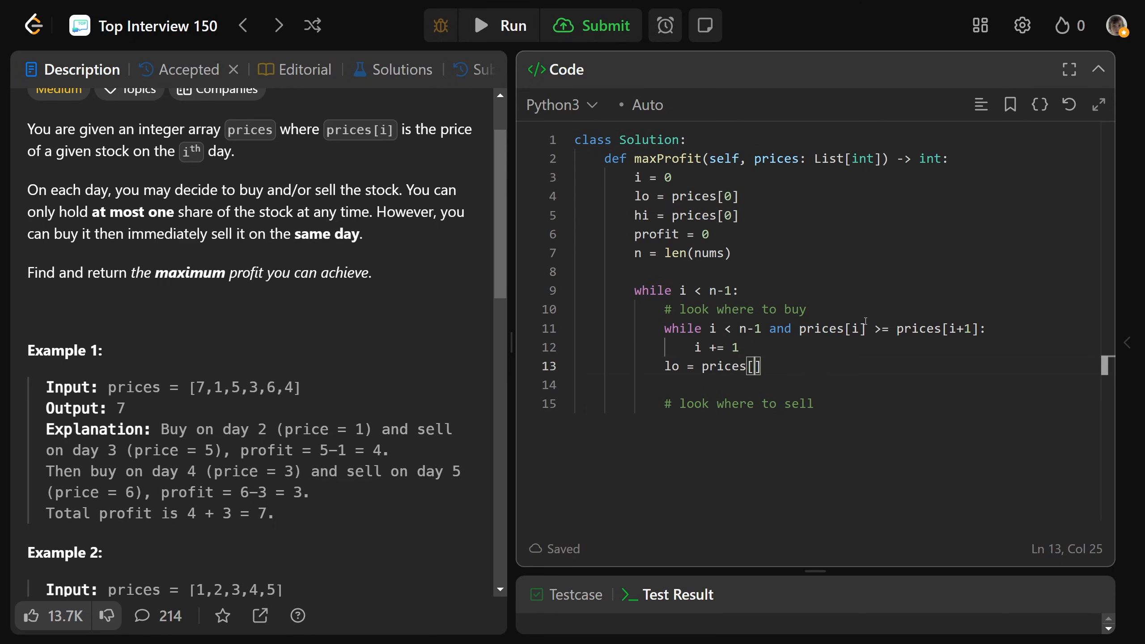
{"action": "type", "text": "i"}
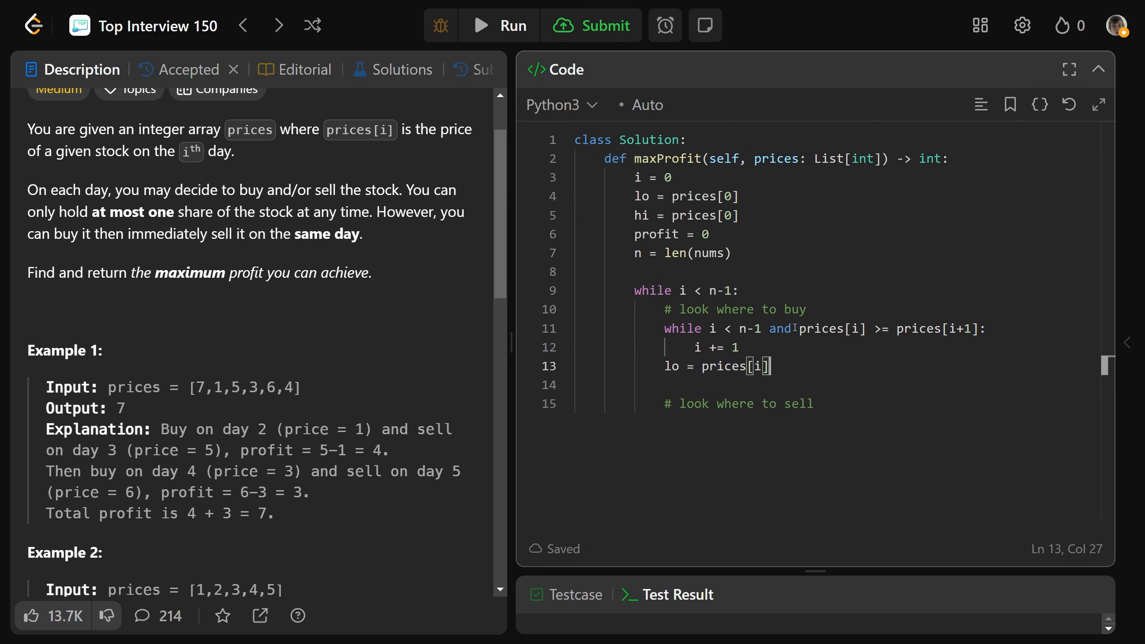
Check the buying condition against Example 1's price 1 and set lo = prices[i] after the loop
{"action": "double_click", "coordinate": [829, 328]}
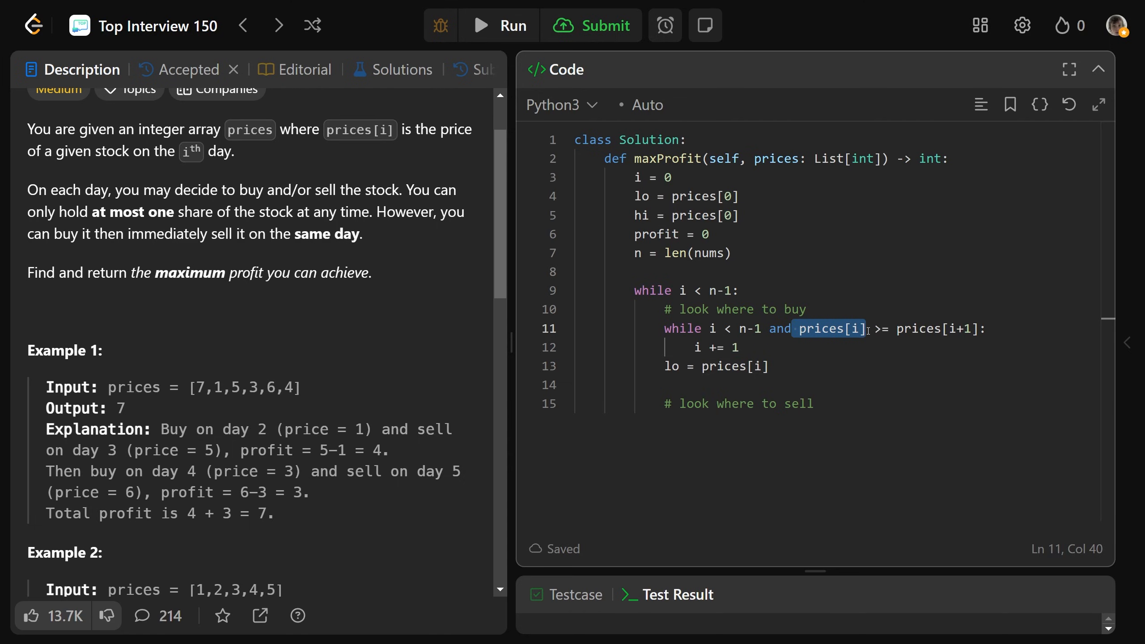
{"action": "left_click_drag", "start_coordinate": [868, 328], "coordinate": [984, 328]}
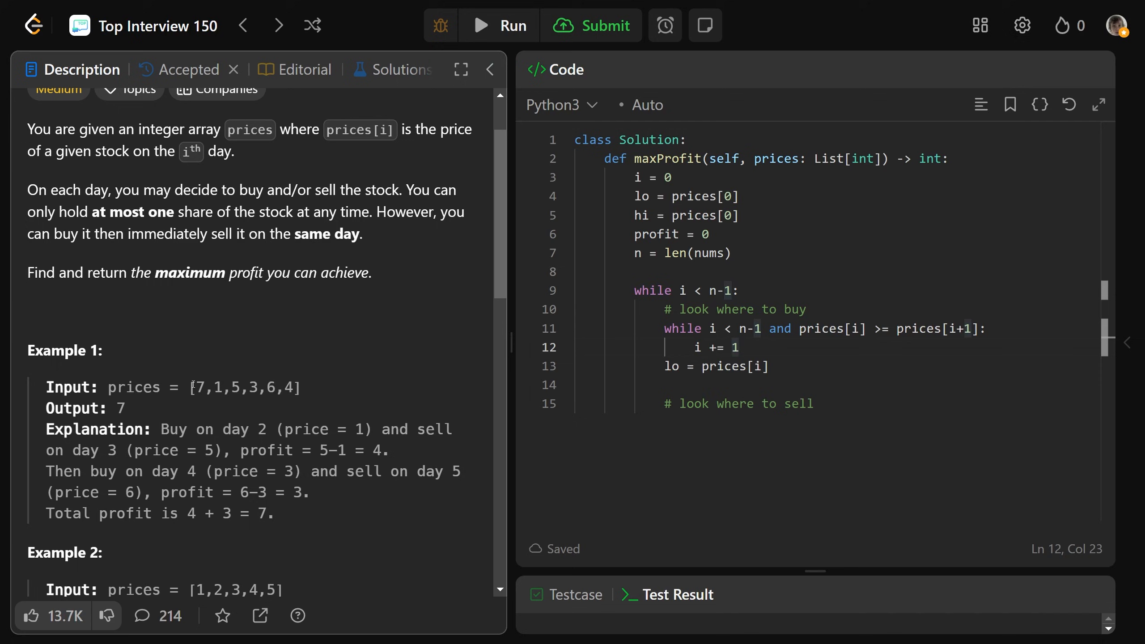
{"action": "left_click_drag", "start_coordinate": [195, 387], "coordinate": [226, 388]}
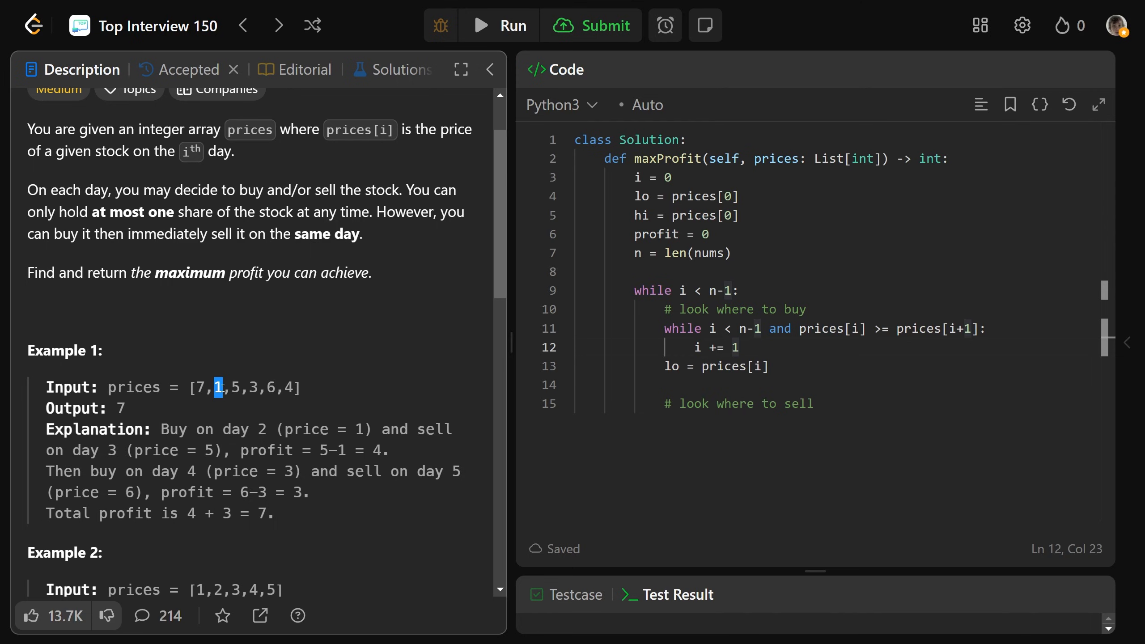
{"action": "left_click", "coordinate": [227, 400]}
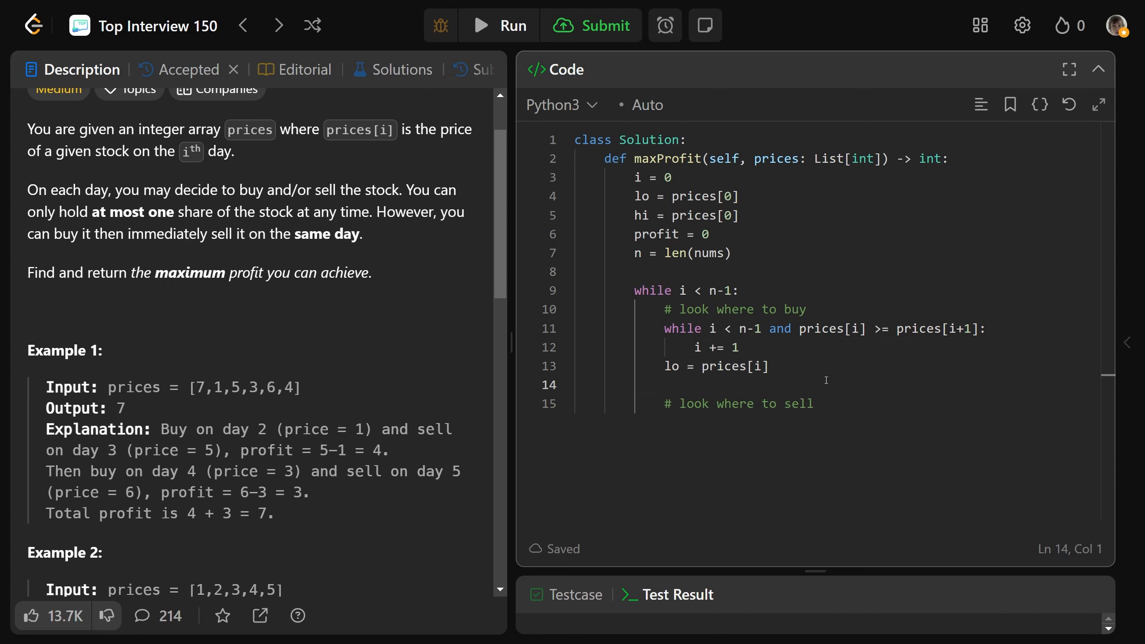
Duplicate the inner loop under the sell comment with the condition changed to prices[i] <= prices[i+1]
{"action": "double_click", "coordinate": [797, 403]}
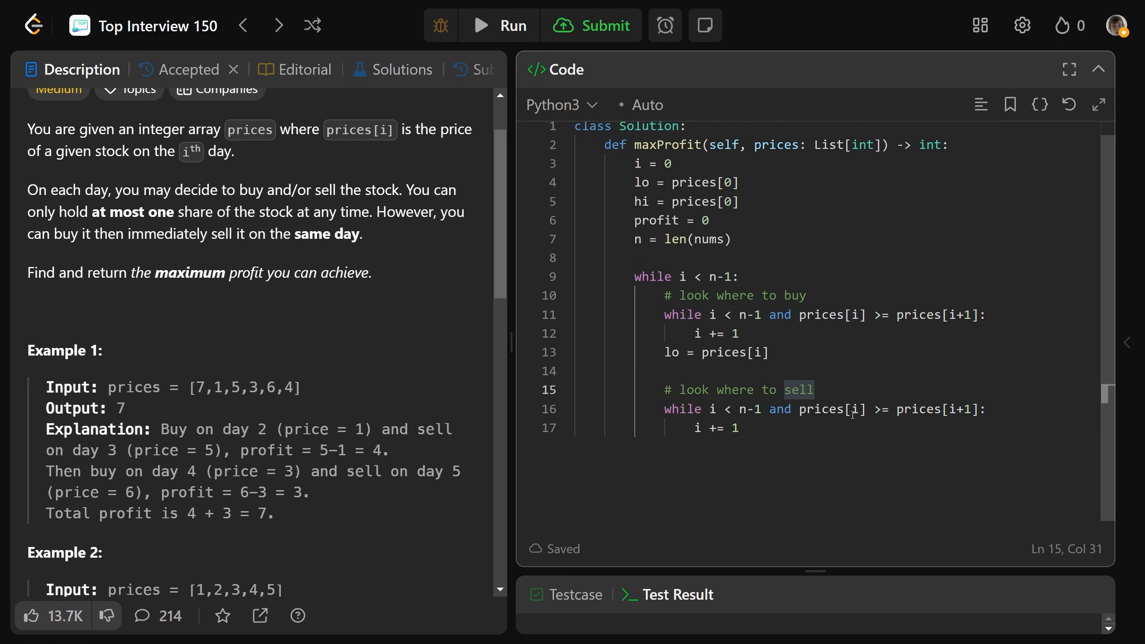
{"action": "type", "text": "<"}
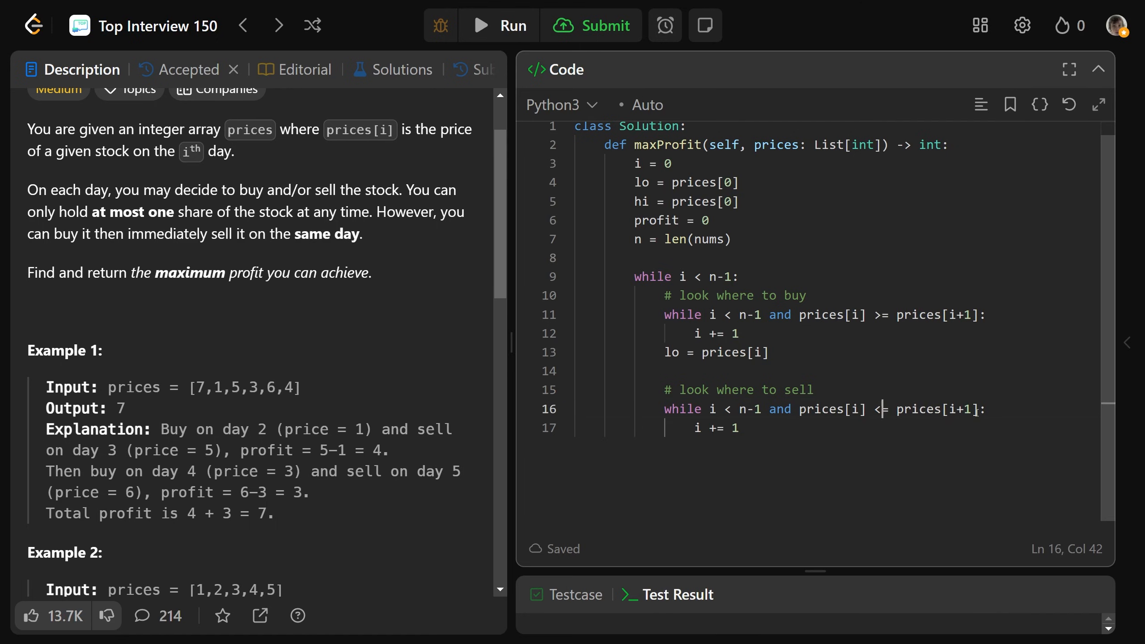
{"action": "double_click", "coordinate": [828, 409]}
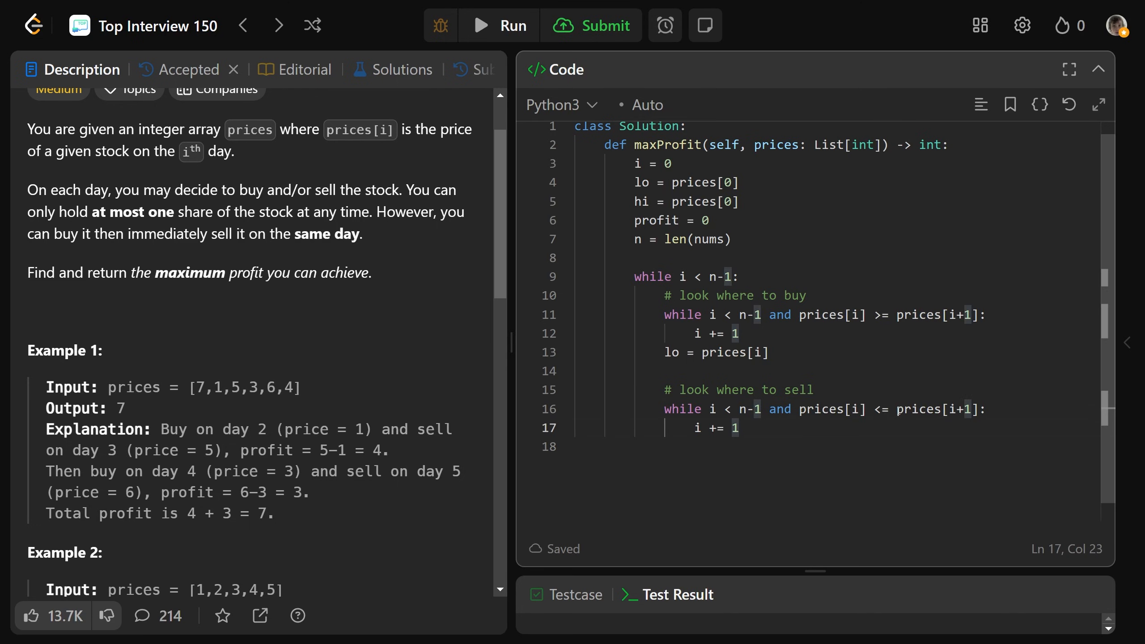
{"action": "double_click", "coordinate": [932, 409]}
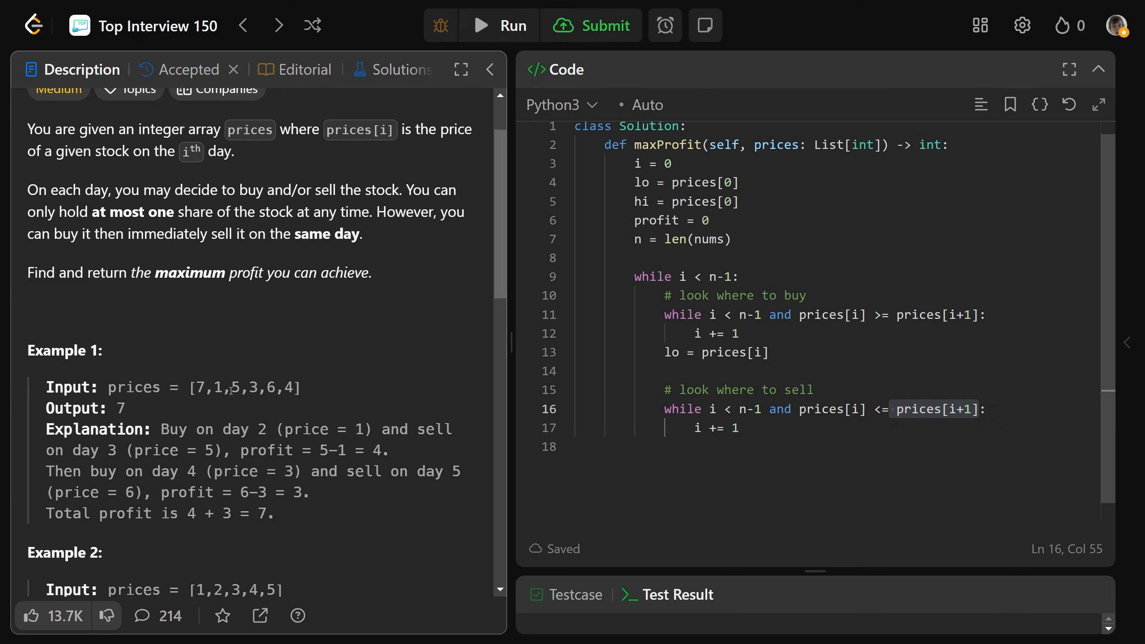
{"action": "key", "text": "Enter"}
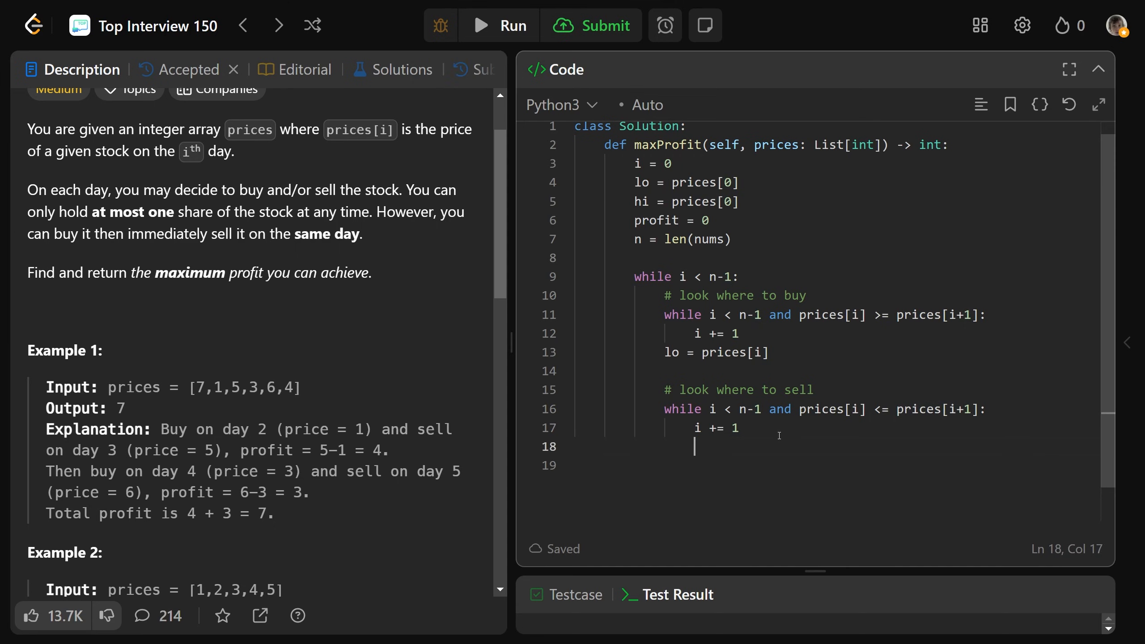
After the selling loop, set hi = prices[i] and add profit += hi - lo
{"action": "type", "text": "hi = pri"}
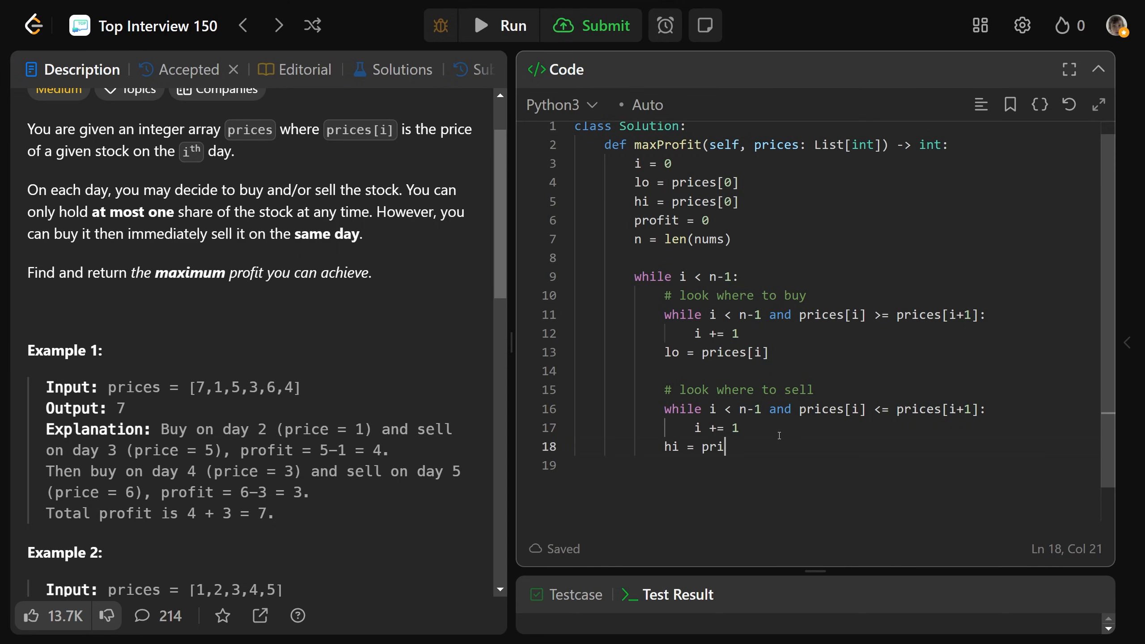
{"action": "type", "text": "ces[i]"}
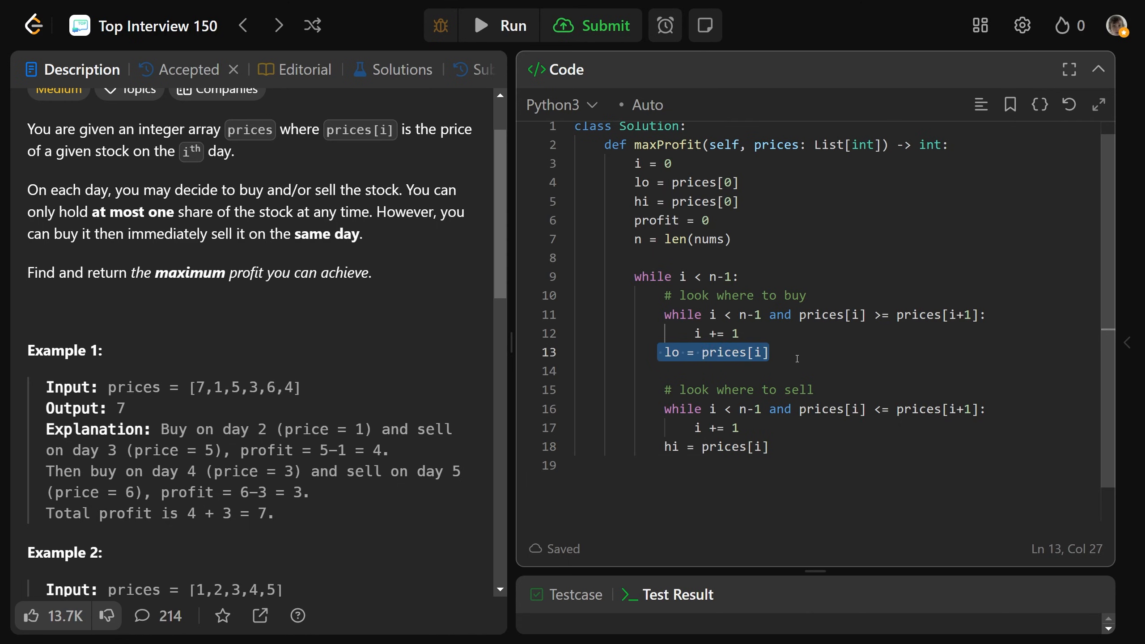
{"action": "left_click", "coordinate": [822, 409]}
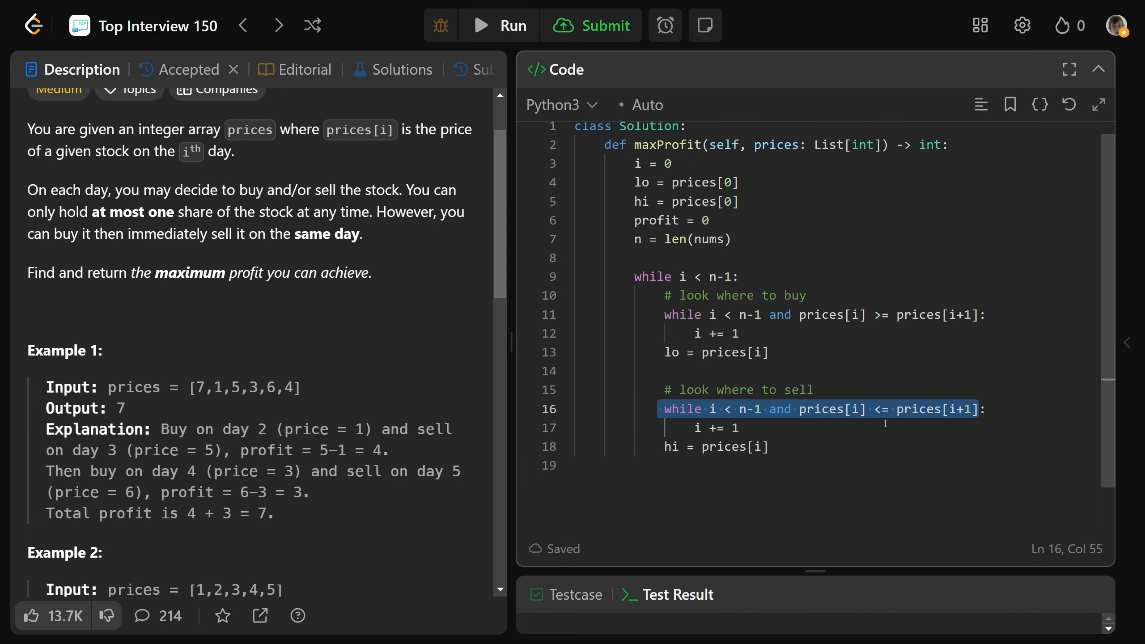
{"action": "type", "text": "profit"}
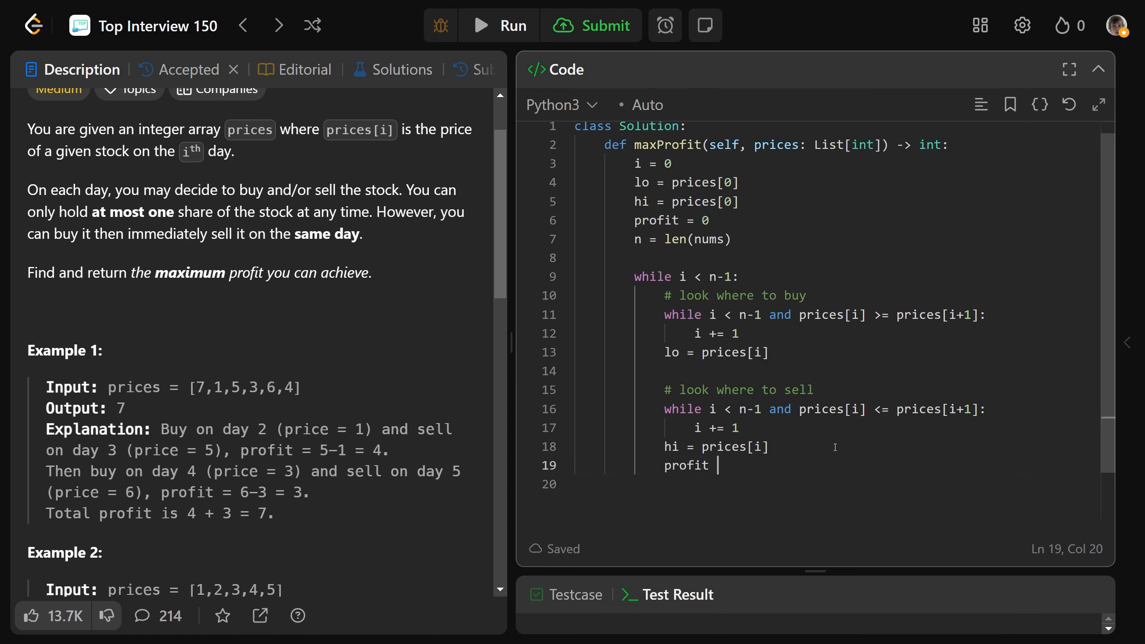
{"action": "type", "text": "+= hi - lo"}
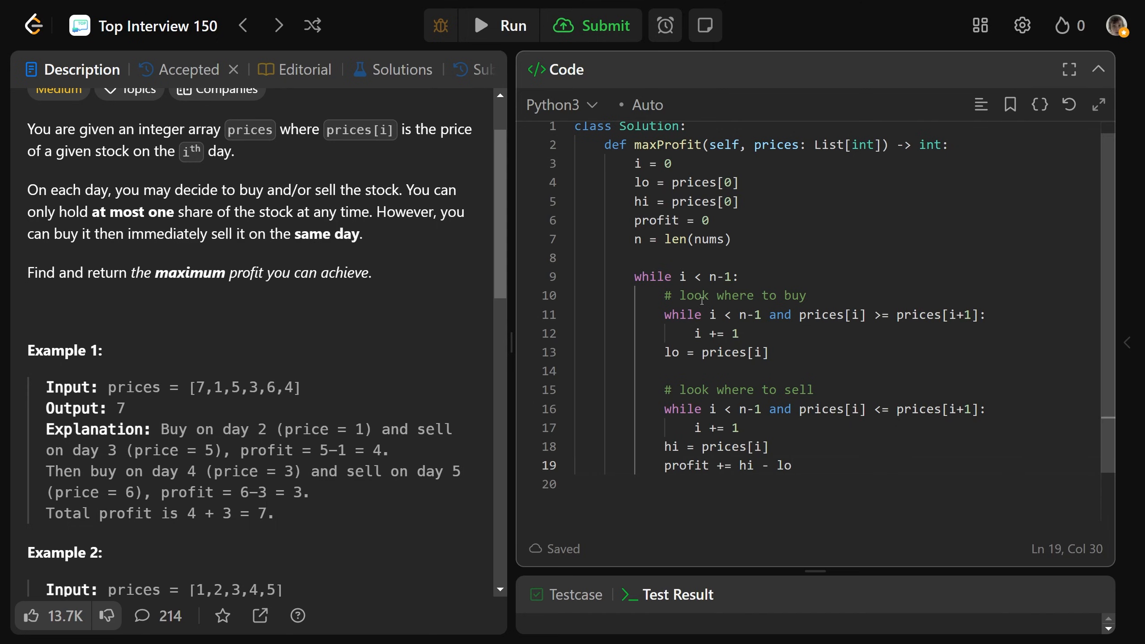
Return profit at the end of maxProfit with a '# Time: O(n)' complexity comment
{"action": "left_click", "coordinate": [679, 277]}
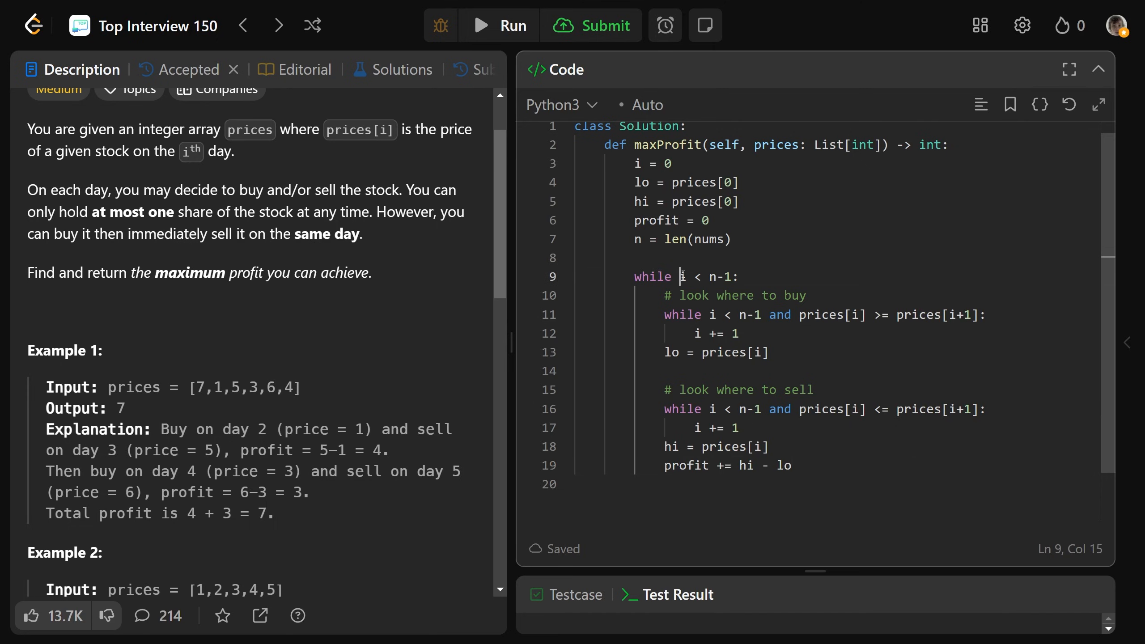
{"action": "left_click_drag", "start_coordinate": [679, 276], "coordinate": [737, 277]}
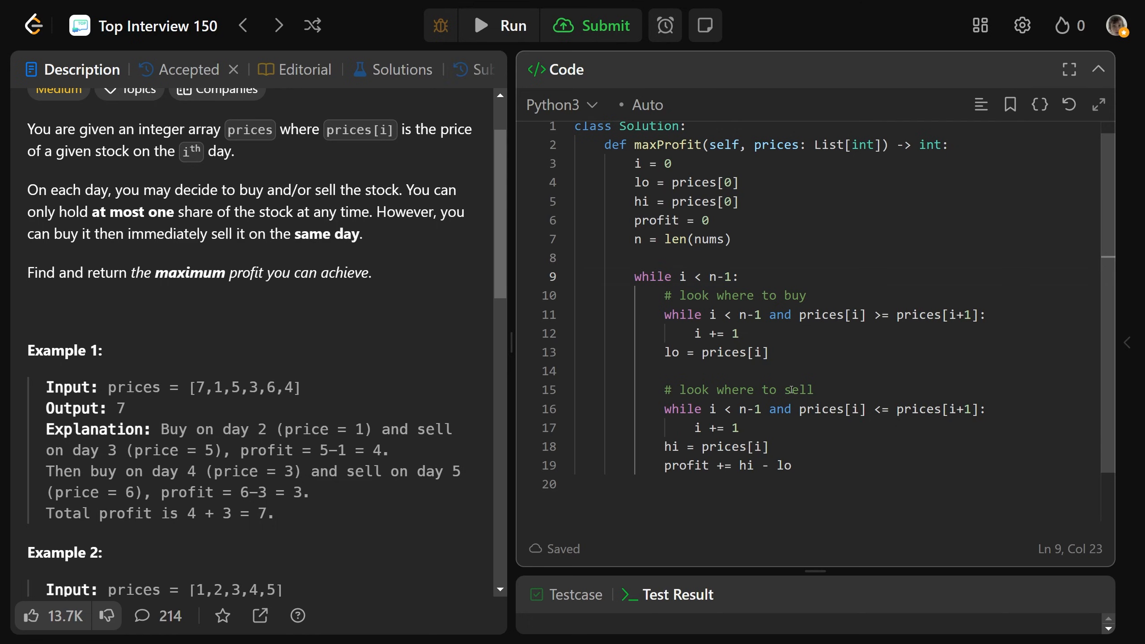
{"action": "left_click_drag", "start_coordinate": [188, 387], "coordinate": [249, 387]}
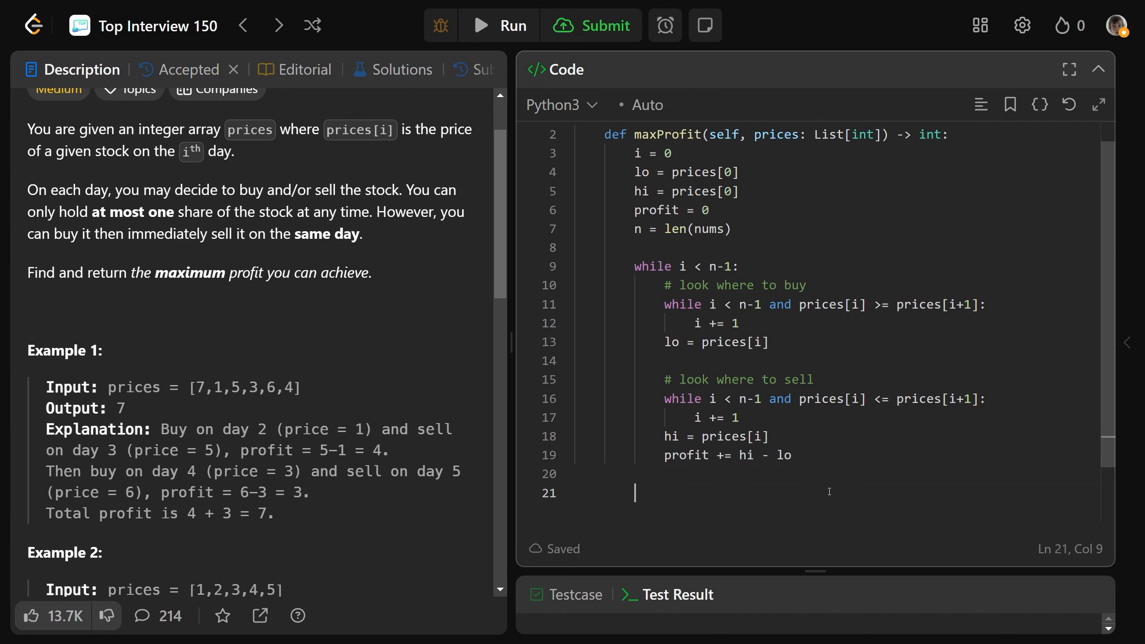
{"action": "type", "text": "return profit"}
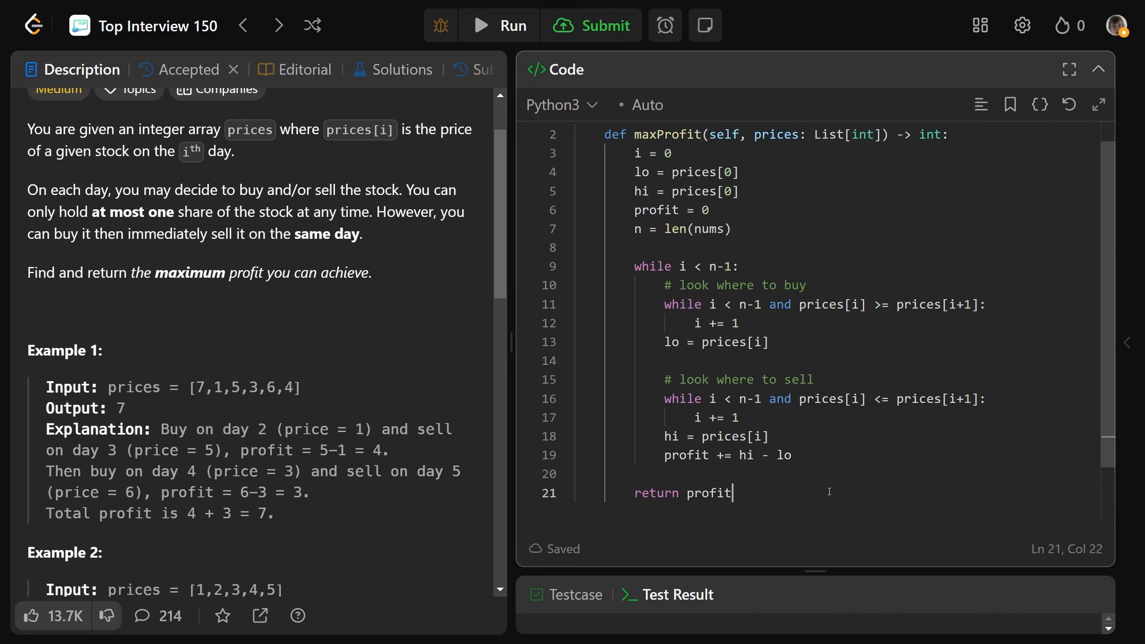
{"action": "type", "text": "# Time: O"}
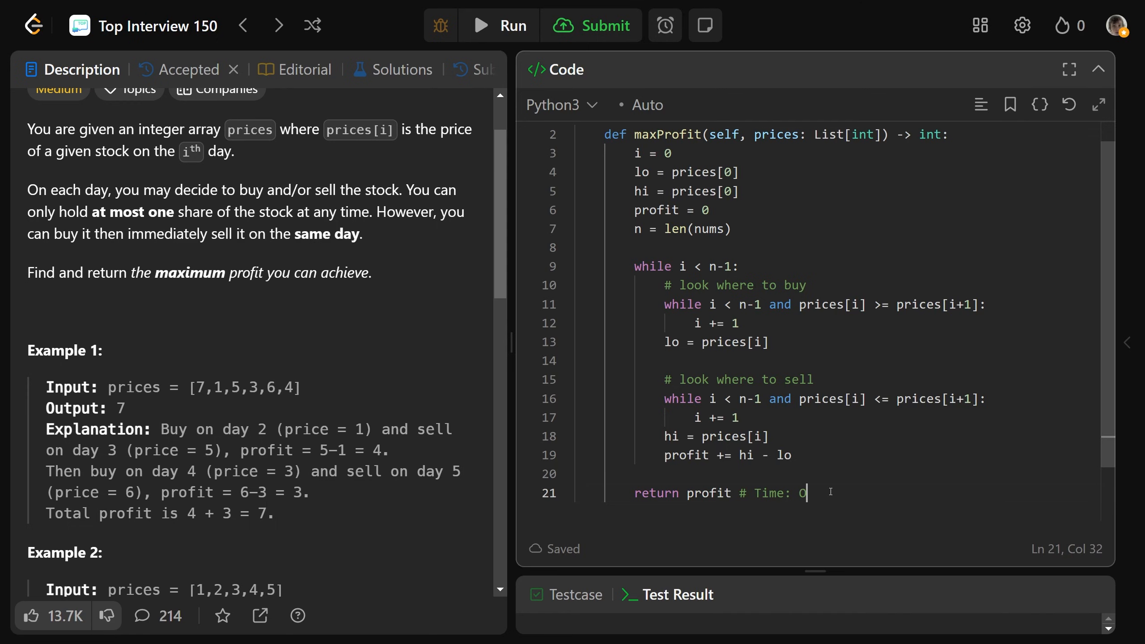
{"action": "type", "text": "(n), Space: O"}
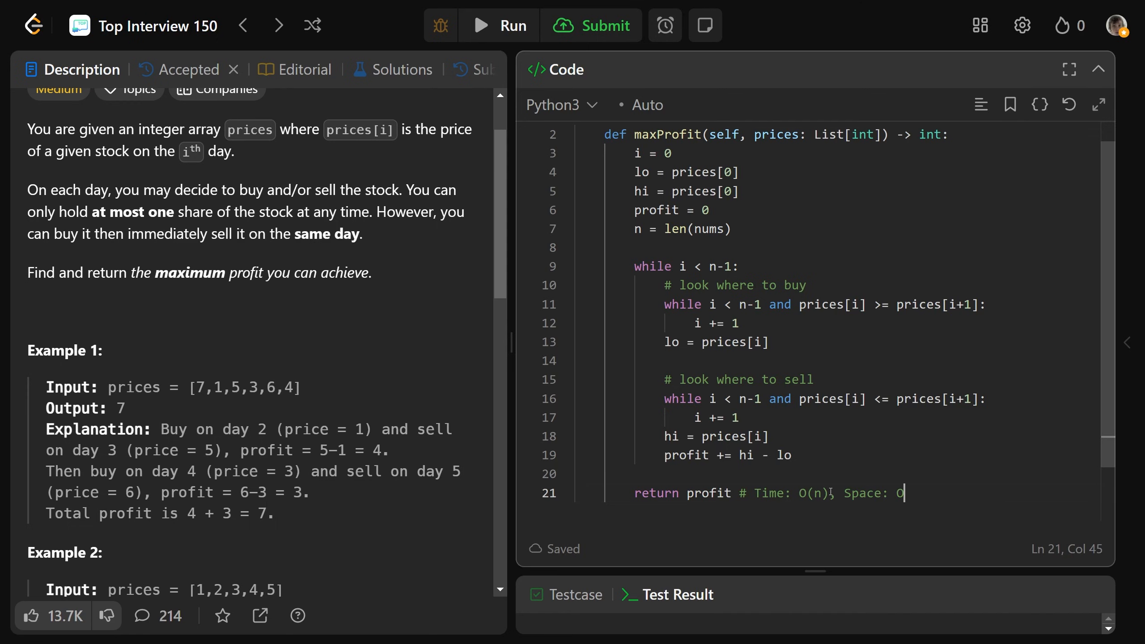
Replace nums with prices in len(nums) so n measures the prices list
{"action": "double_click", "coordinate": [706, 230]}
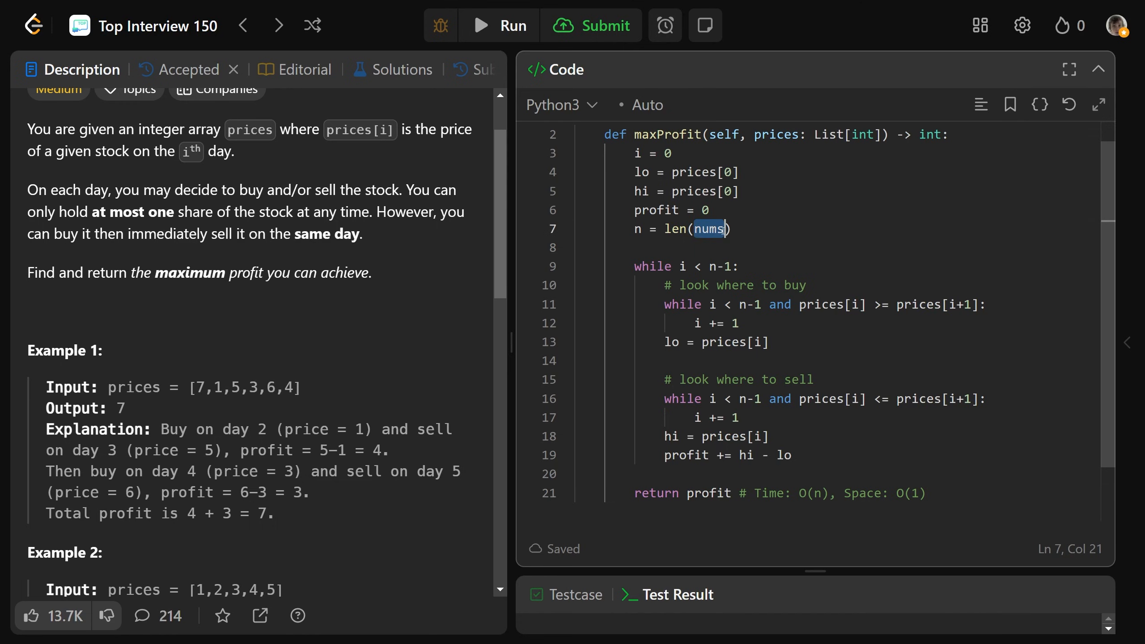
{"action": "type", "text": "prices"}
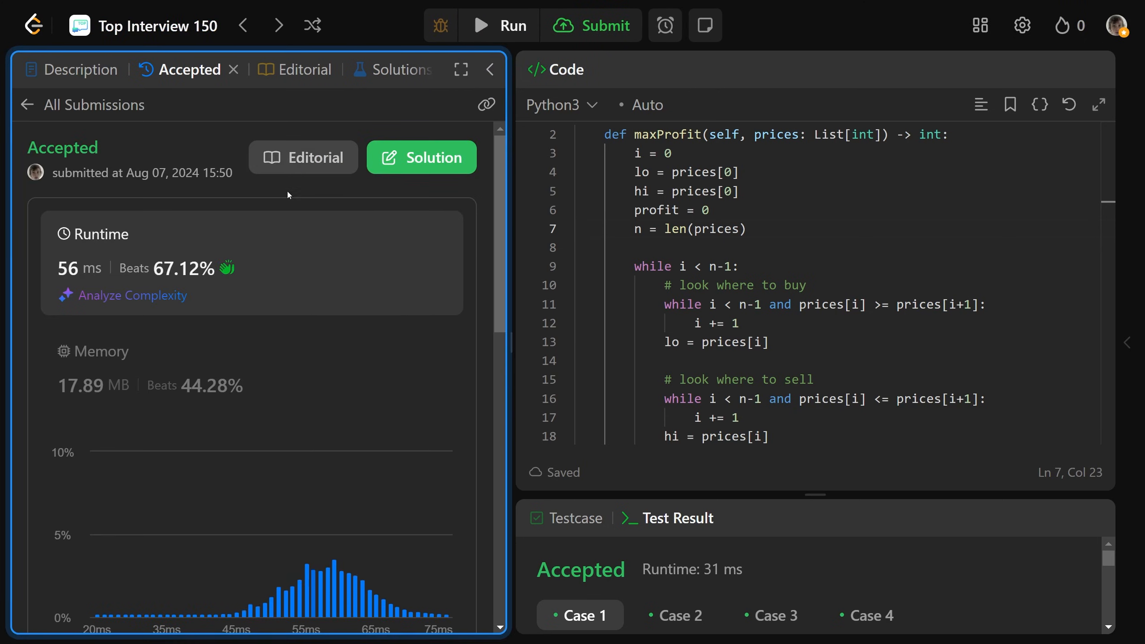
{"action": "mouse_move", "coordinate": [327, 538]}
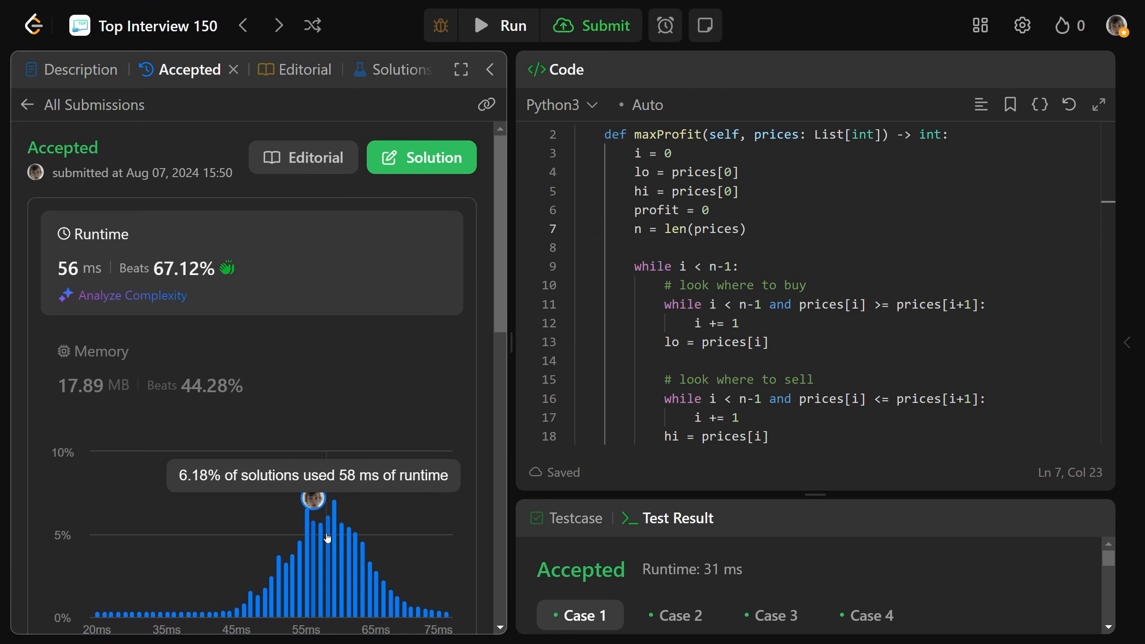
Submit the solution and review the Accepted result running in 56 ms, beating 67.12%
{"action": "left_click", "coordinate": [1099, 70]}
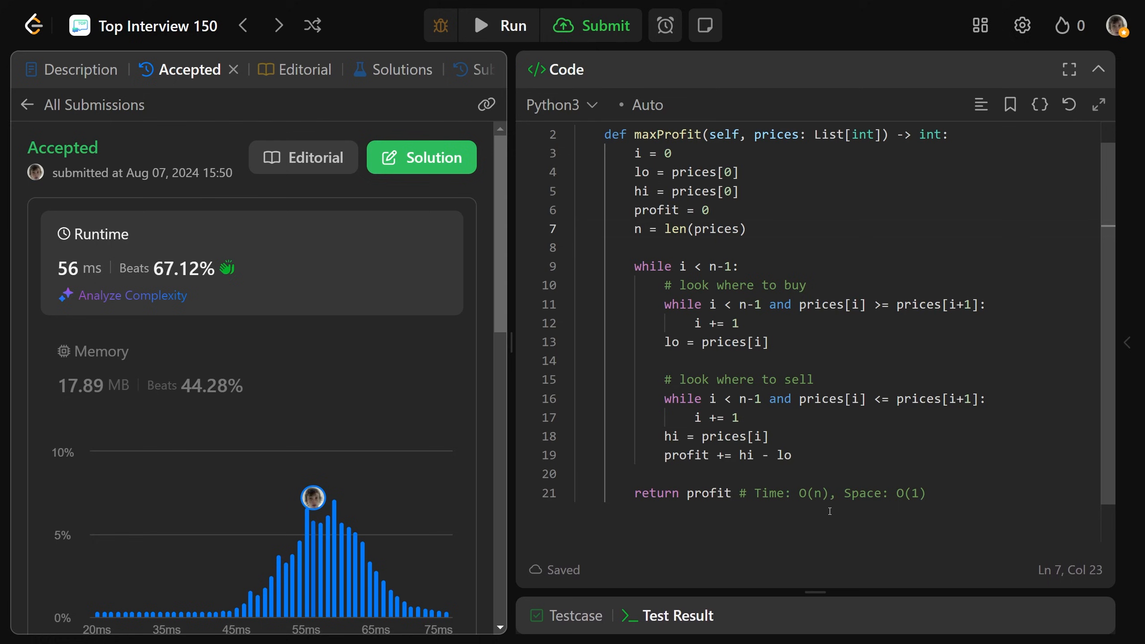